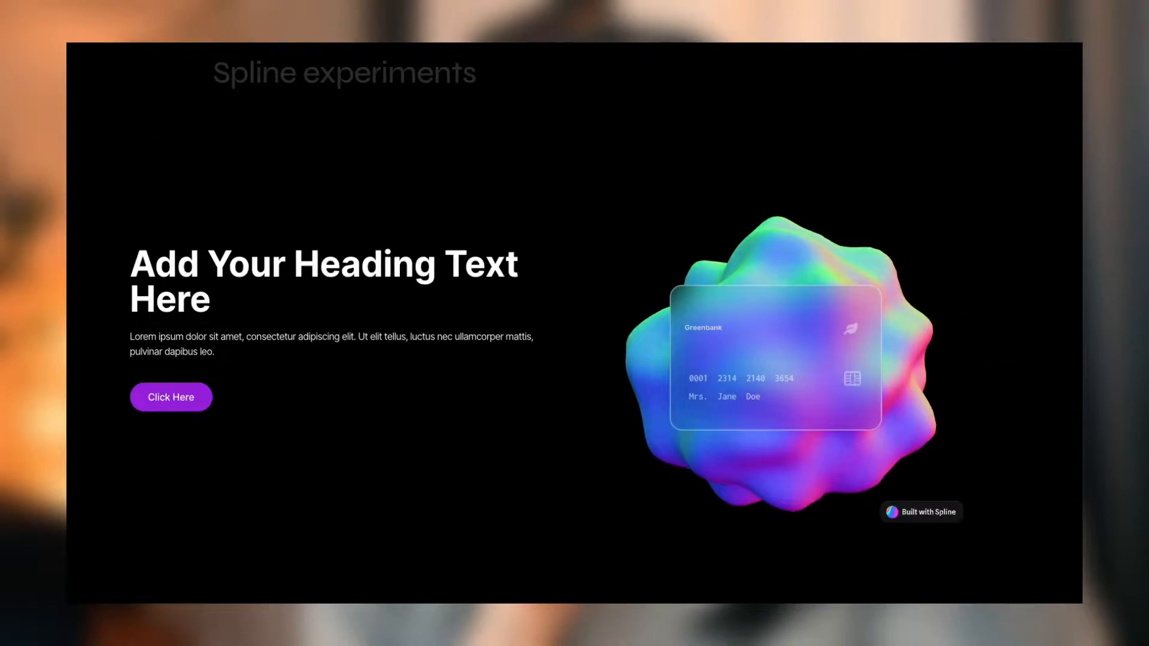
Open the Spline app from the homepage and start a new blank file
left_click(359, 14)
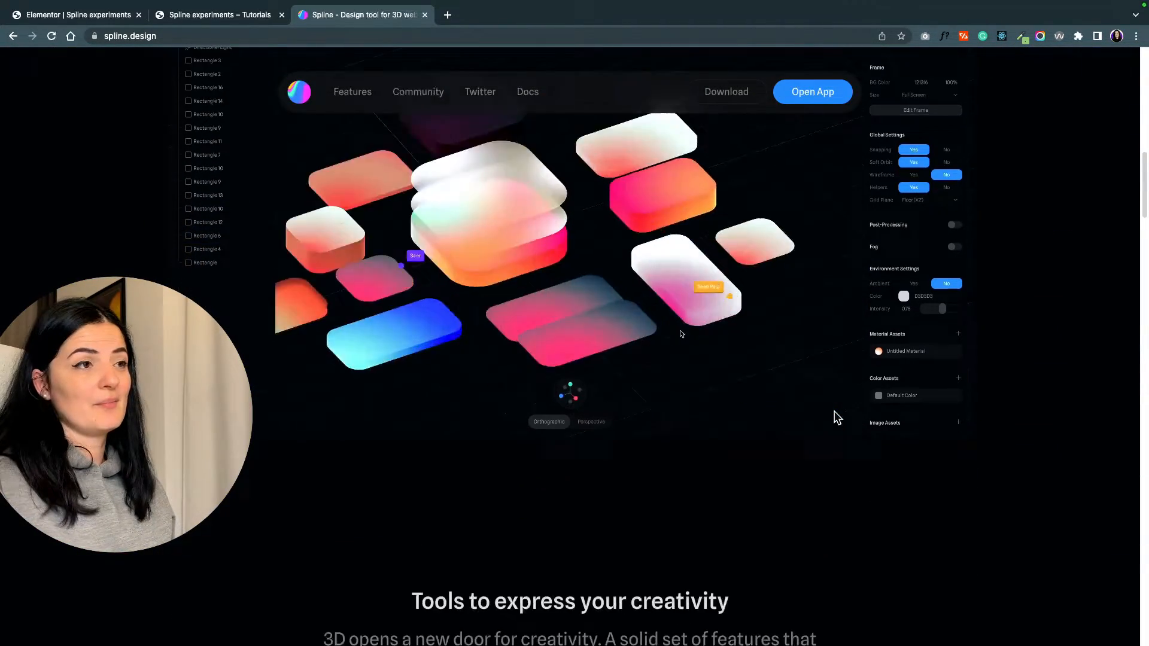
scroll("down", 3)
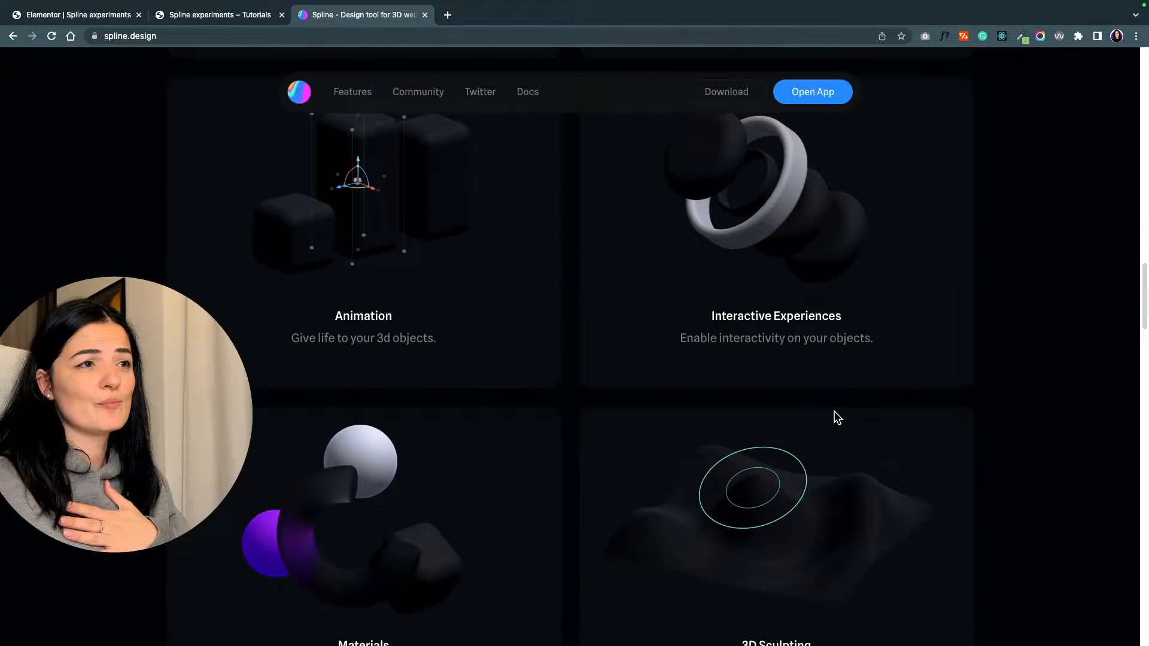
scroll("down", 3)
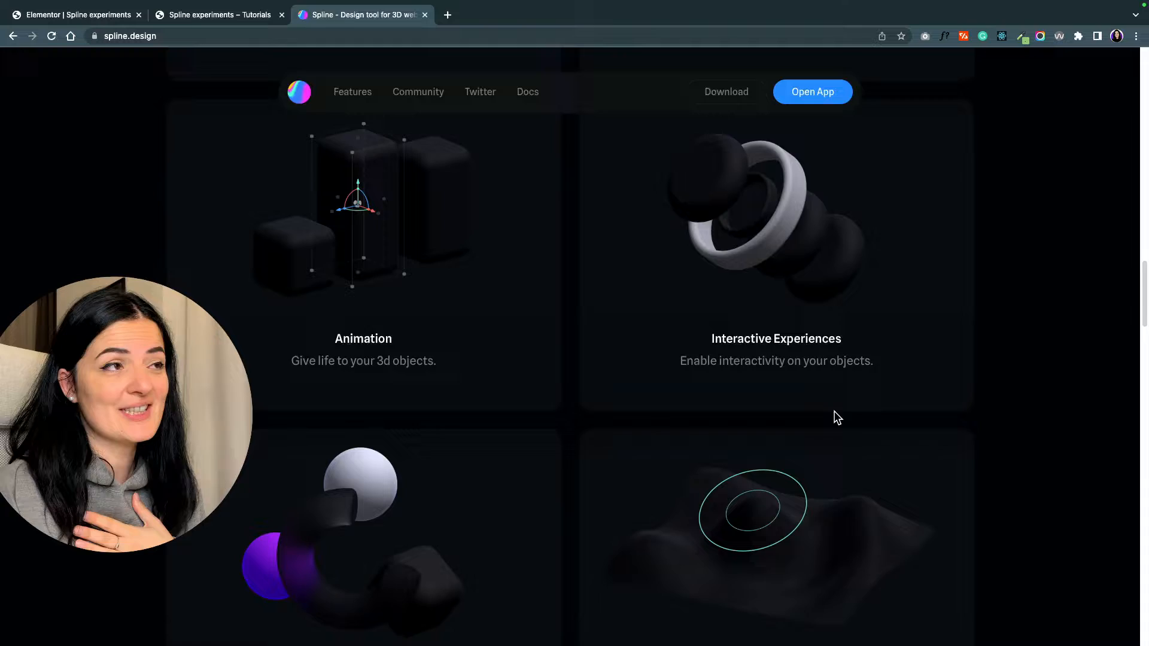
left_click(812, 91)
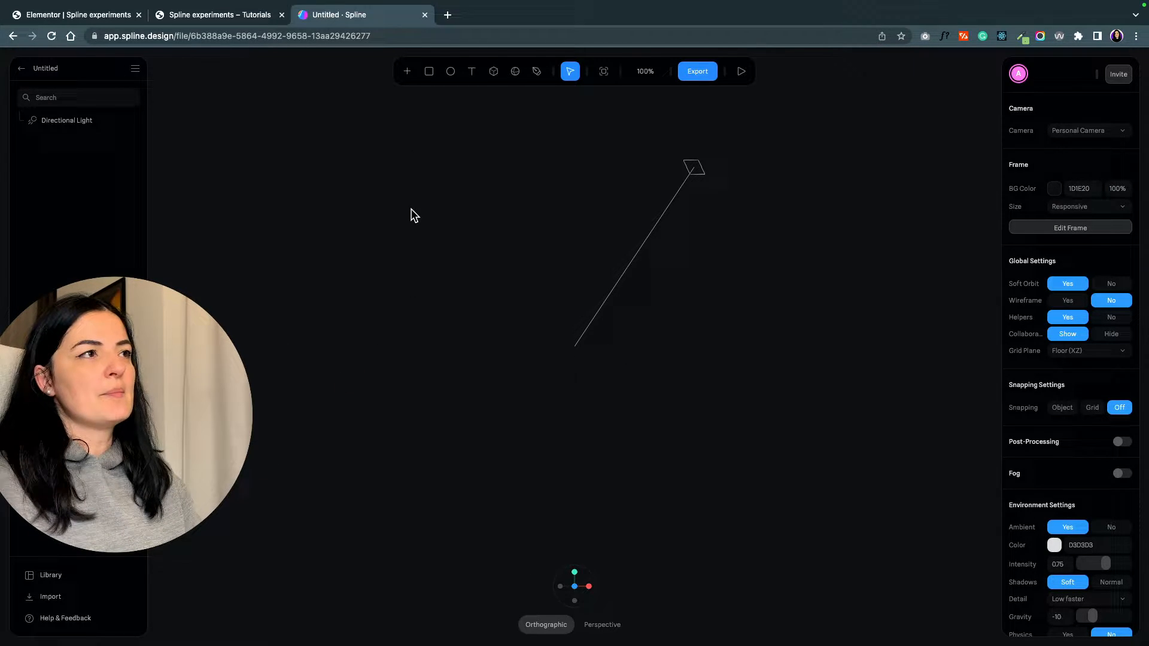
Place a sphere, move it up and left, and enlarge it with a corner handle
left_click(514, 71)
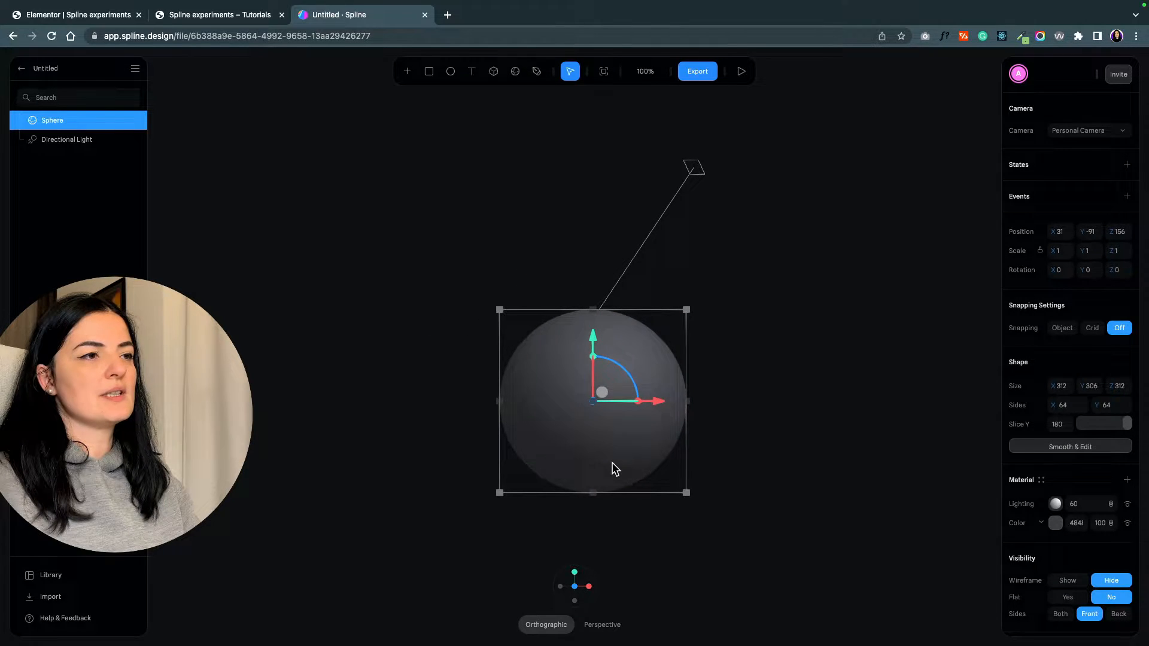
left_click_drag(594, 401, 541, 346)
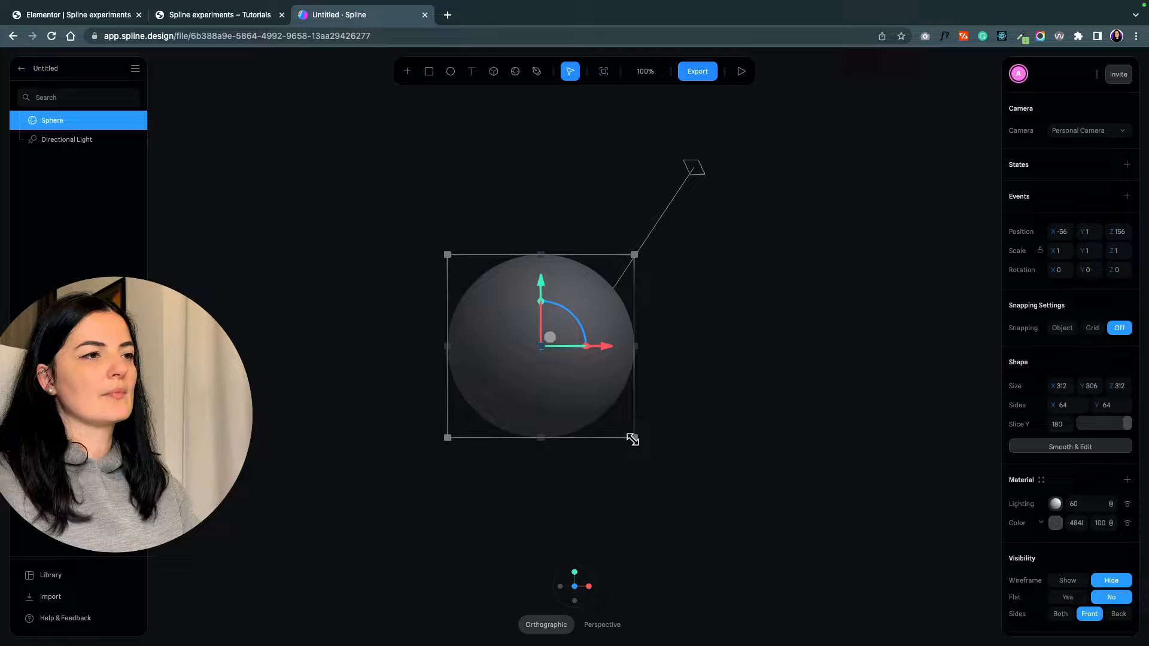
left_click_drag(633, 438, 647, 450)
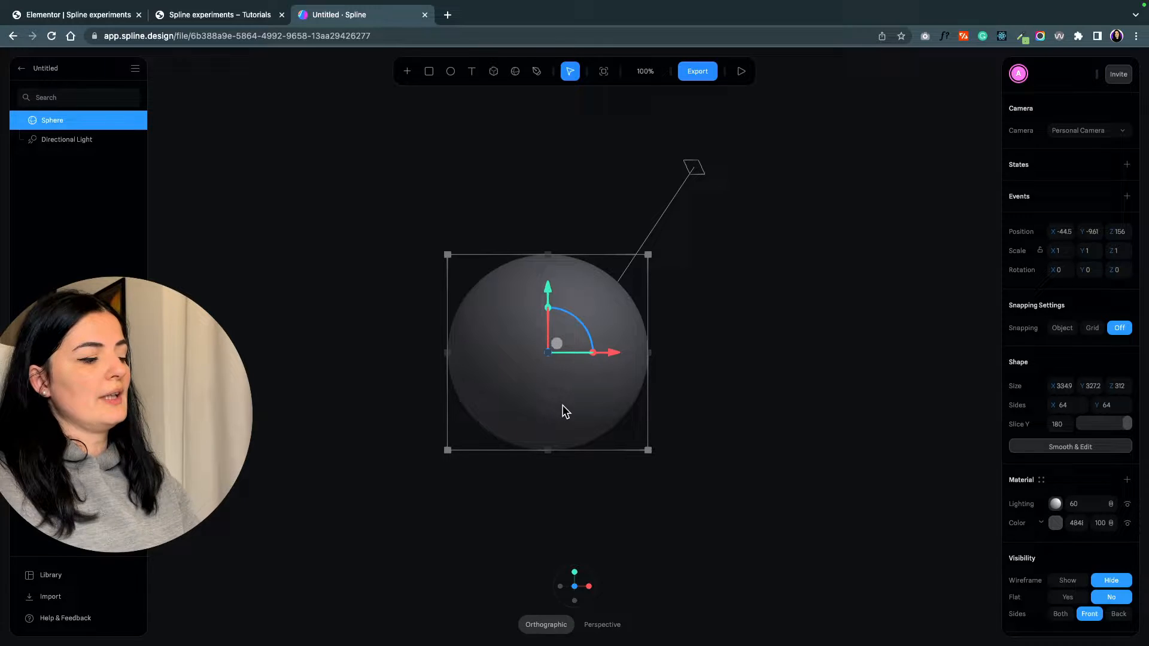
mouse_move(601, 476)
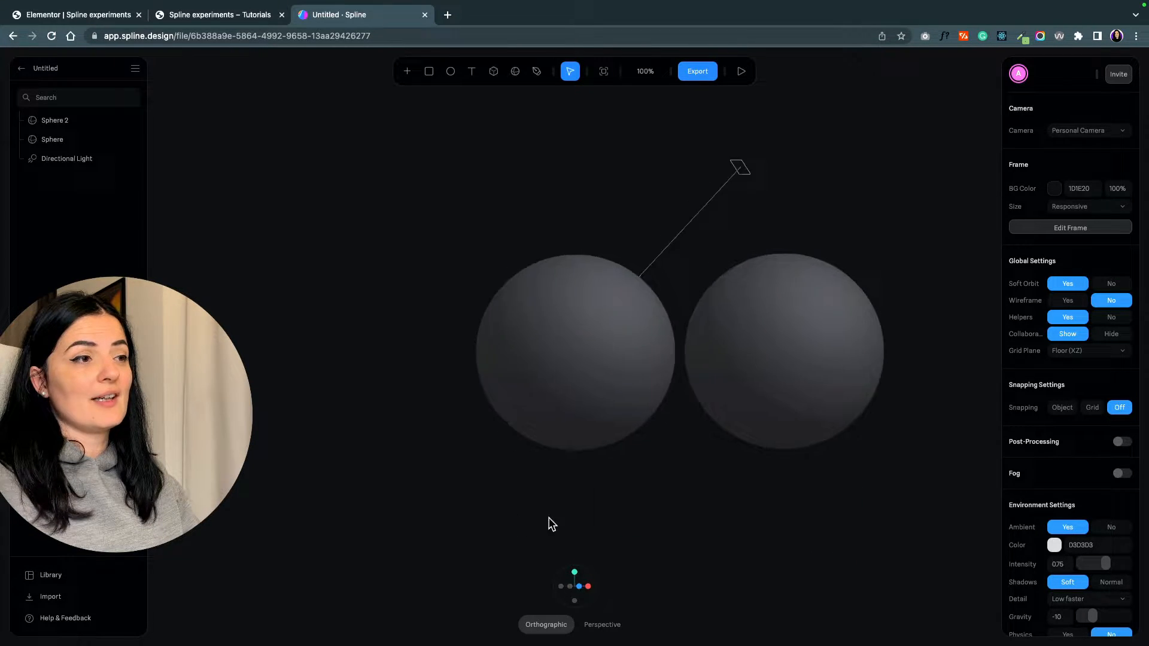
left_click_drag(551, 523, 535, 371)
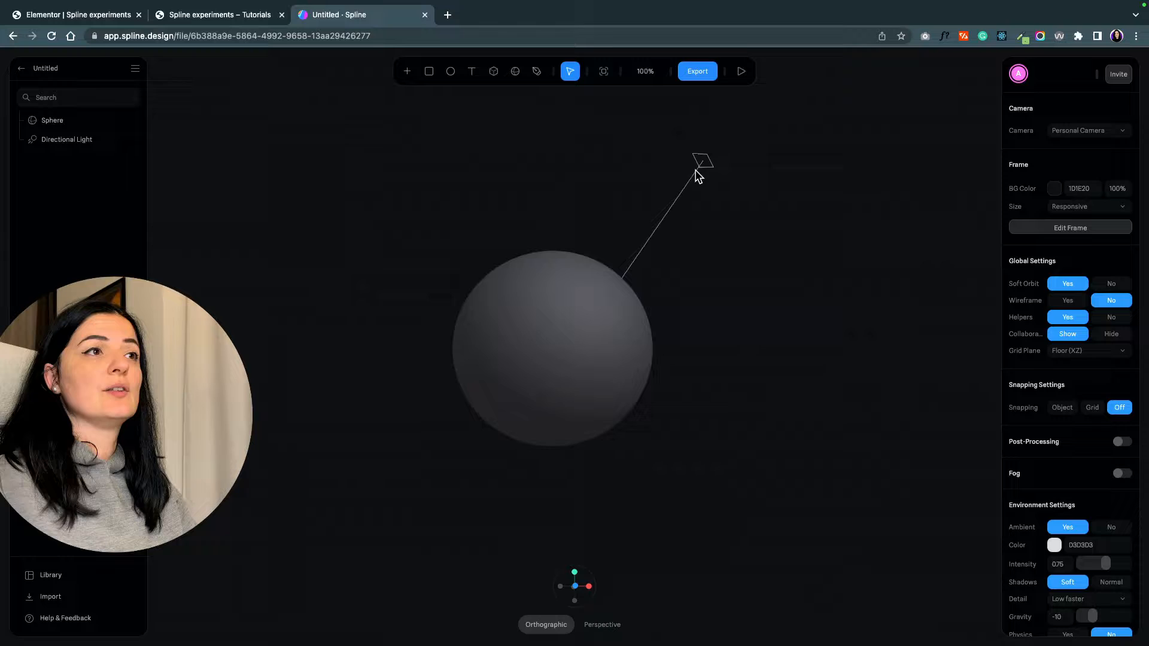
Add a Normal layer to the selected sphere's material
left_click(549, 345)
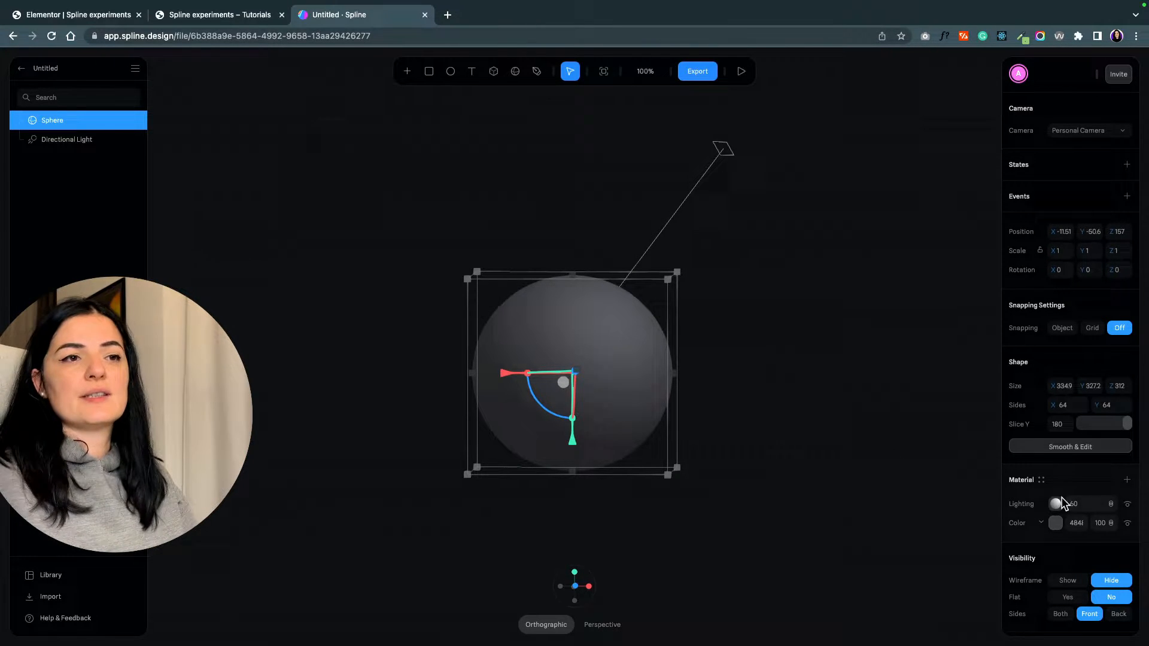
scroll("down", 3)
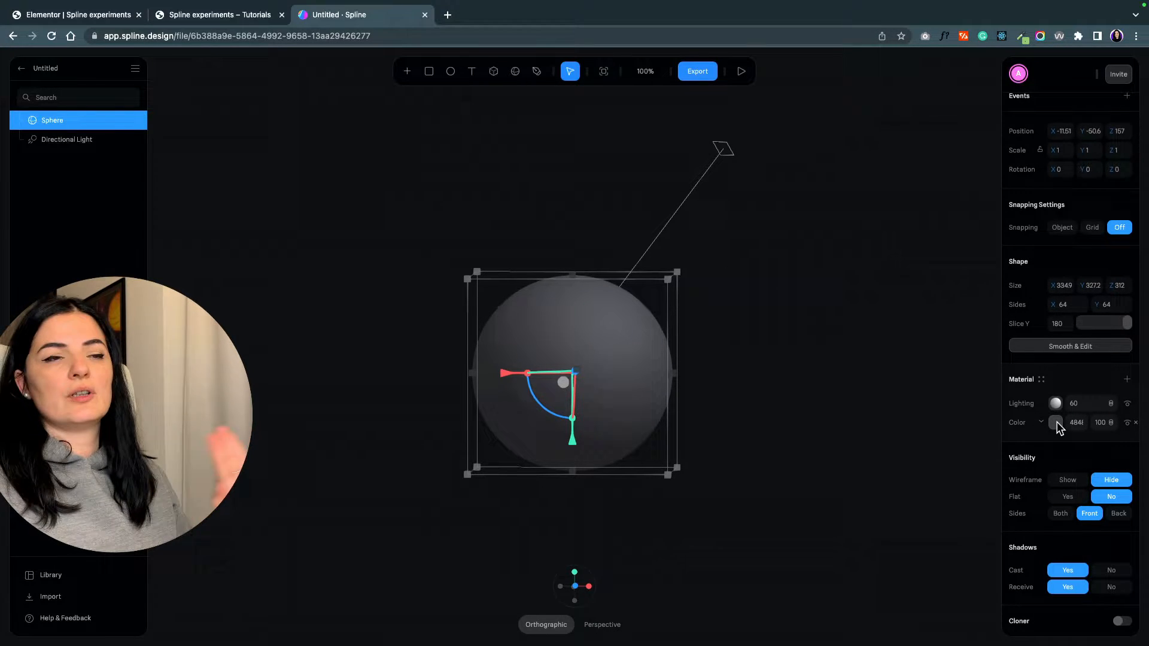
left_click(1126, 379)
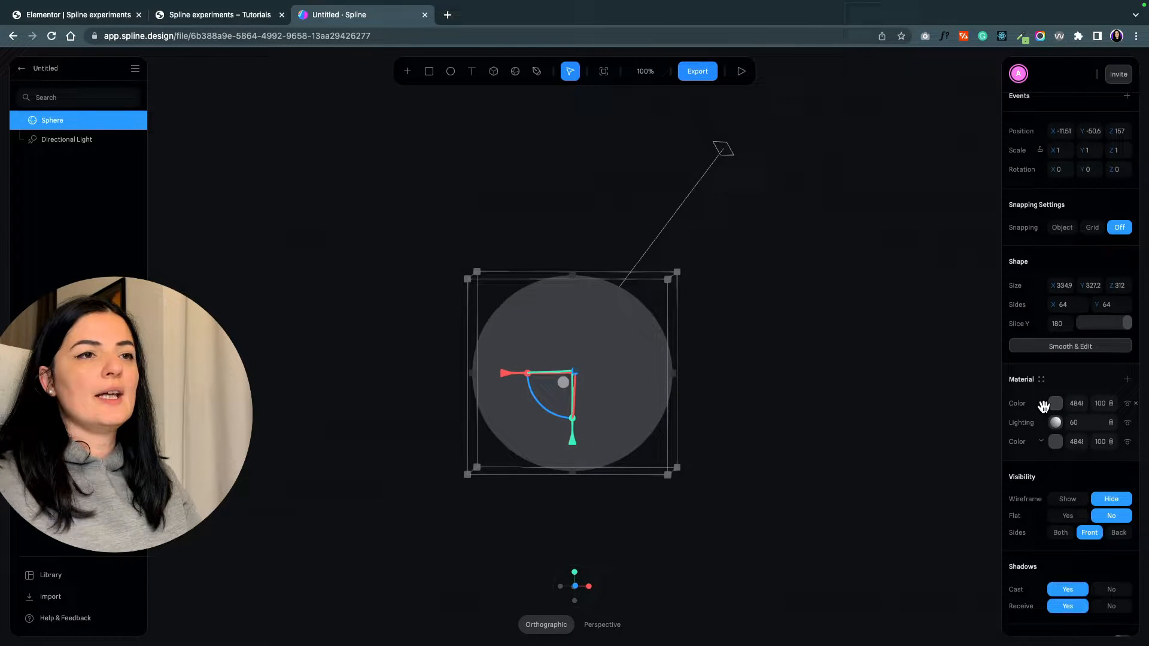
left_click(1048, 402)
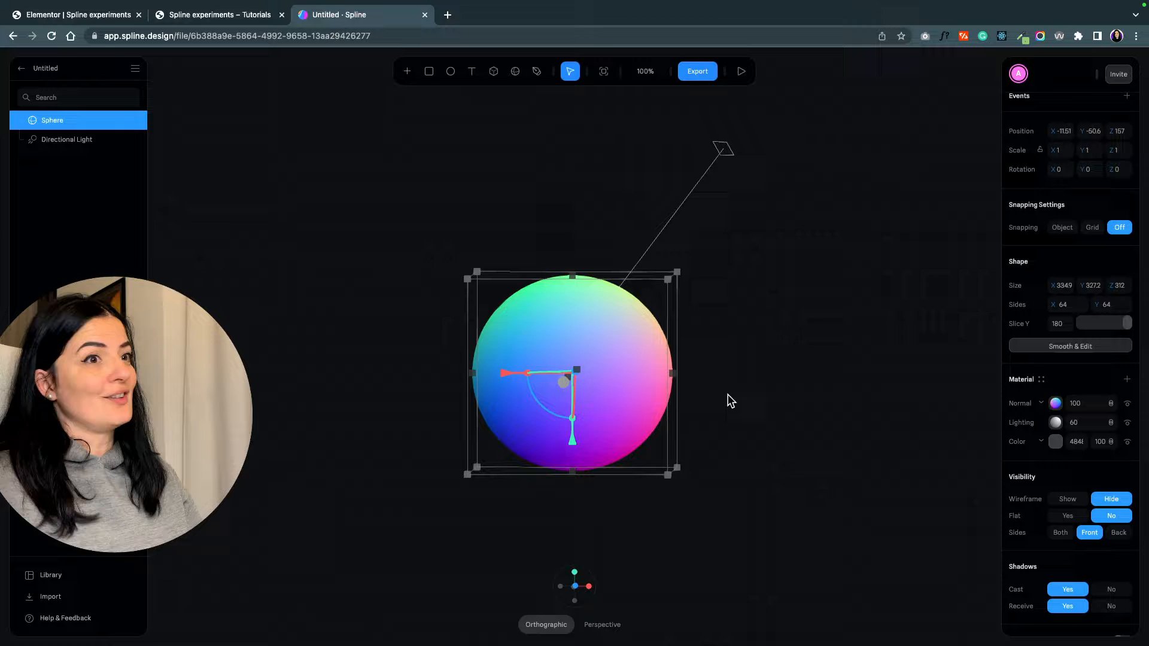
Stack a Displace layer on top of the sphere's material
left_click(1127, 378)
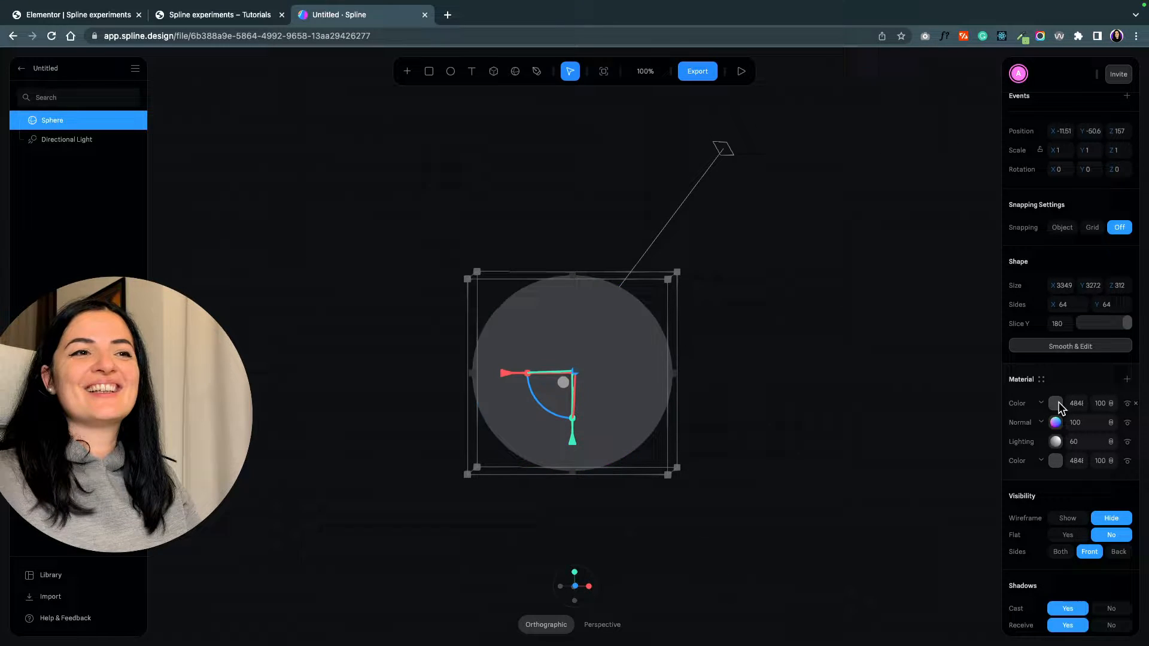
left_click(1048, 403)
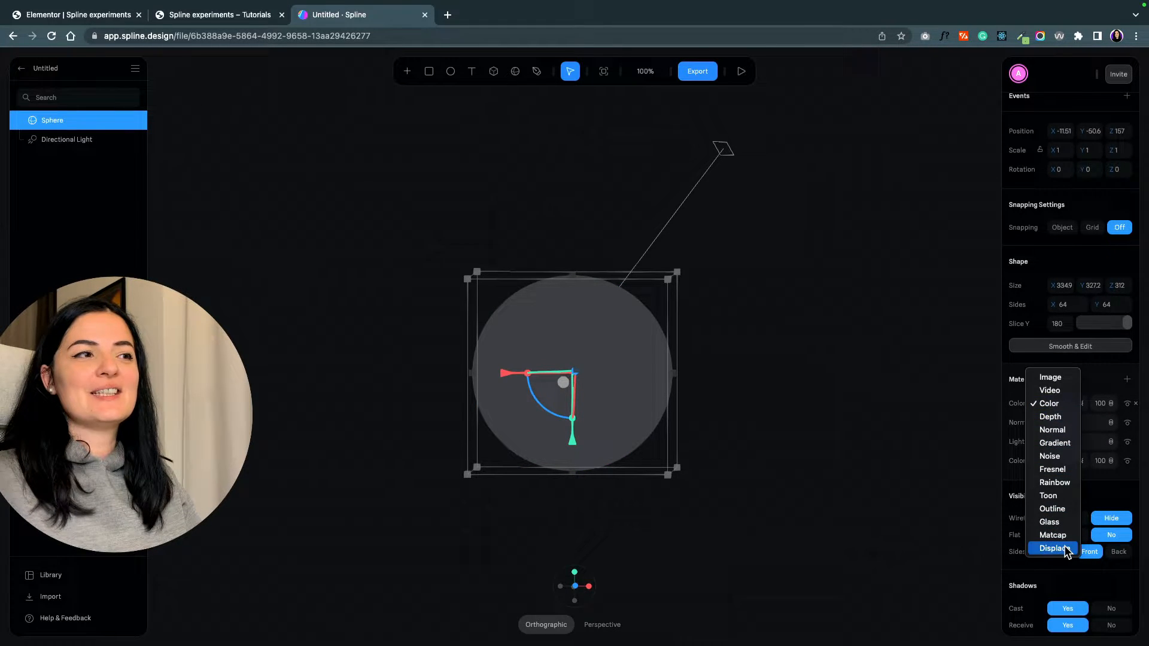
left_click(1053, 548)
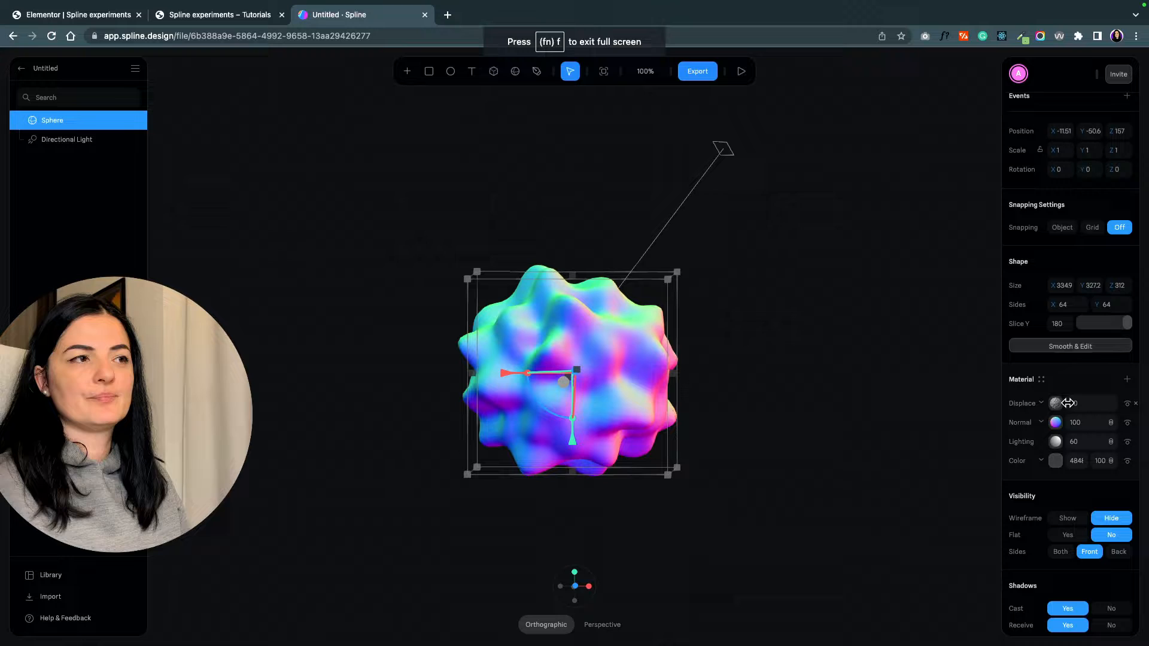
Switch the displacement noise type to Perlin
left_click(1055, 403)
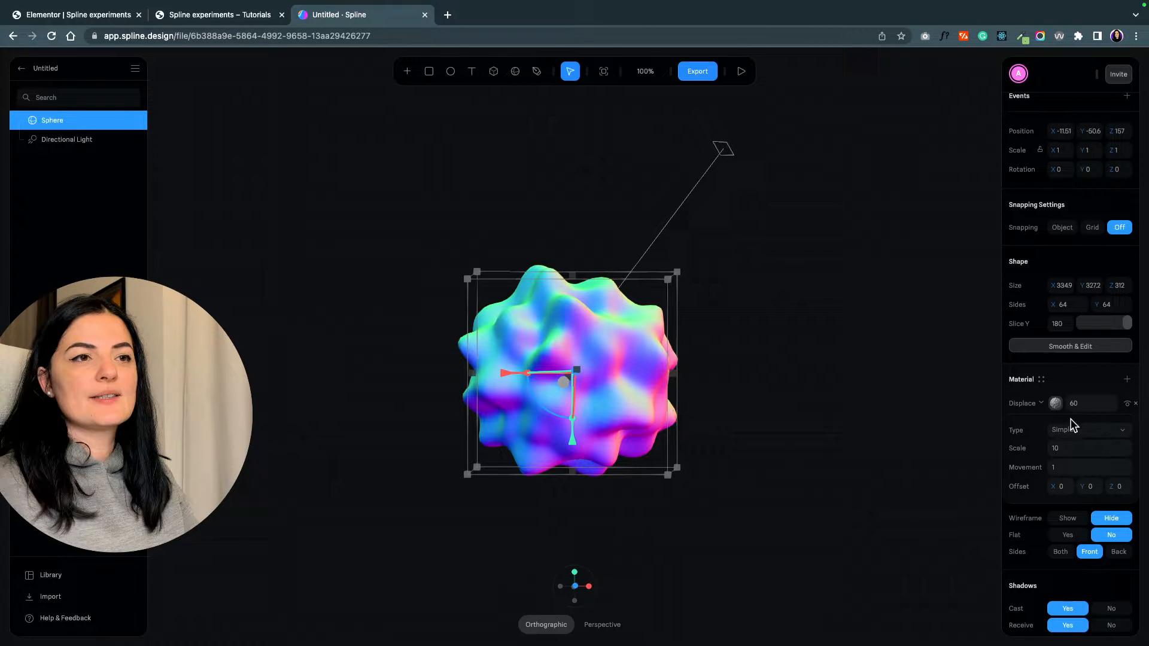
left_click(1087, 430)
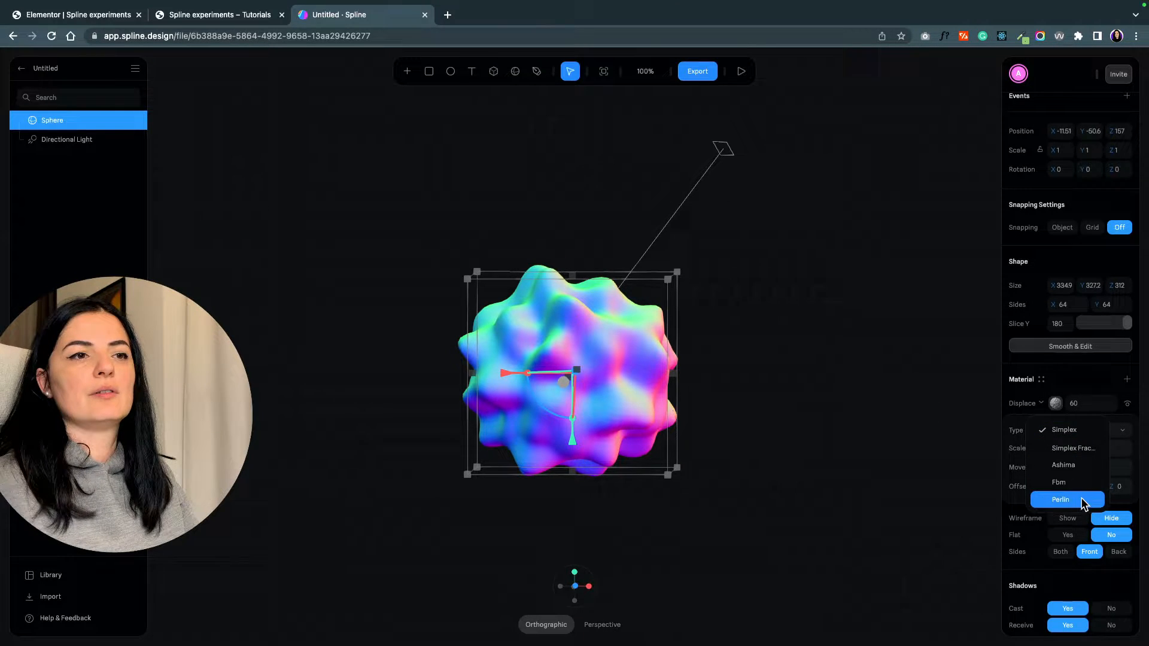
left_click(1060, 499)
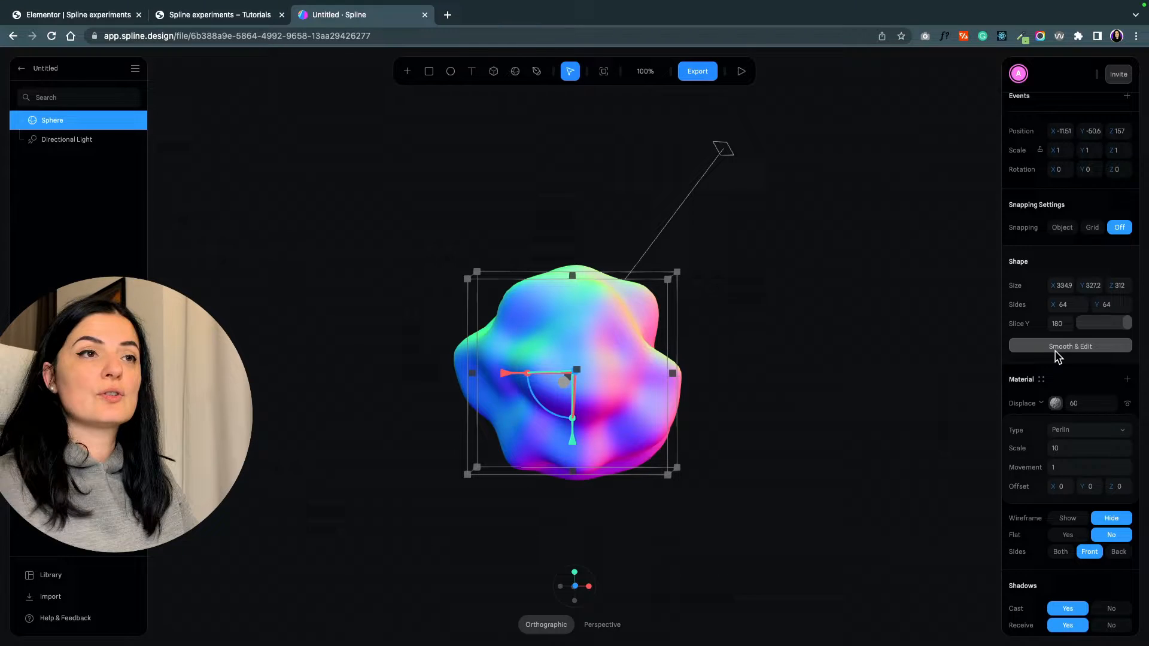
Apply Smooth & Edit and raise the subdivision level to 3 and beyond
left_click(1069, 346)
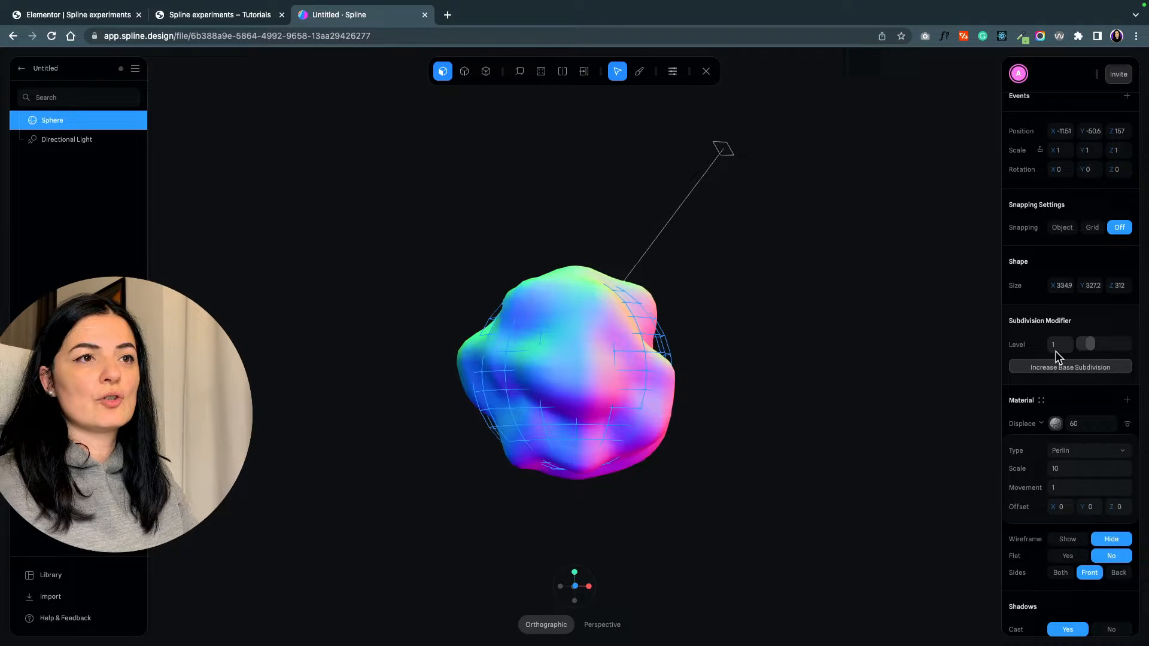
left_click_drag(1086, 344, 1108, 344)
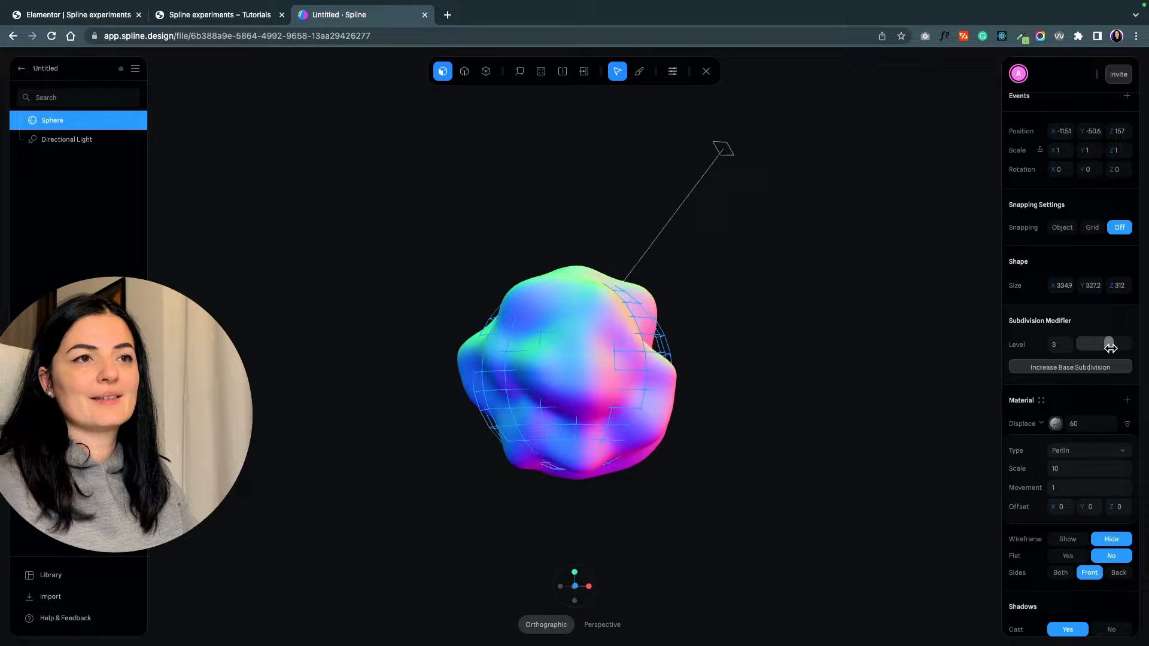
left_click_drag(1108, 345, 1128, 345)
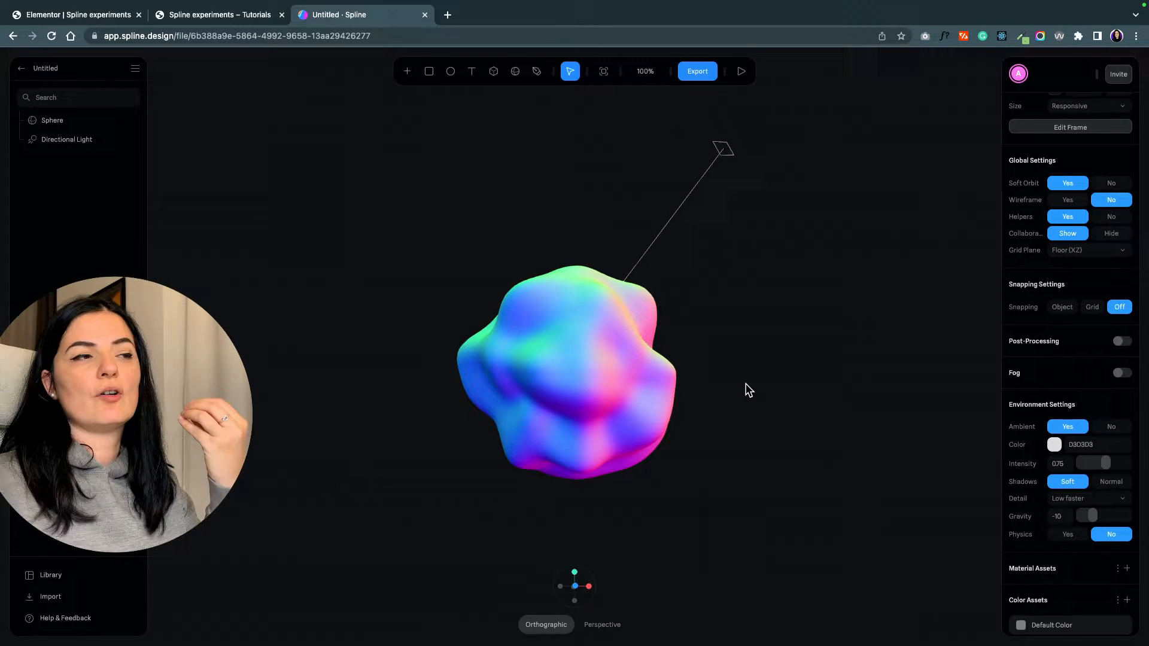
mouse_move(745, 394)
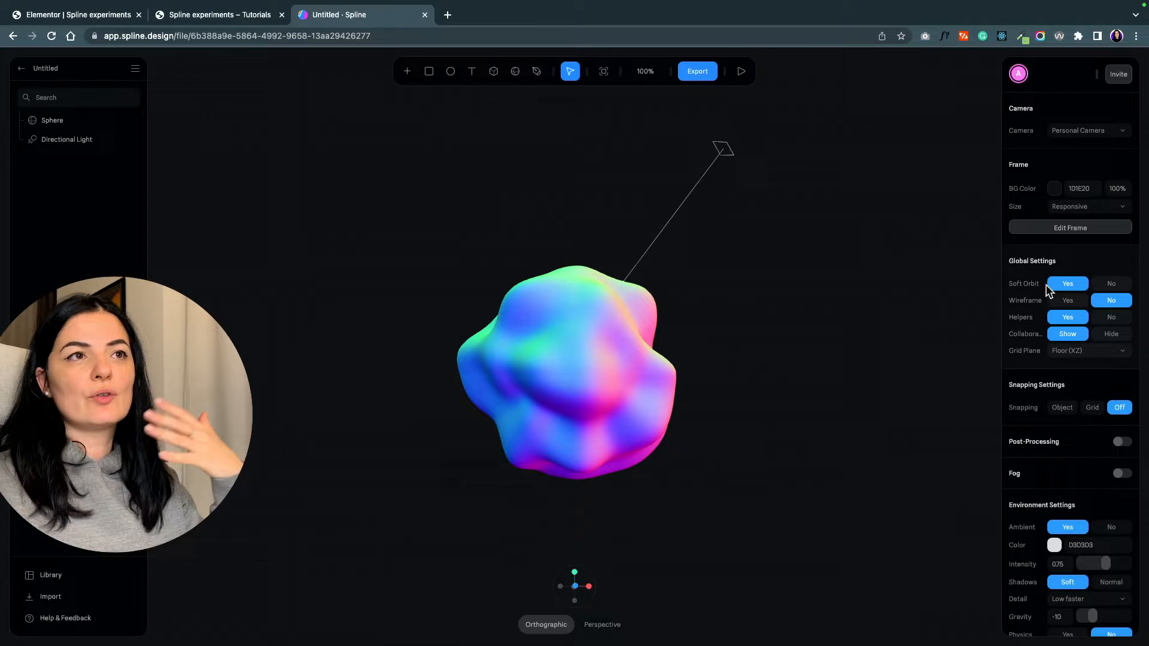
Select the blob and add a new state beside the base state
left_click(51, 120)
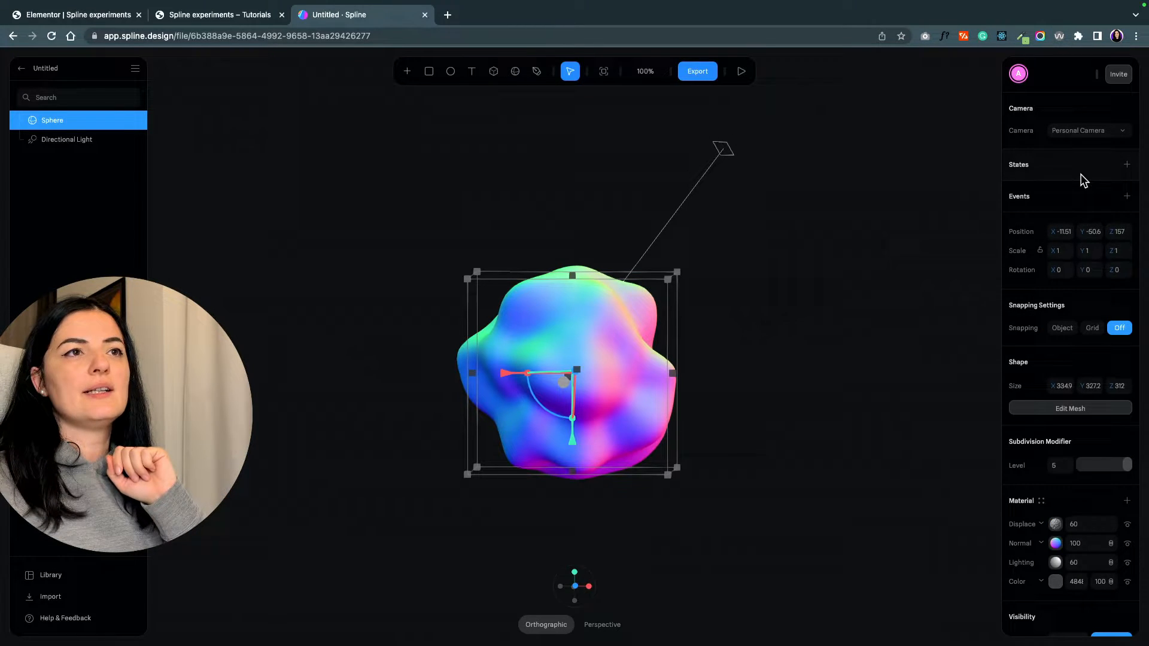
left_click(1127, 164)
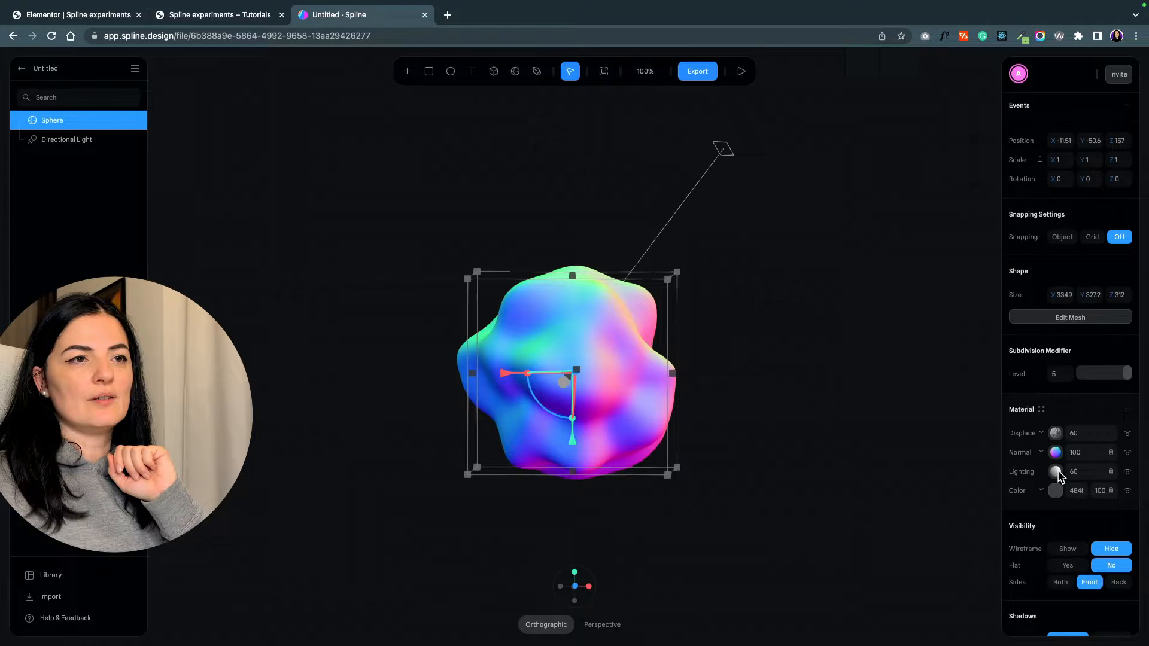
left_click(1055, 433)
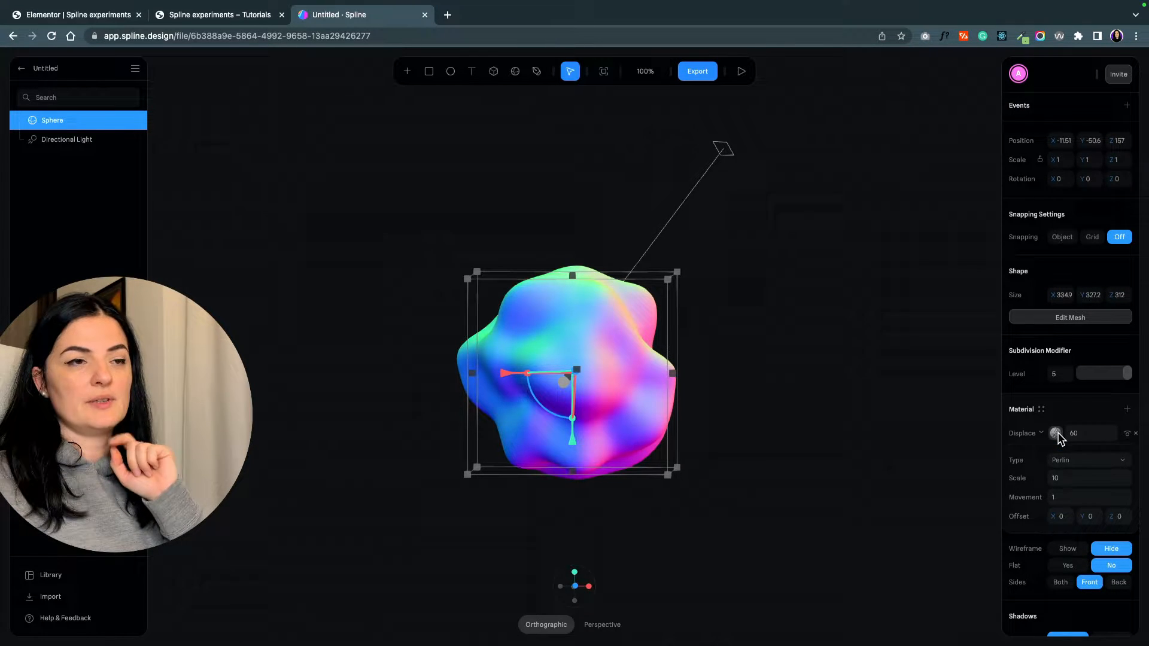
Set displacement movement to 70 and displacement strength to 100
left_click(1087, 496)
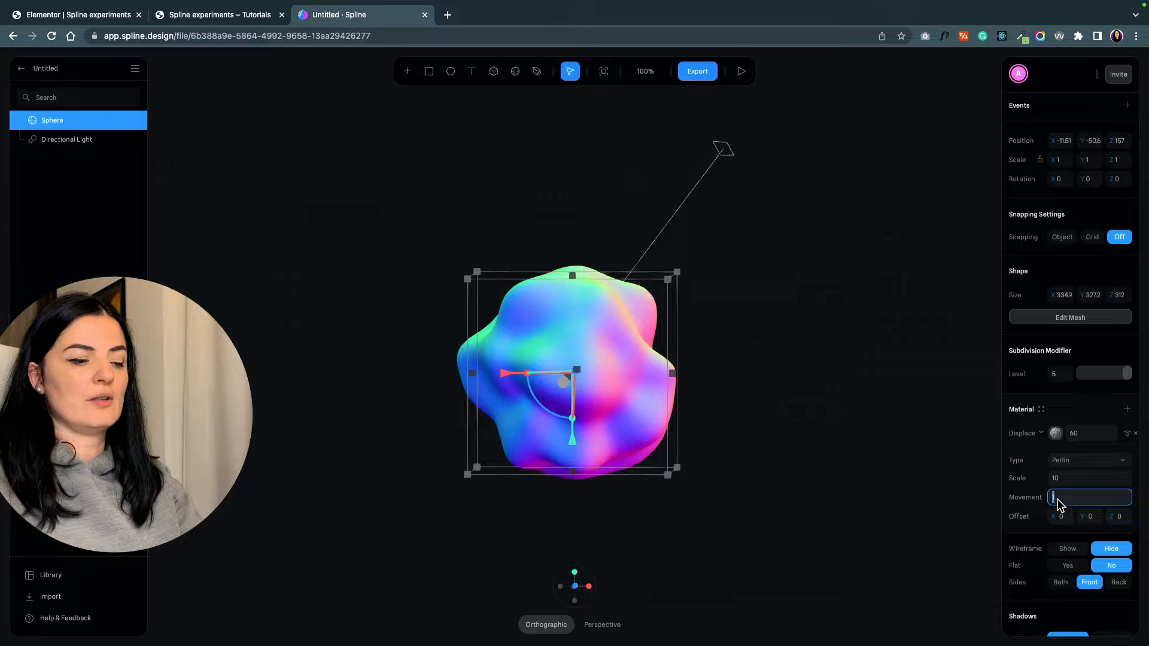
type("70")
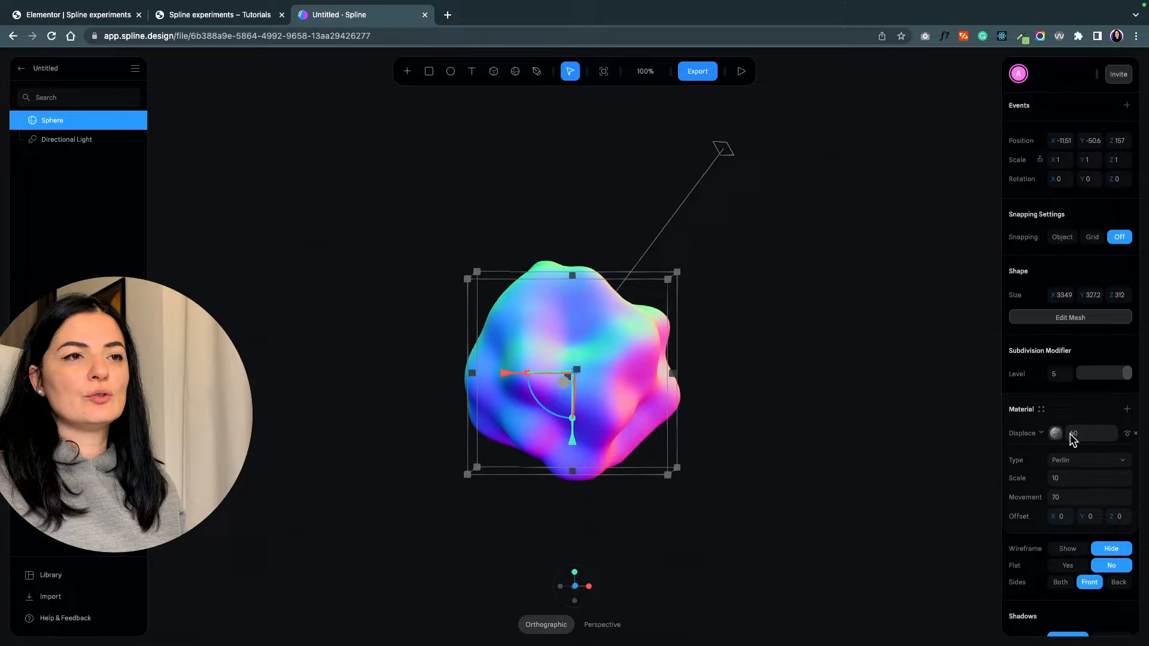
left_click_drag(1073, 432, 1083, 432)
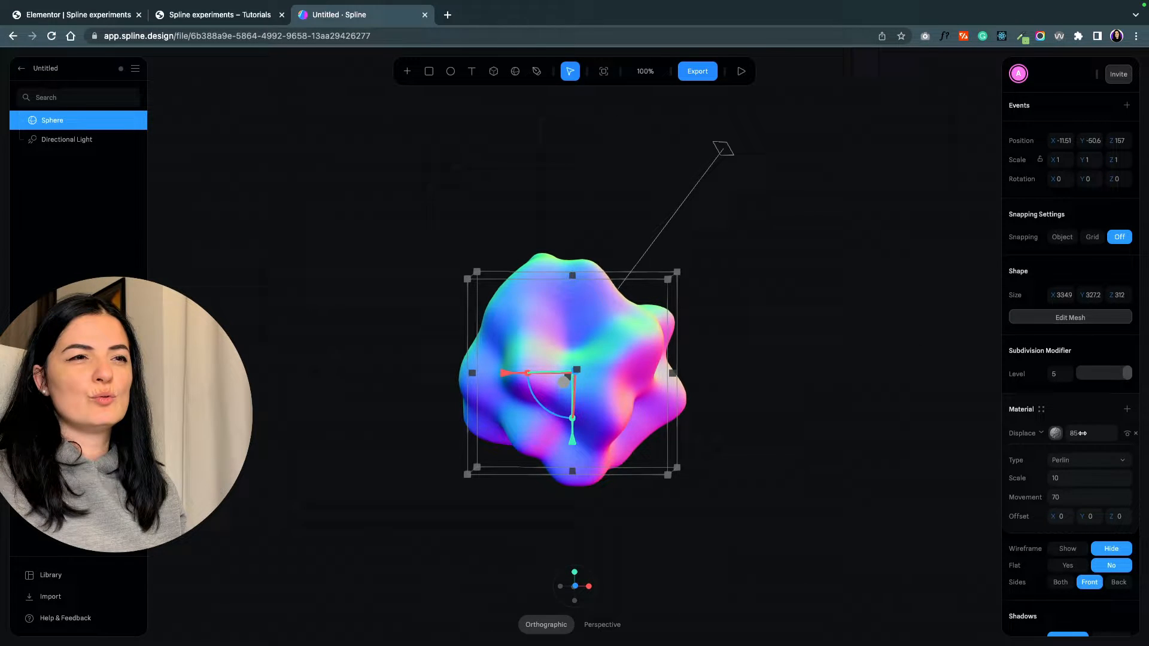
left_click(1126, 157)
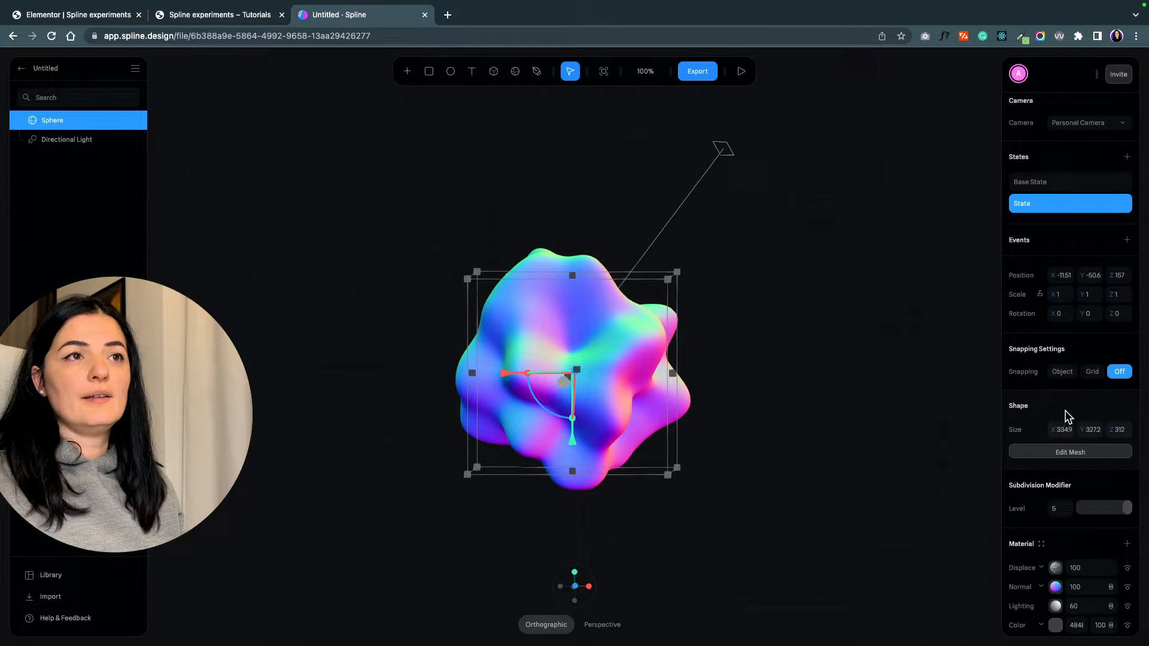
mouse_move(1047, 317)
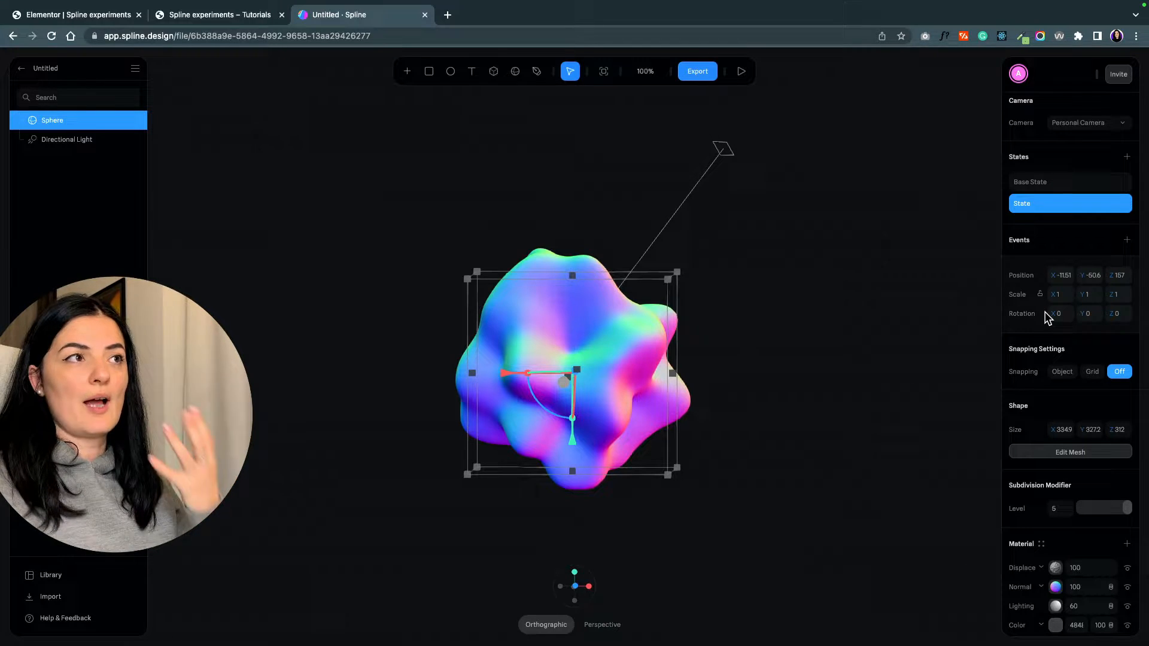
Add a Start event with a linear, 20-second, infinitely looping transition and preview it
left_click(1127, 240)
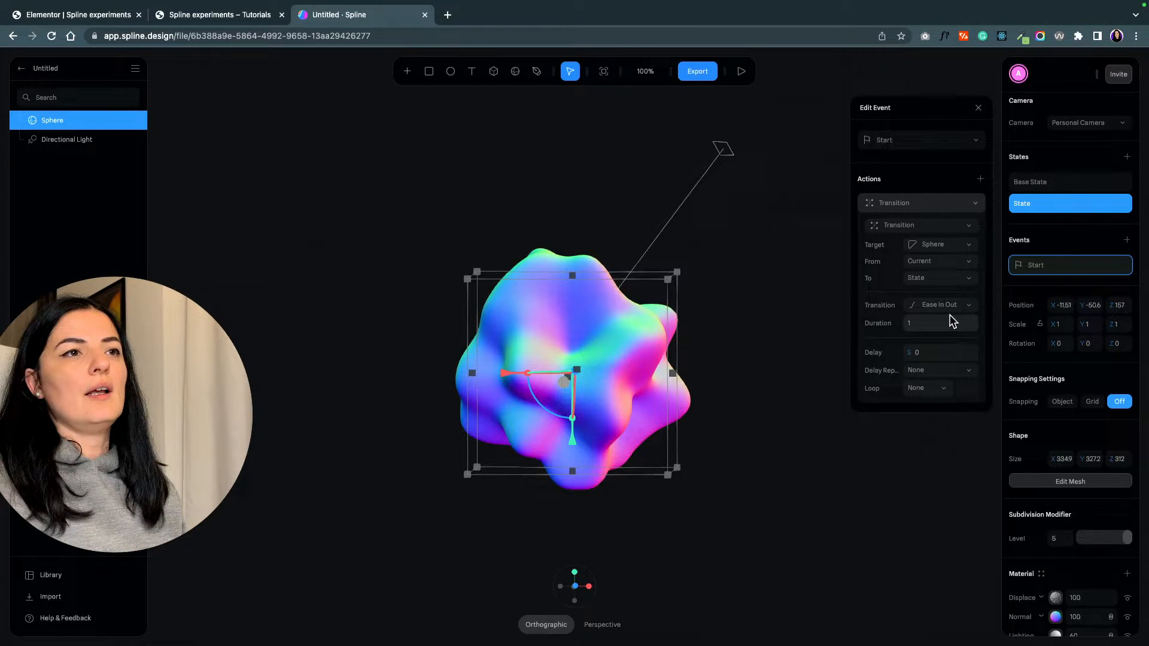
left_click(937, 304)
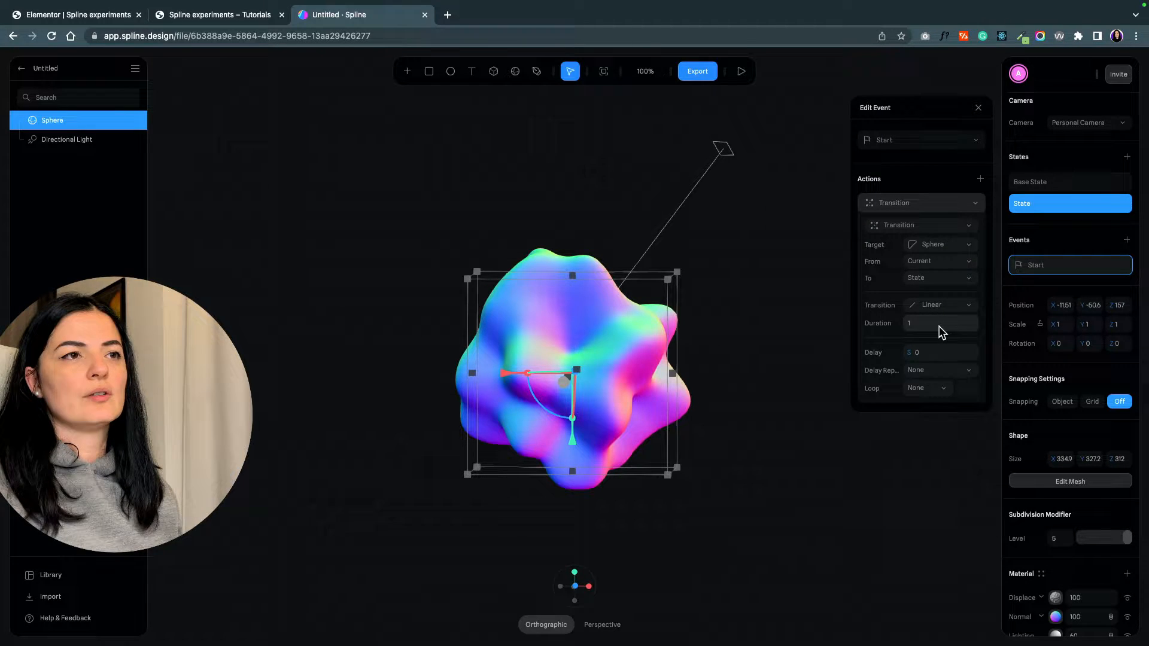
type("20")
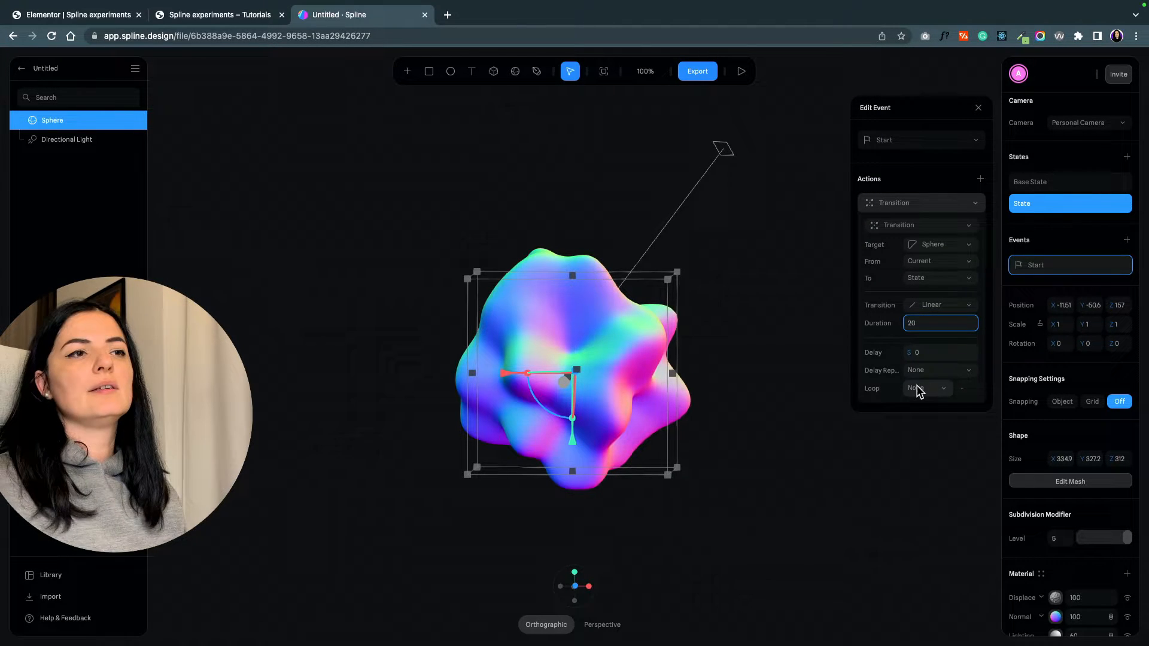
left_click(923, 387)
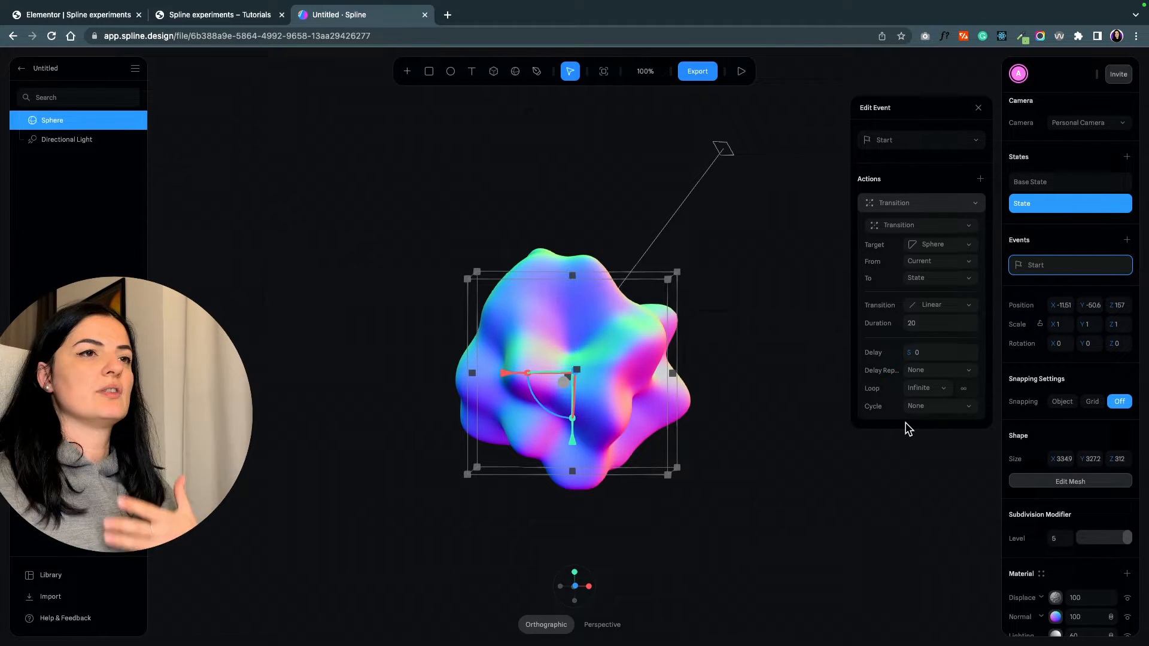
left_click(740, 71)
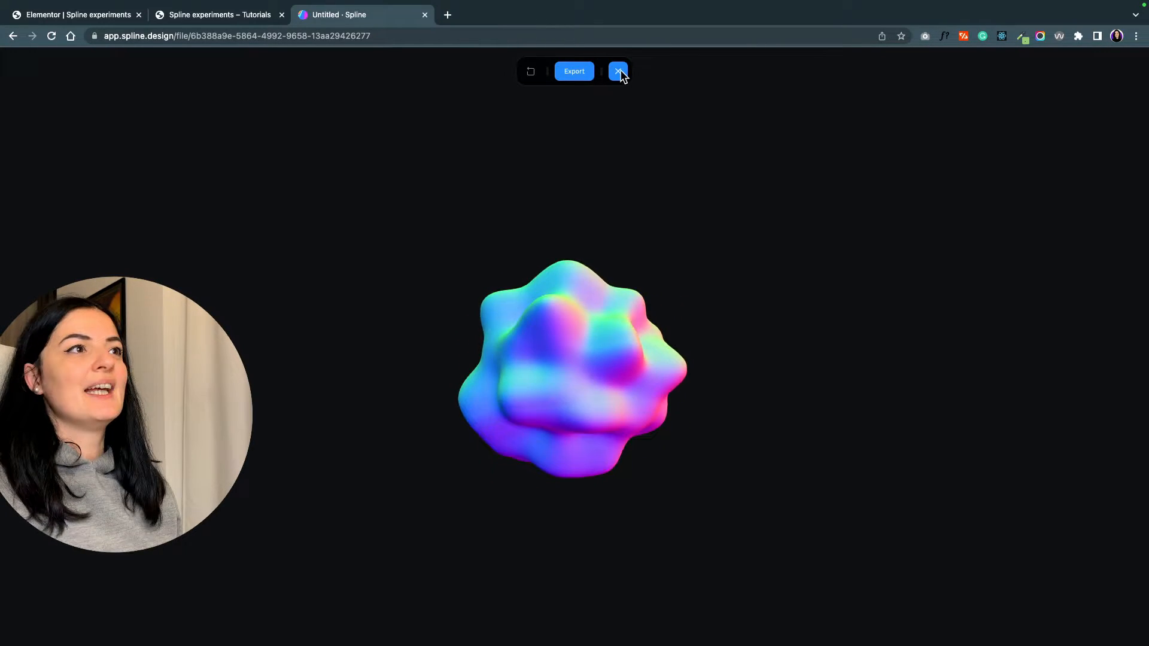
Raise the blob's displacement strength to 189
left_click(617, 71)
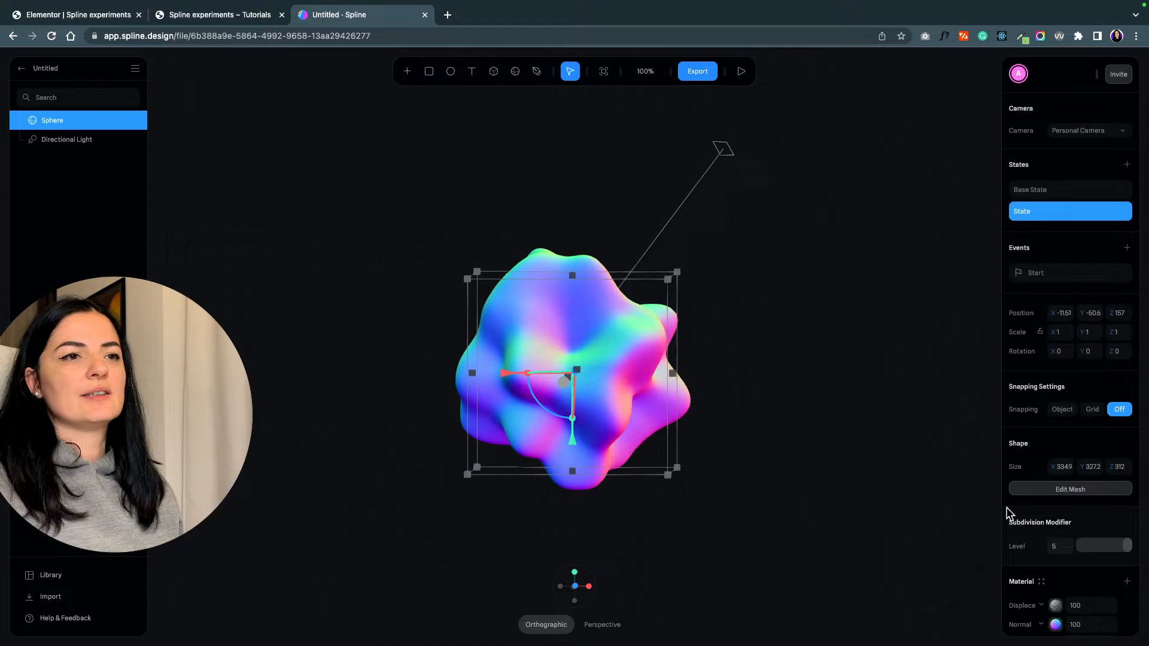
scroll("down", 3)
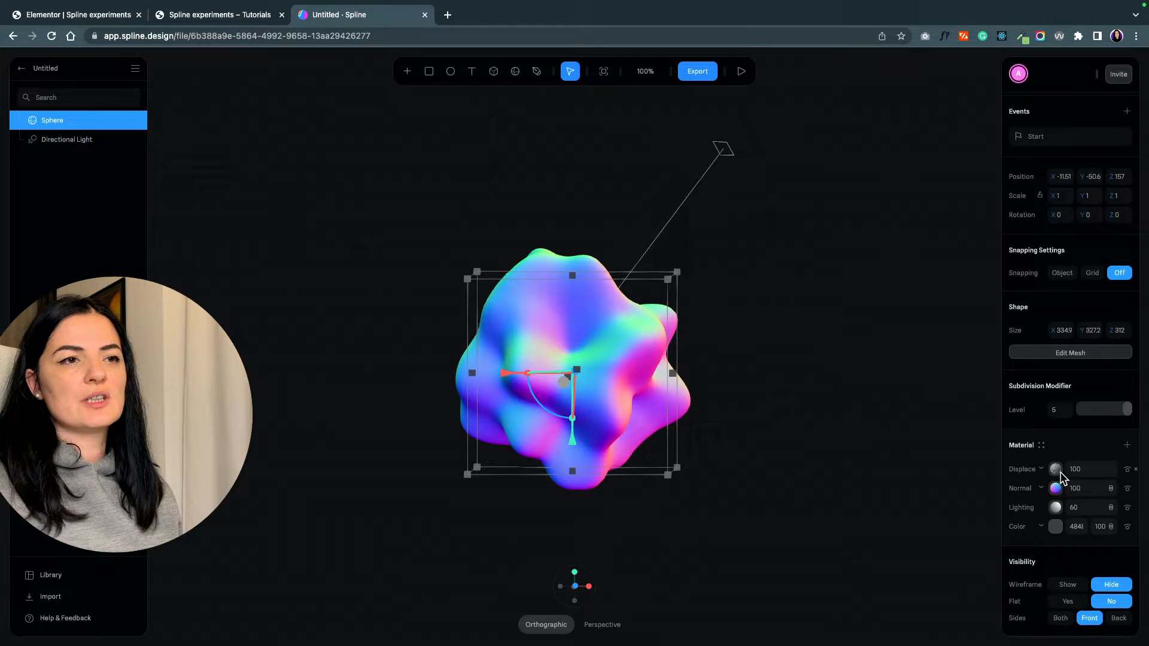
left_click(1090, 469)
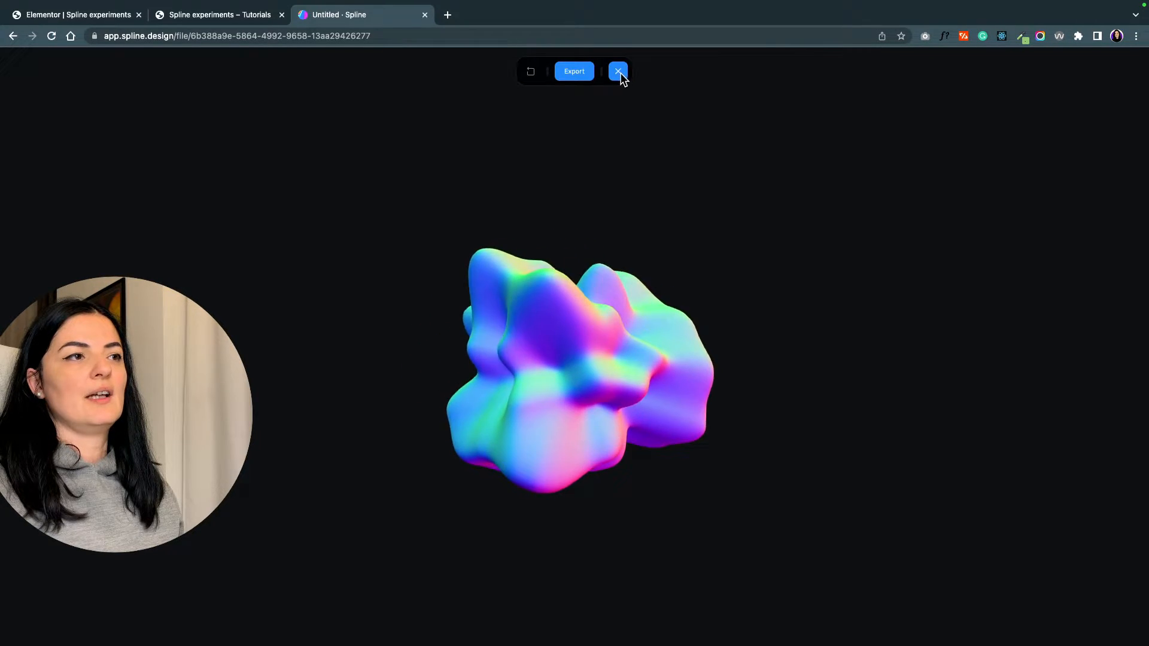
Set displacement movement to 85 and preview the animation
left_click(618, 71)
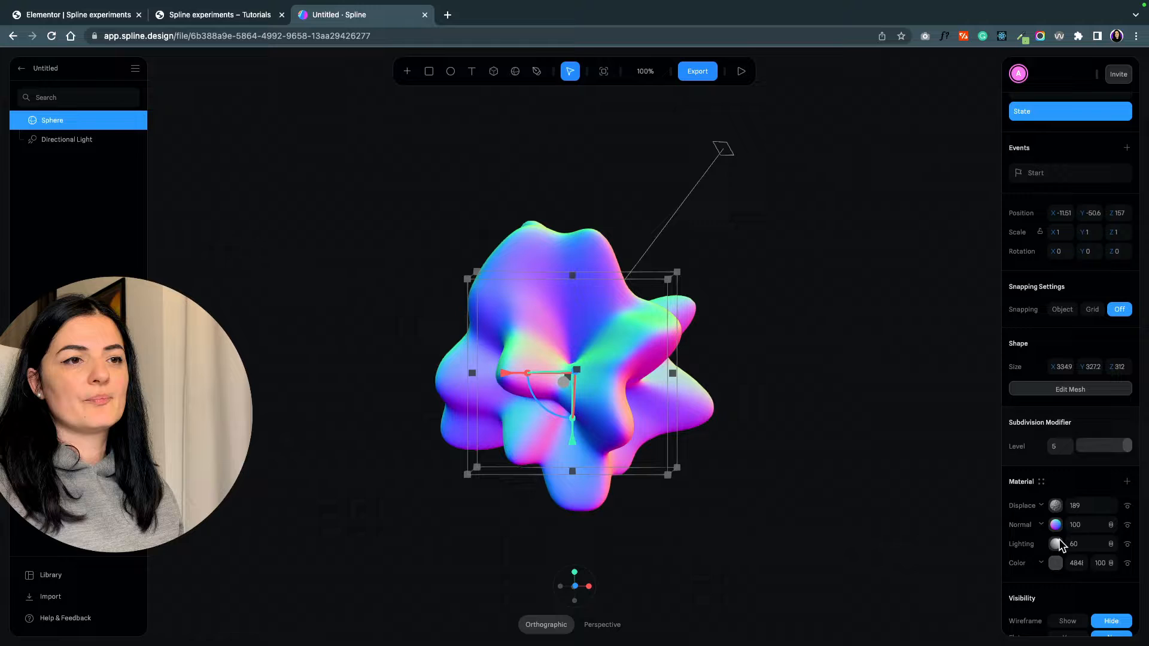
left_click(1055, 505)
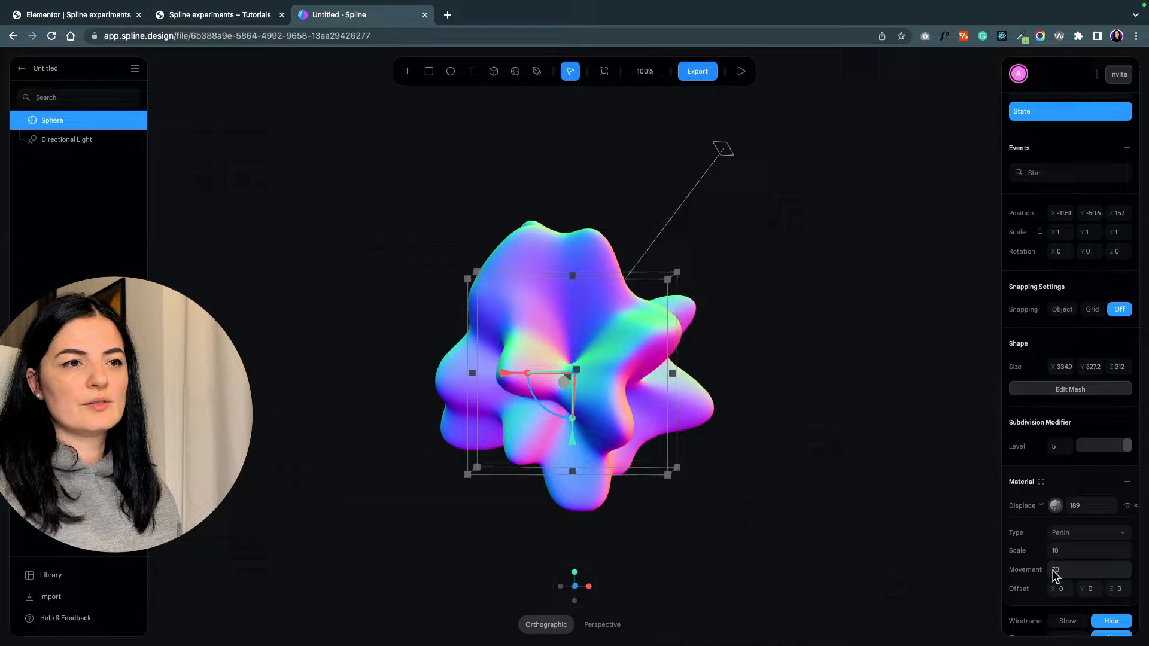
left_click_drag(1048, 570, 1058, 570)
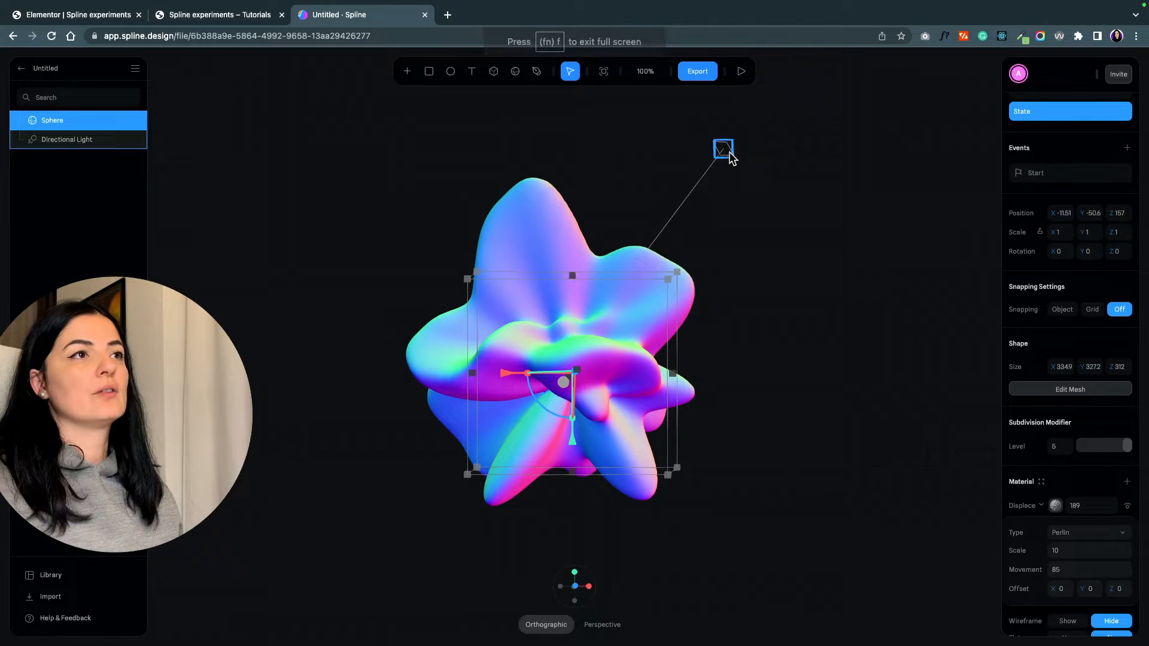
left_click(740, 72)
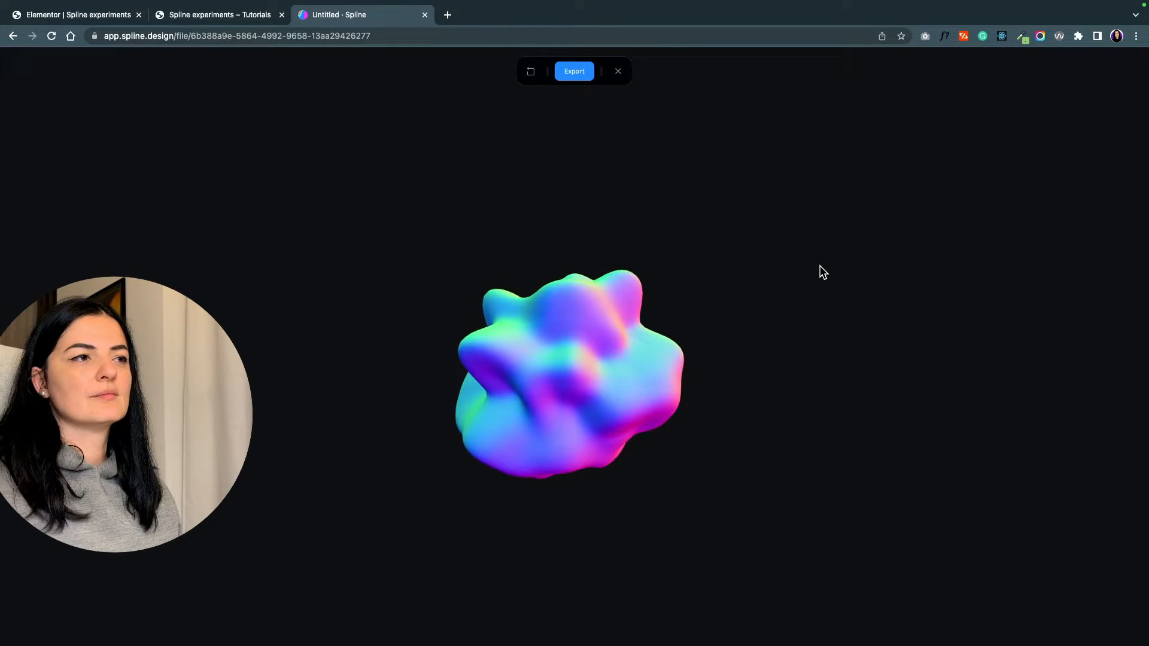
Set displacement movement to 120 and preview the faster-moving blob
left_click(617, 72)
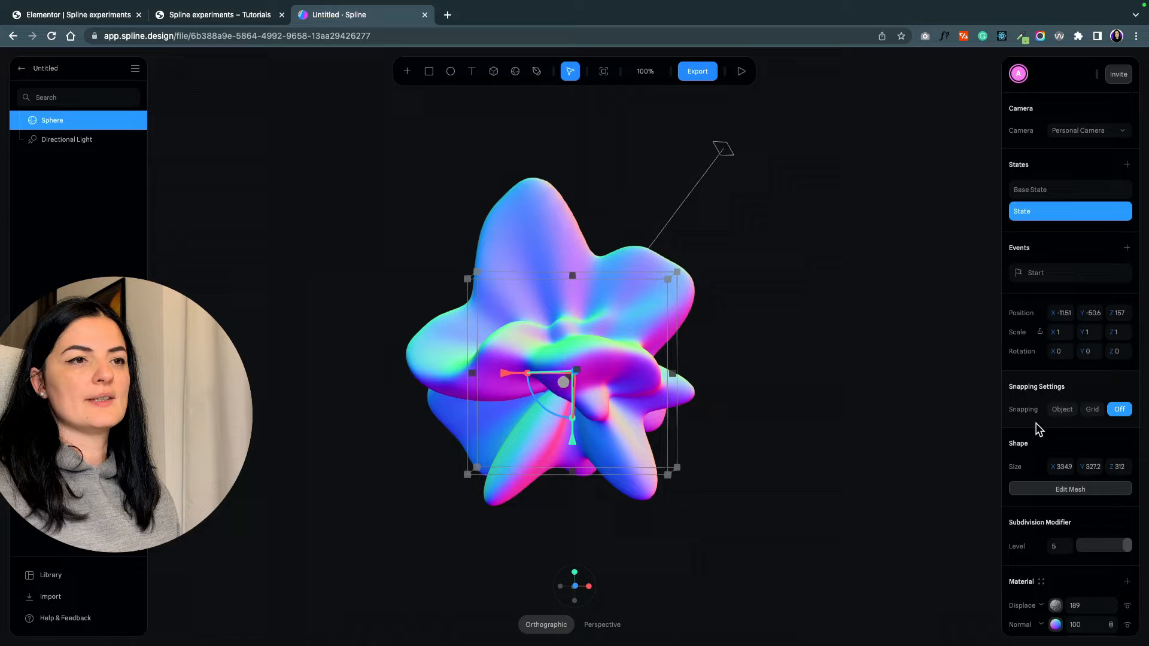
scroll("down", 3)
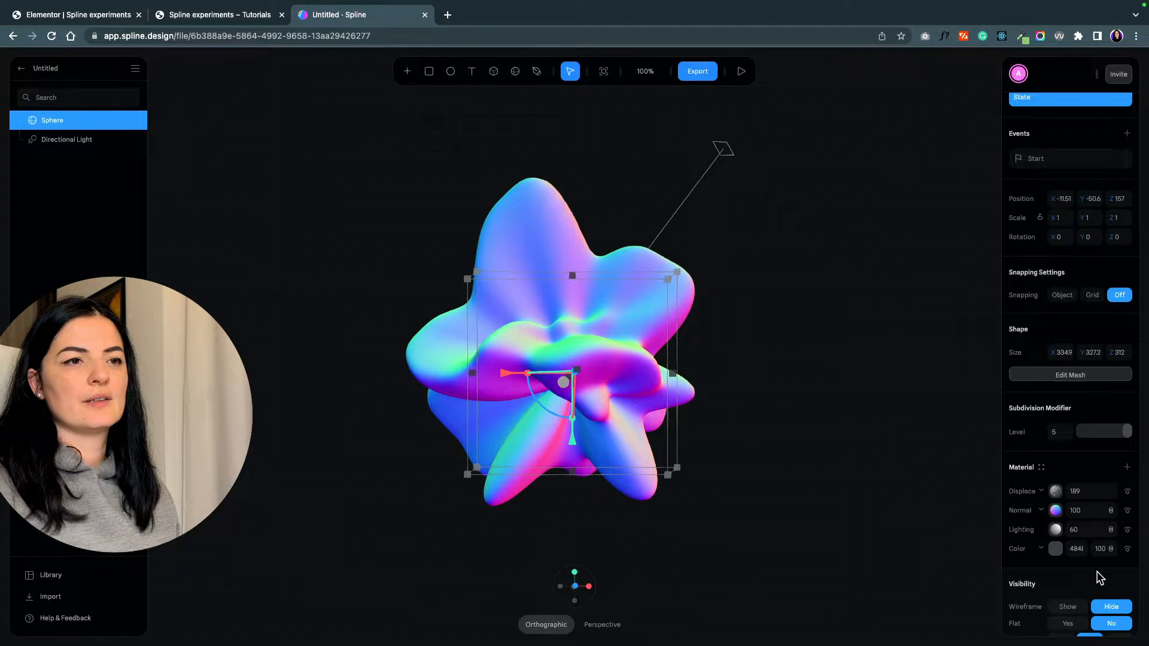
left_click(1055, 491)
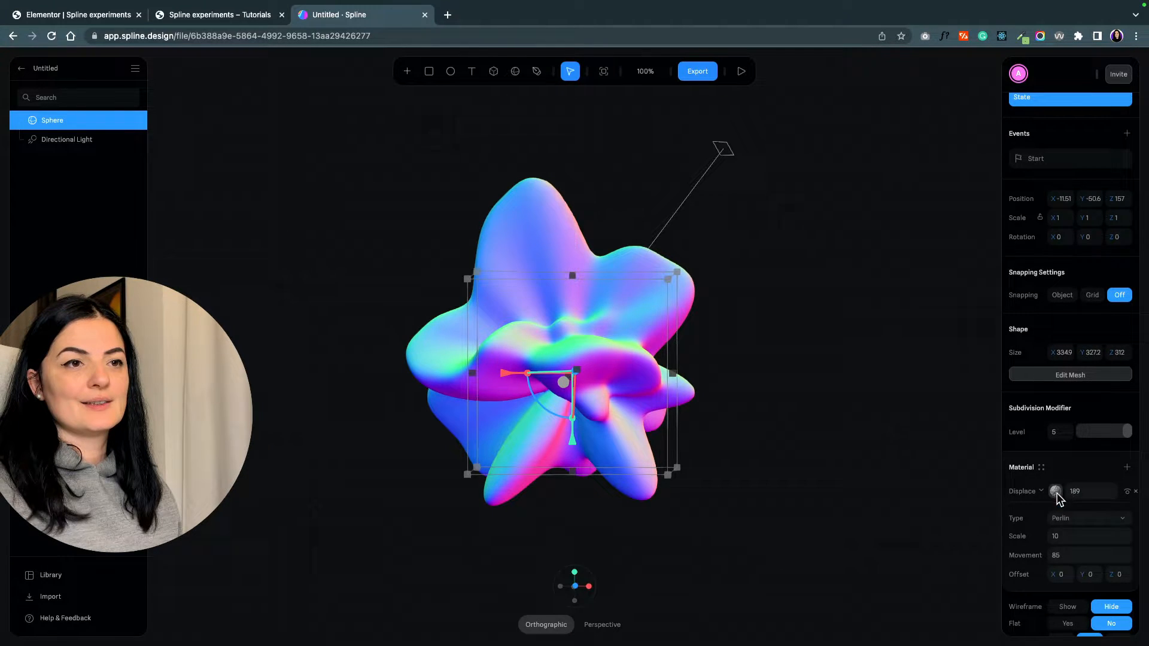
left_click(1088, 555)
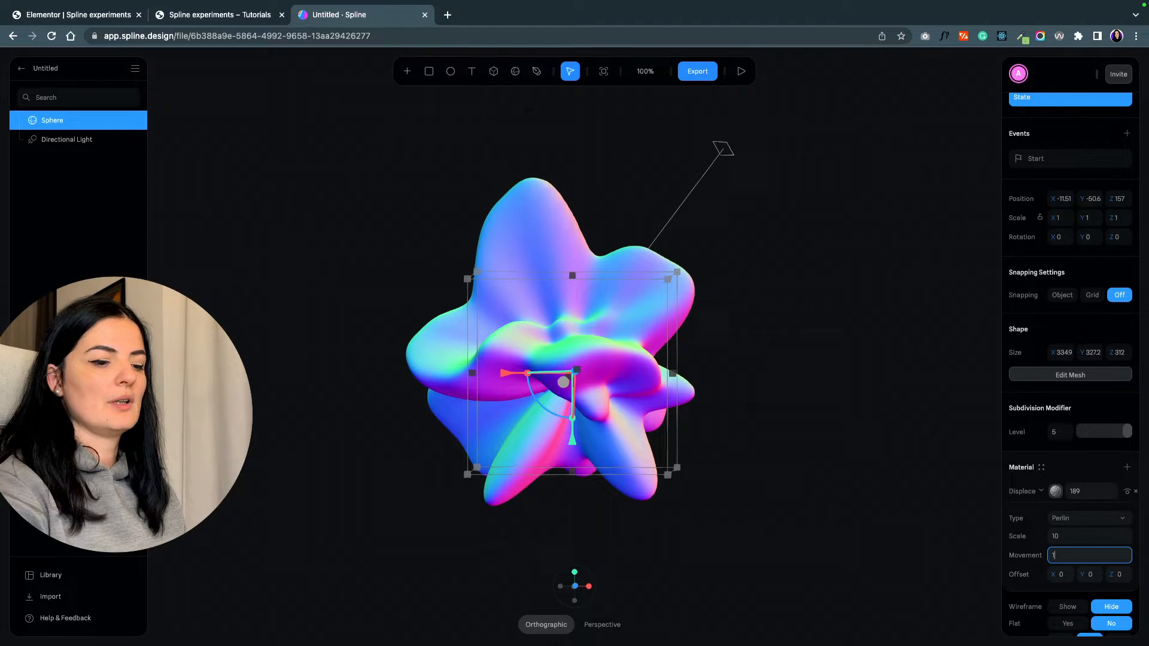
type("120")
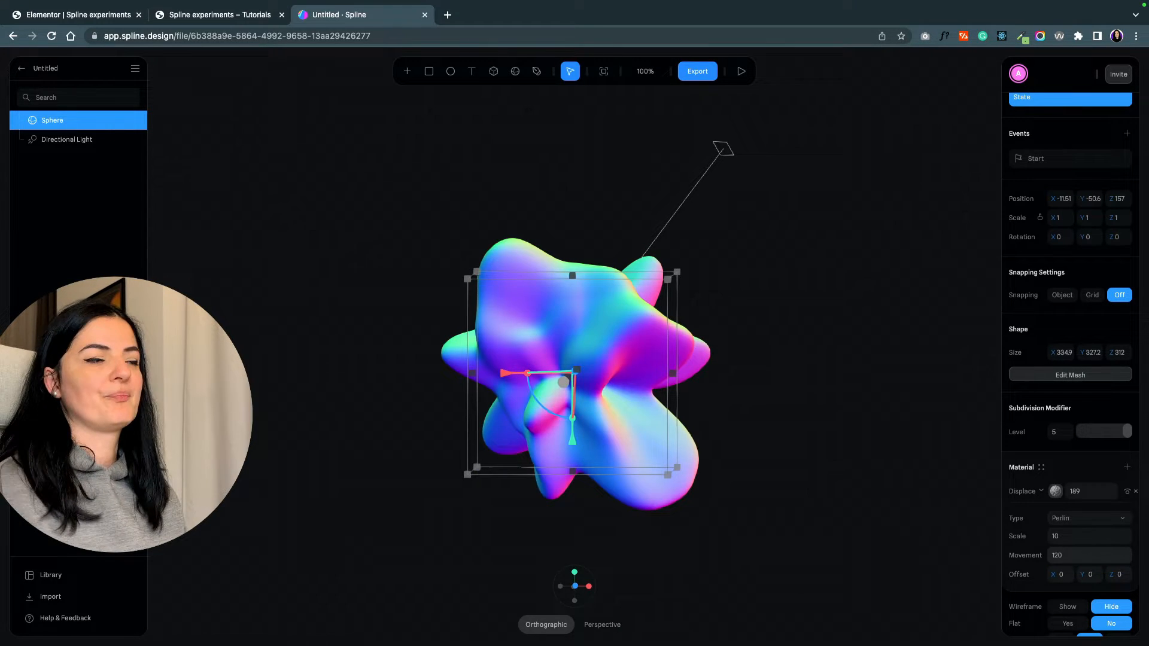
left_click(740, 72)
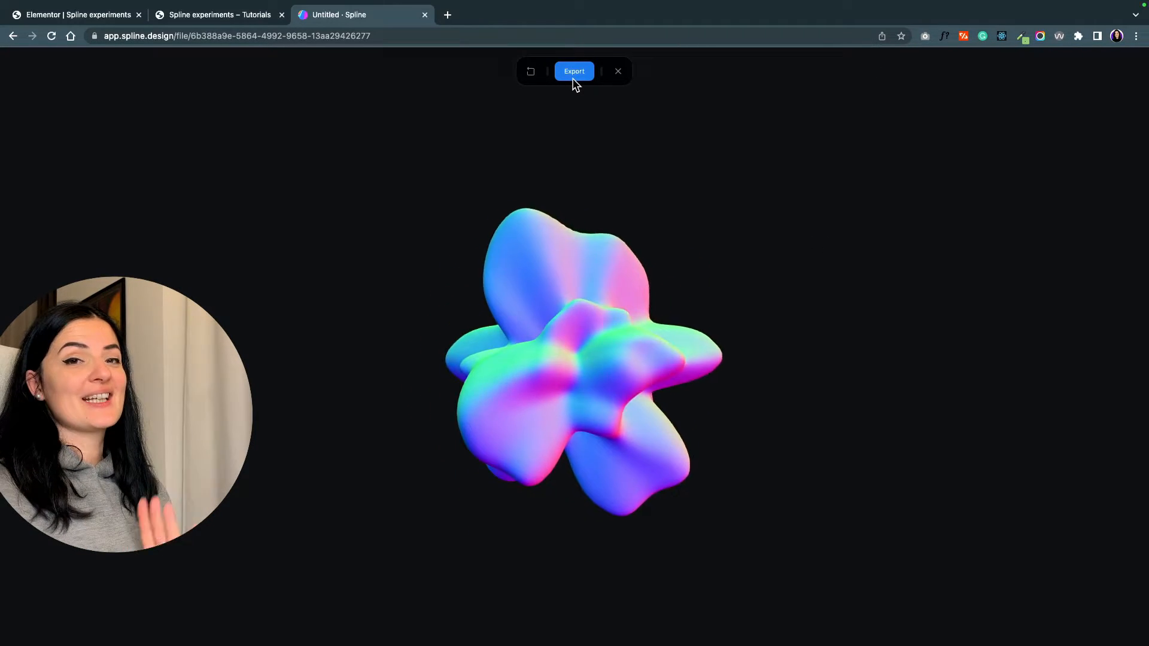
Export with hidden background, no logo, orbit, pan and zoom off, and copy the embed code
left_click(574, 71)
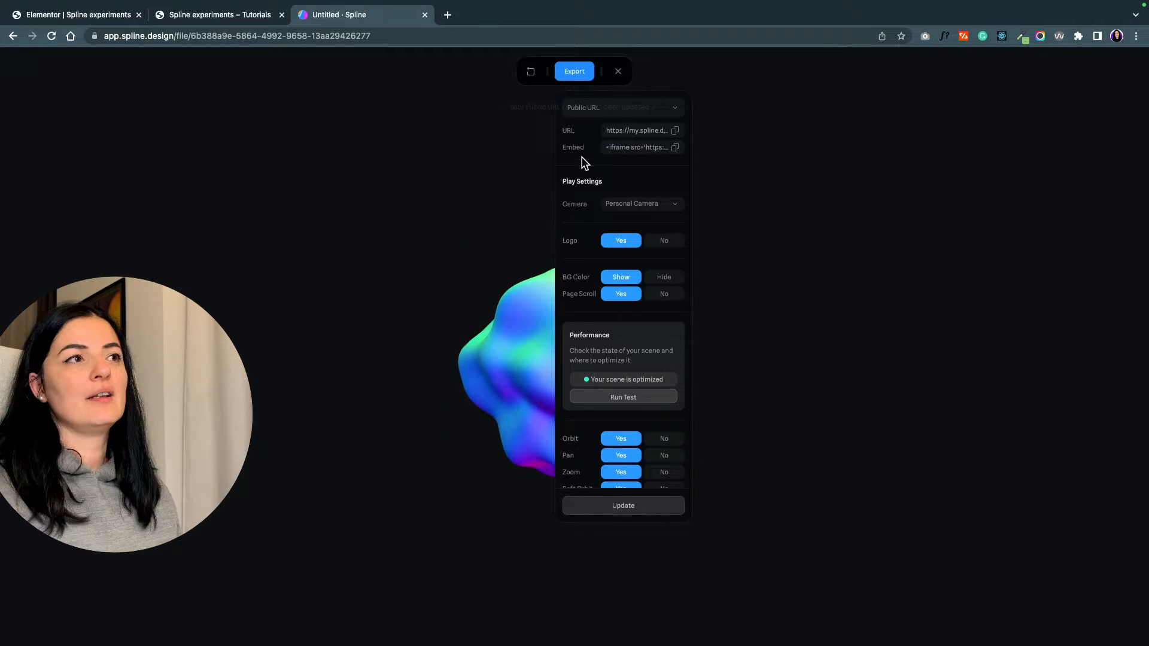
left_click(622, 505)
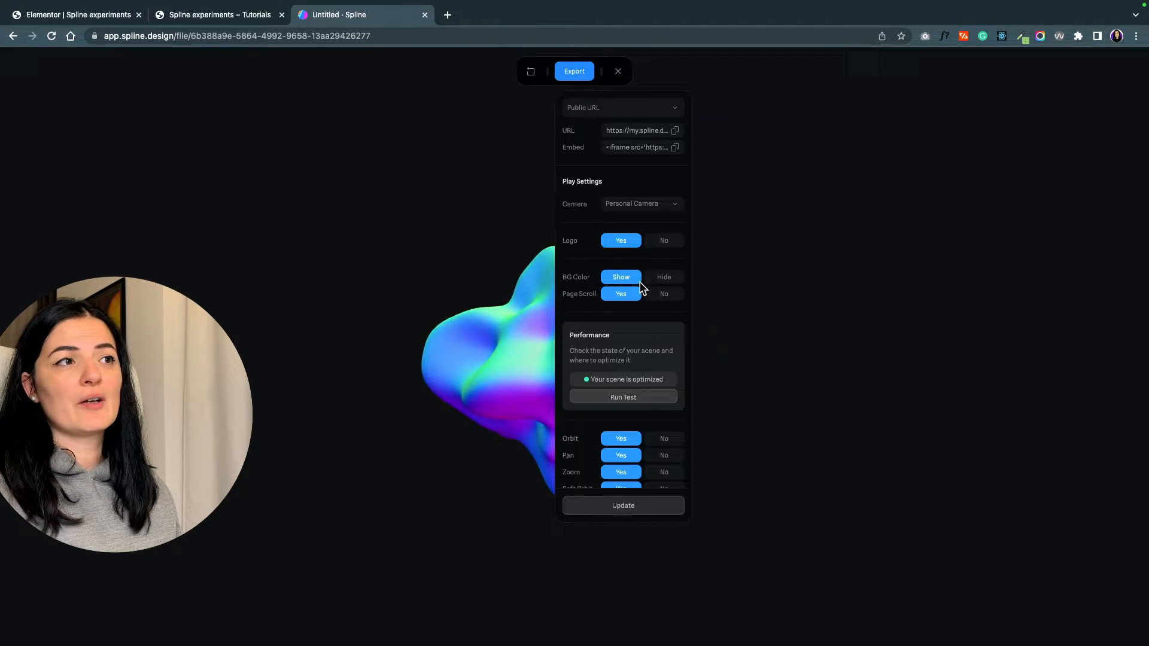
left_click(663, 277)
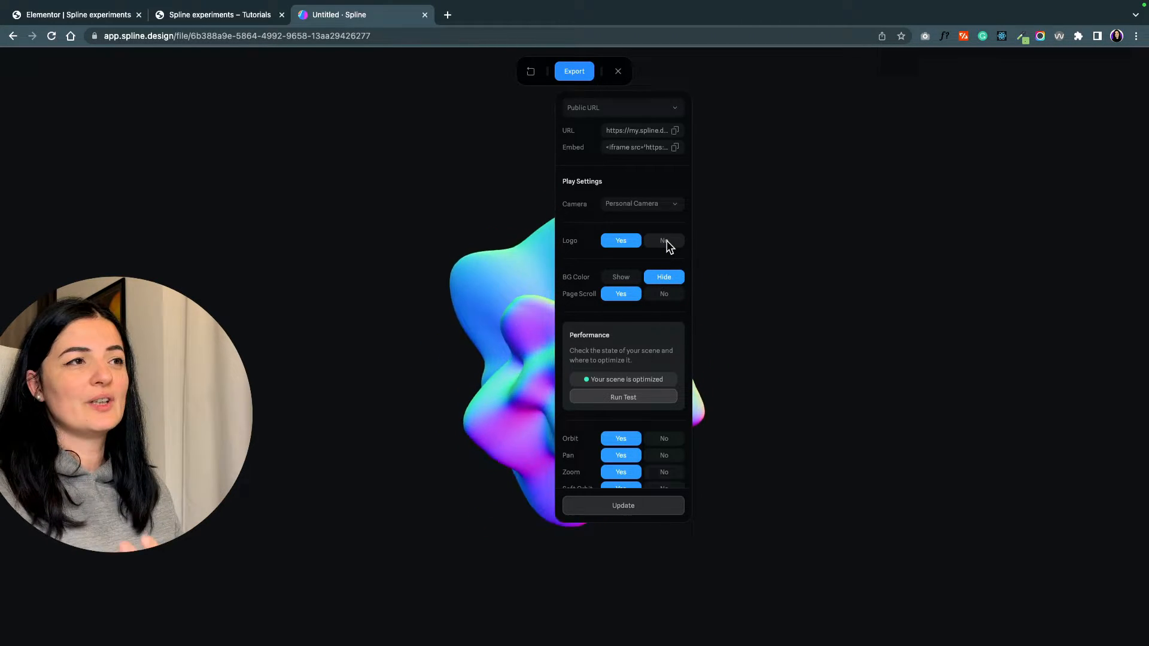
left_click(662, 240)
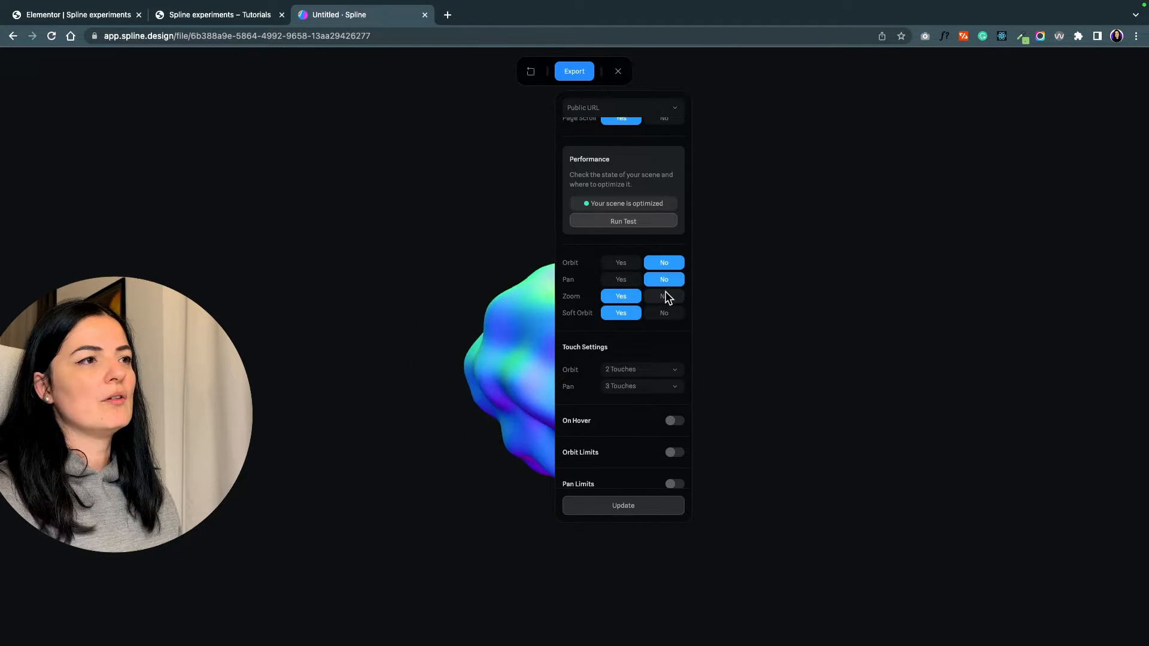
left_click(663, 296)
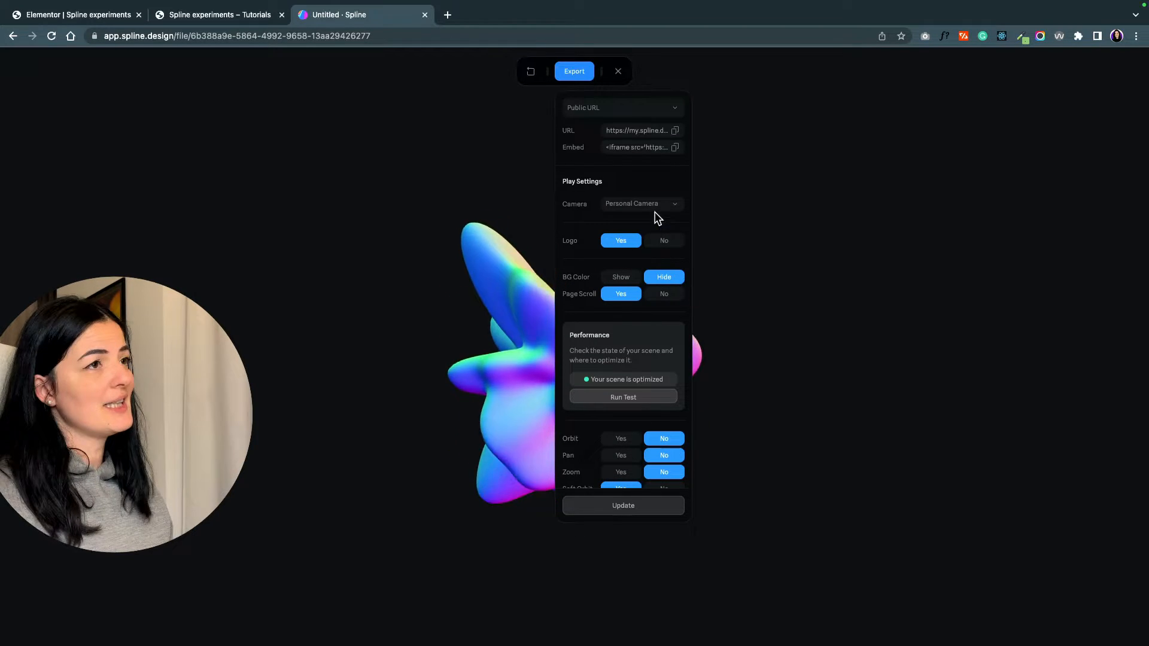
left_click(675, 147)
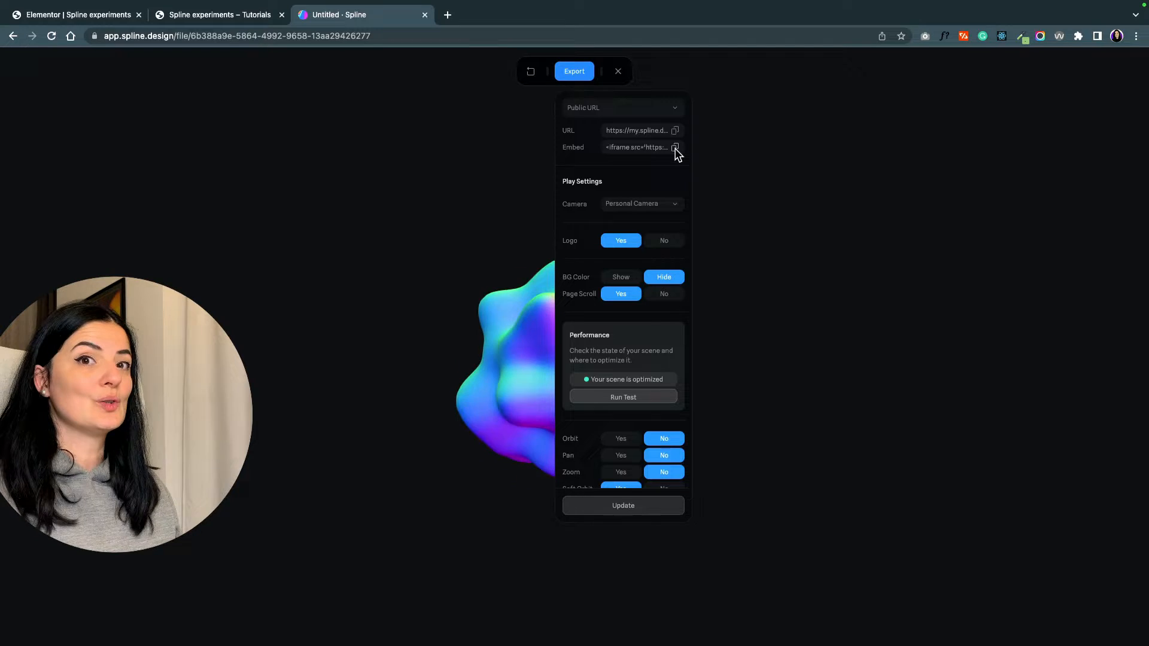
left_click(216, 15)
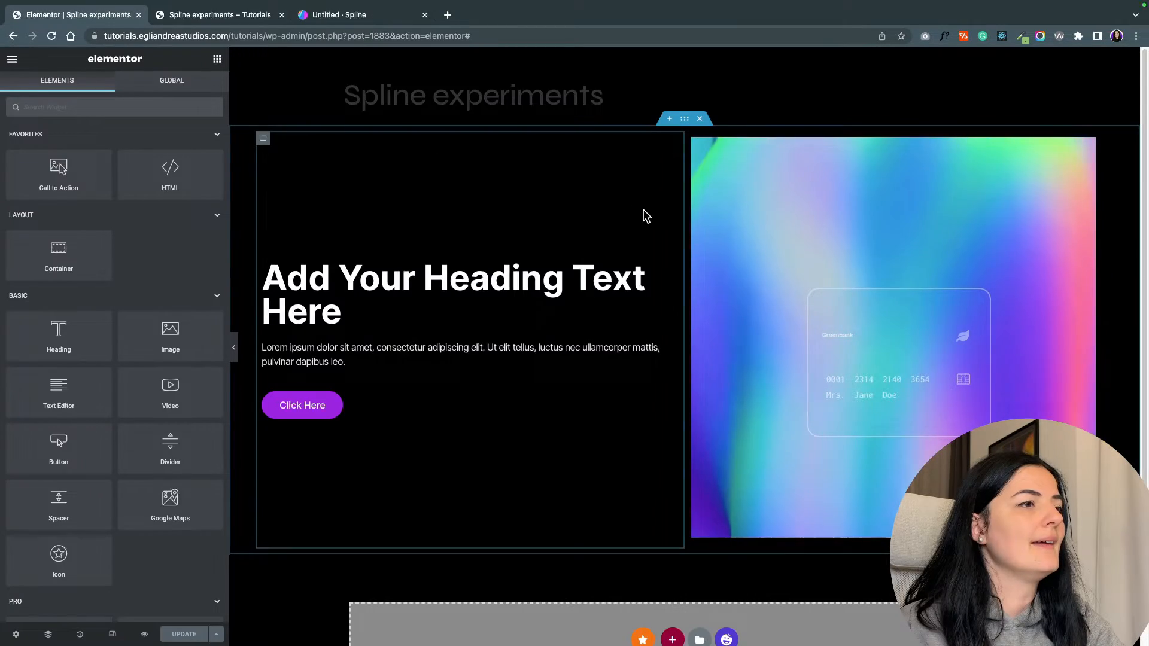
Add an HTML widget with the pasted Spline iframe and change its height to 670px
left_click(671, 520)
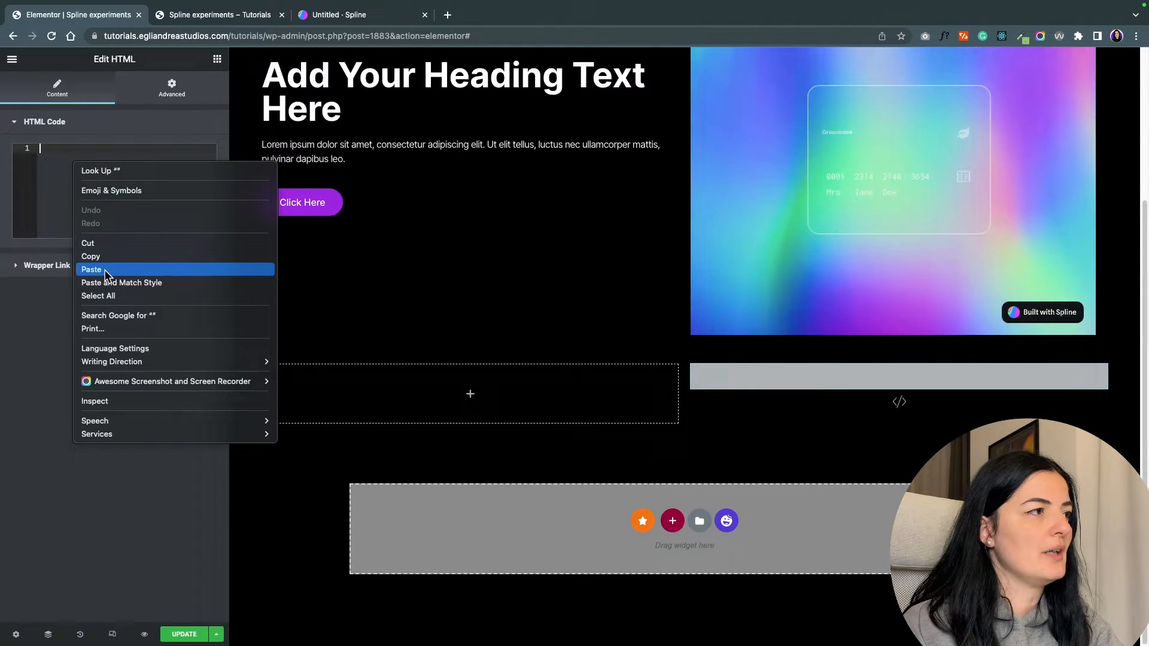
left_click(91, 269)
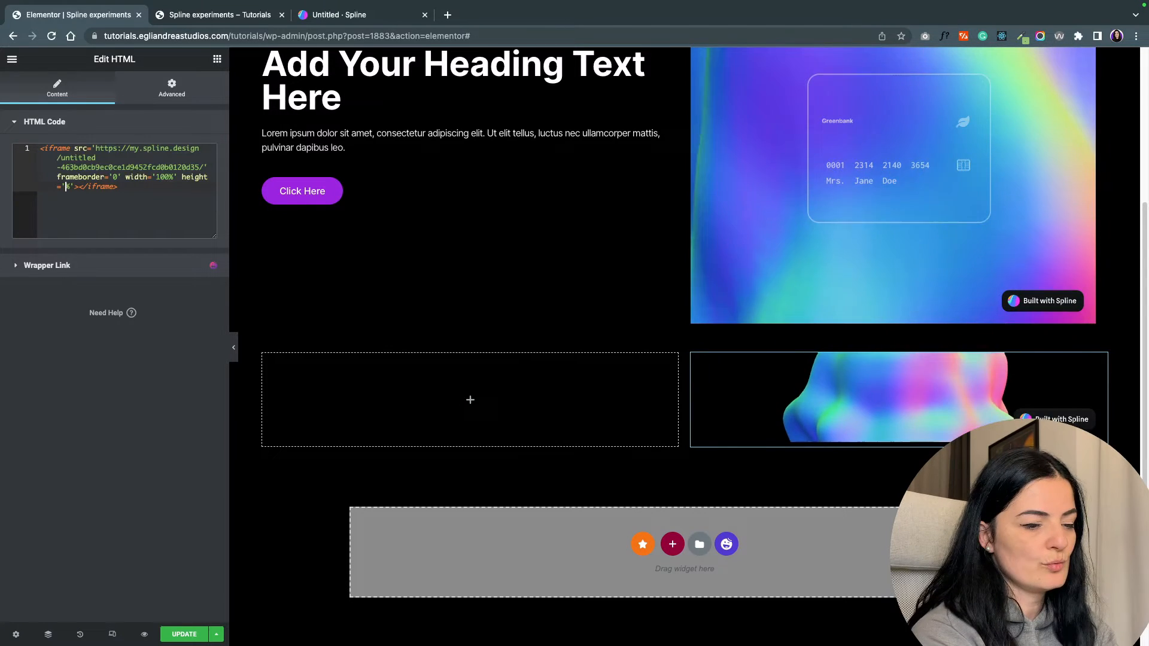
type("670px")
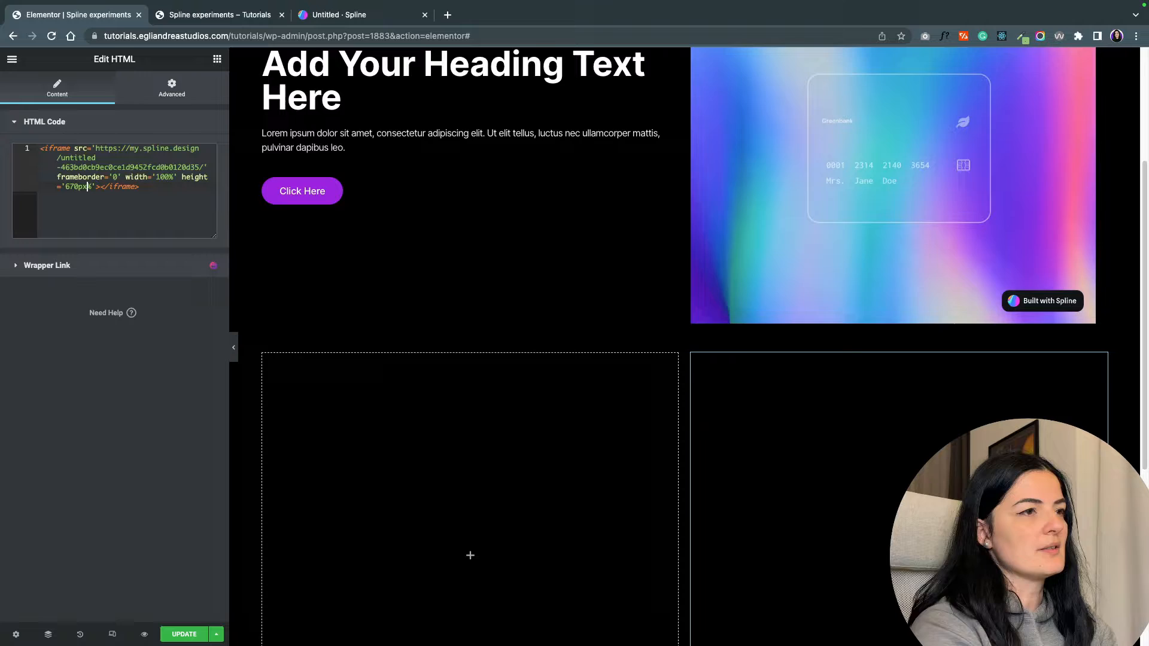
scroll("down", 3)
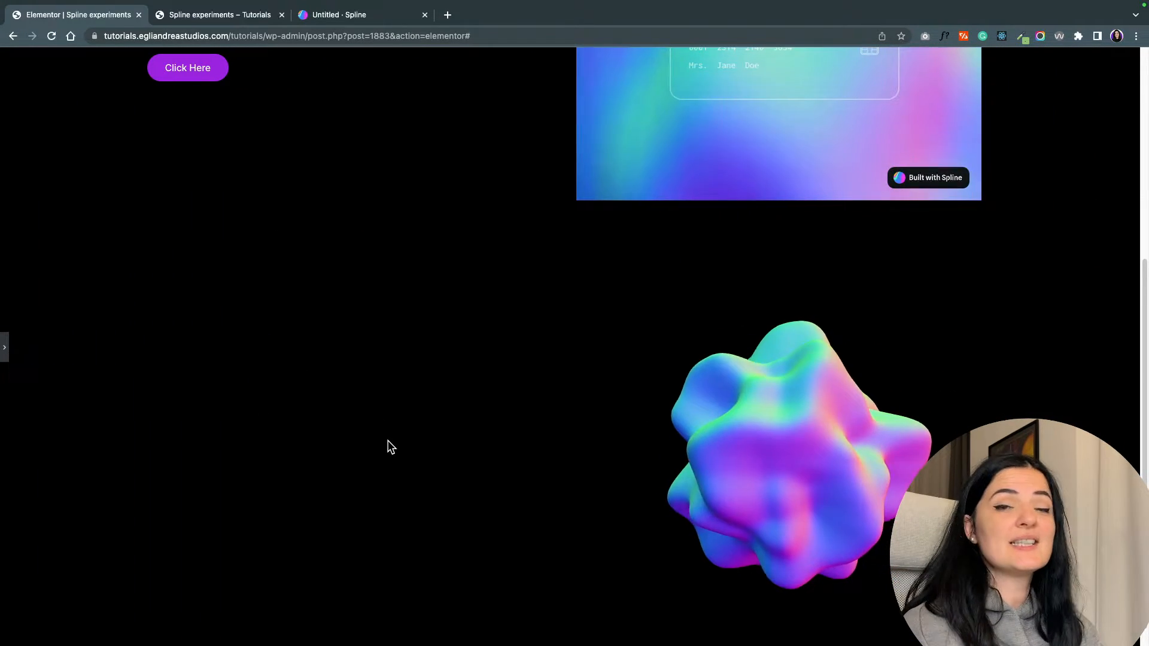
scroll("down", 3)
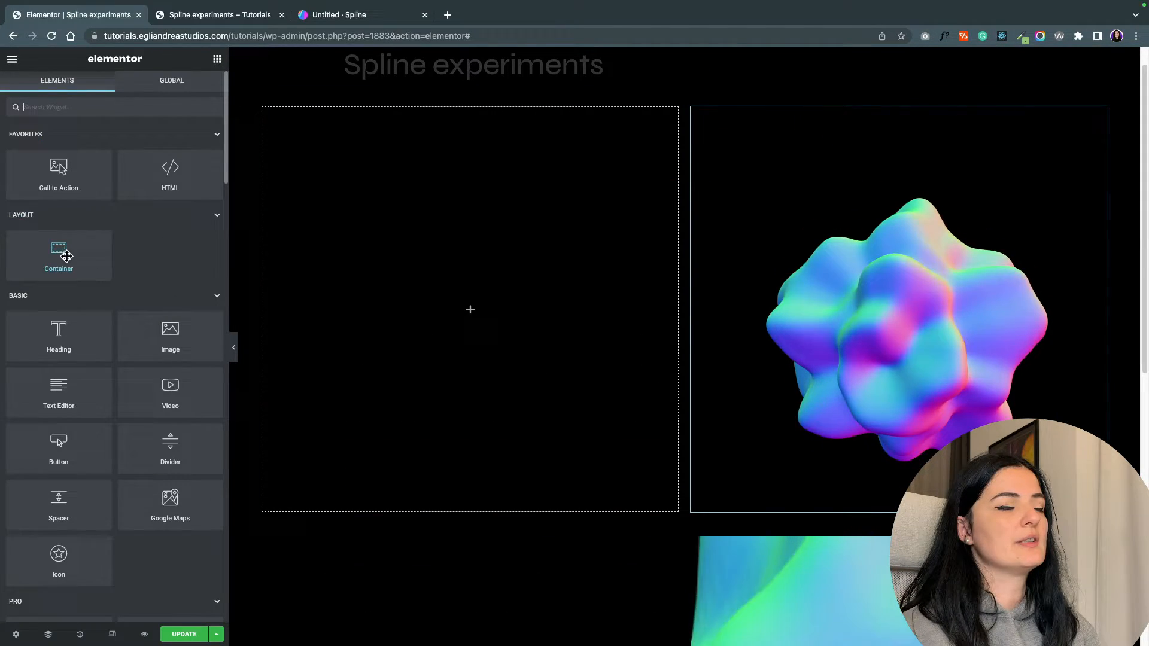
Add a container with Absolute position, 286px vertical offset and a higher Z-Index
left_click(897, 143)
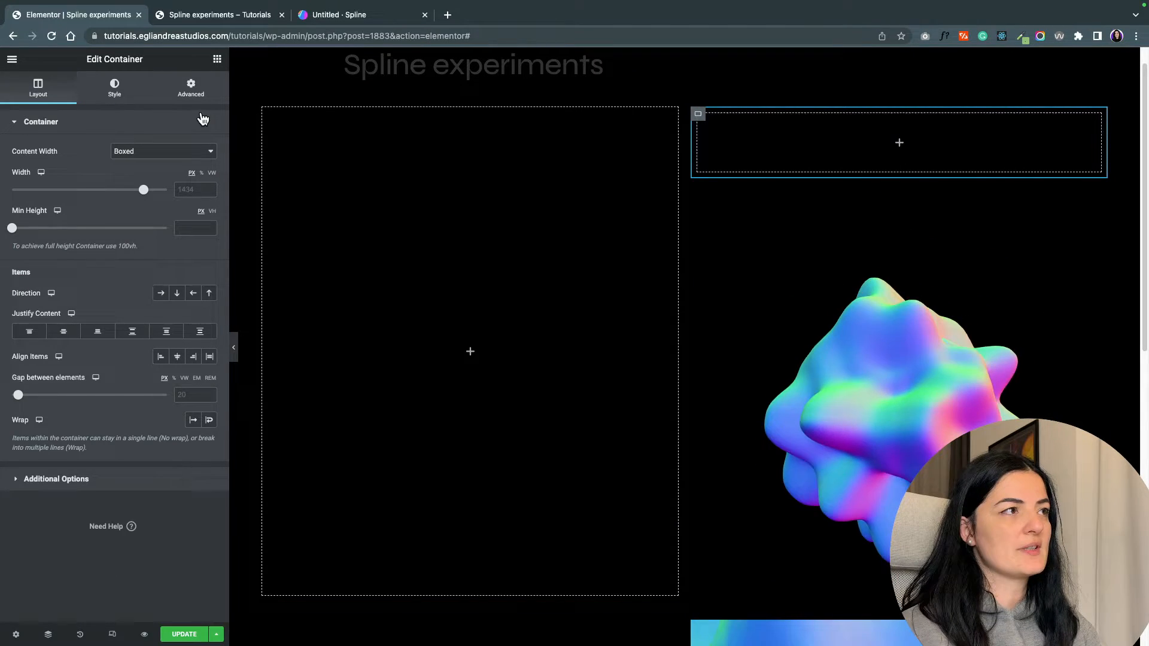
left_click(190, 86)
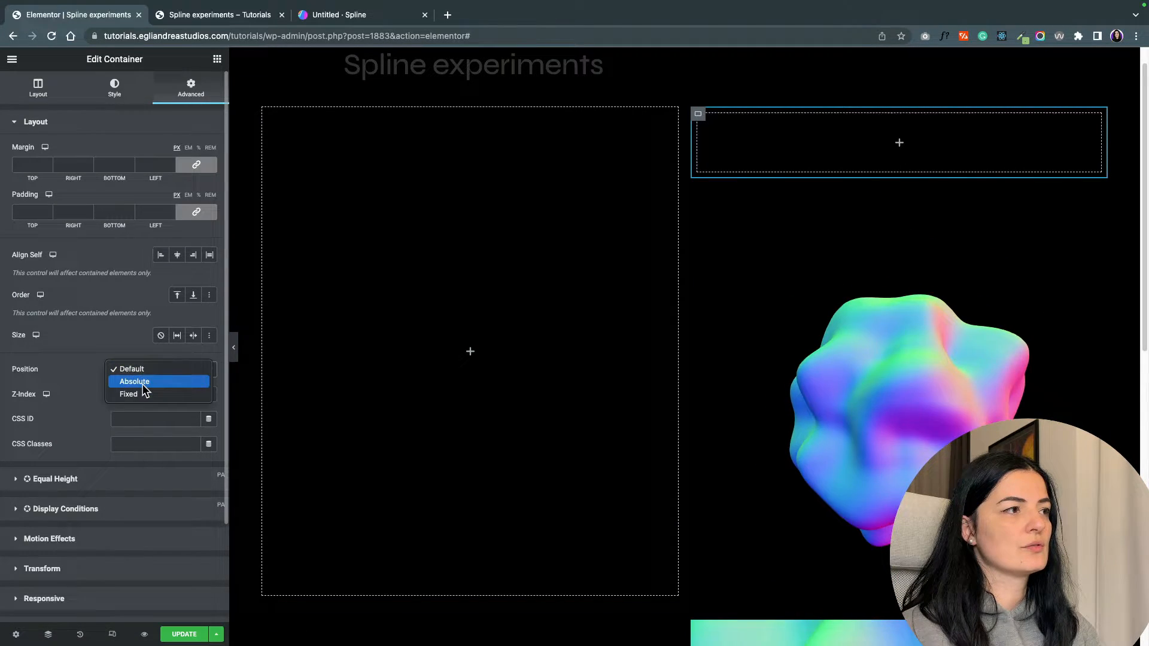
left_click(134, 381)
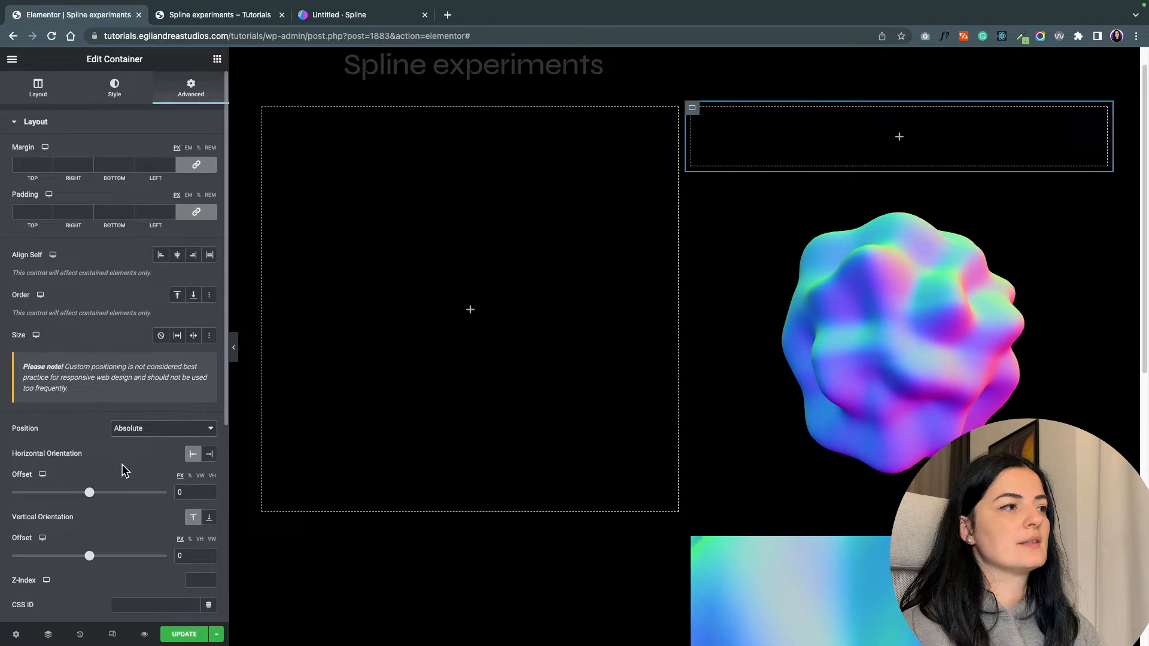
left_click_drag(89, 555, 87, 555)
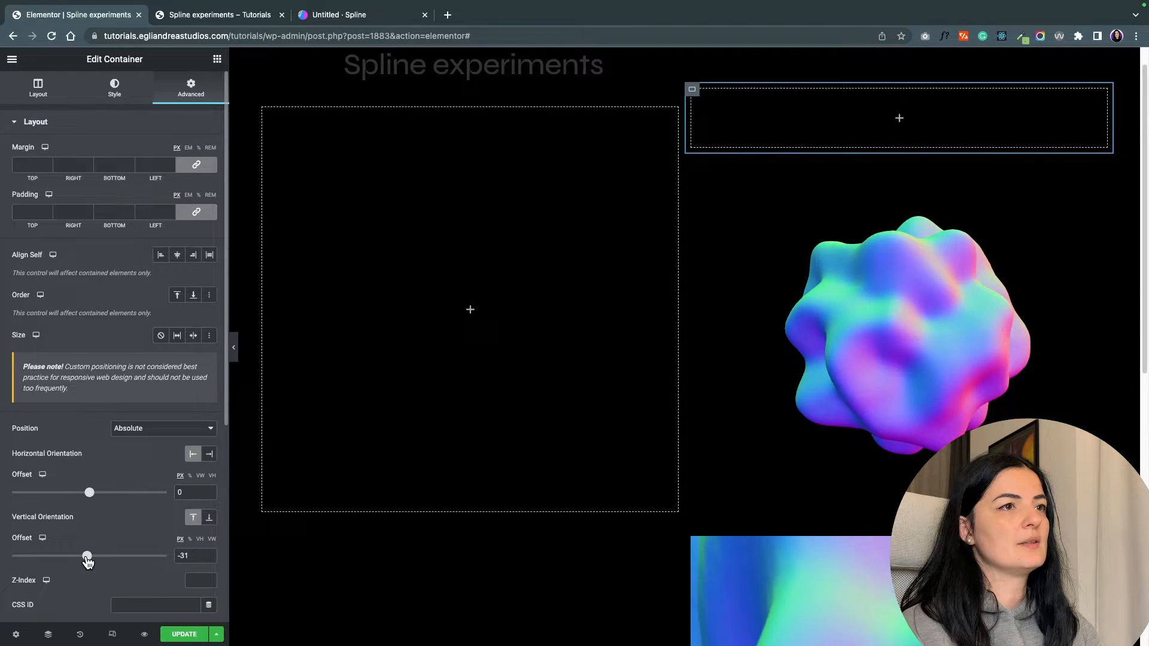
left_click_drag(88, 555, 111, 555)
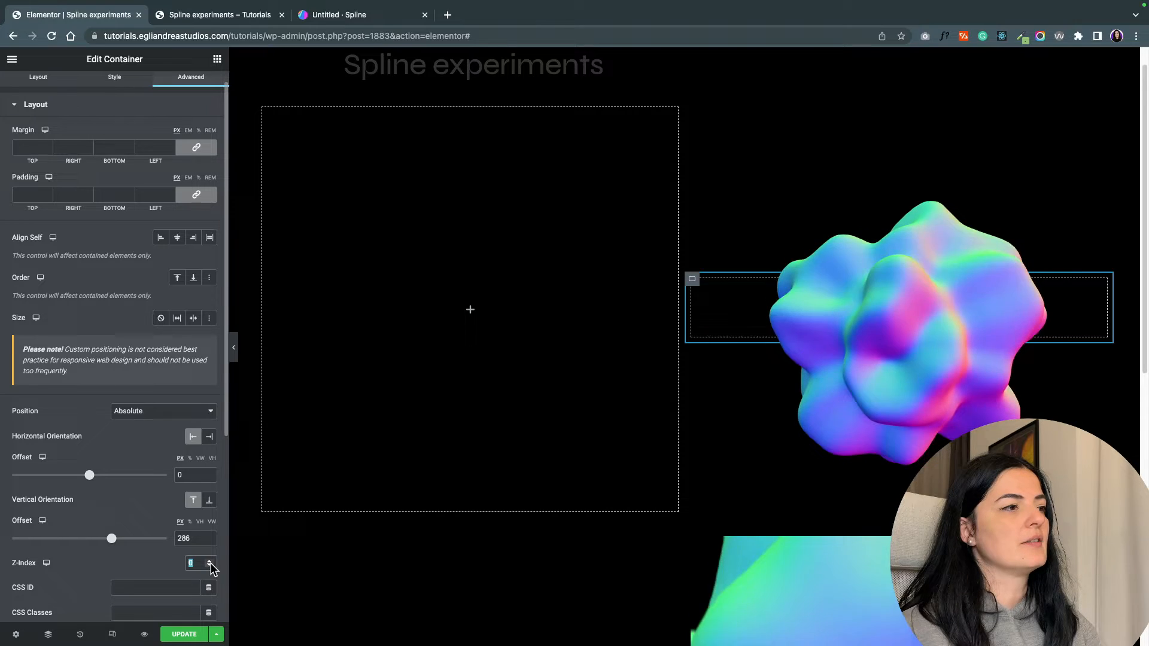
left_click(210, 561)
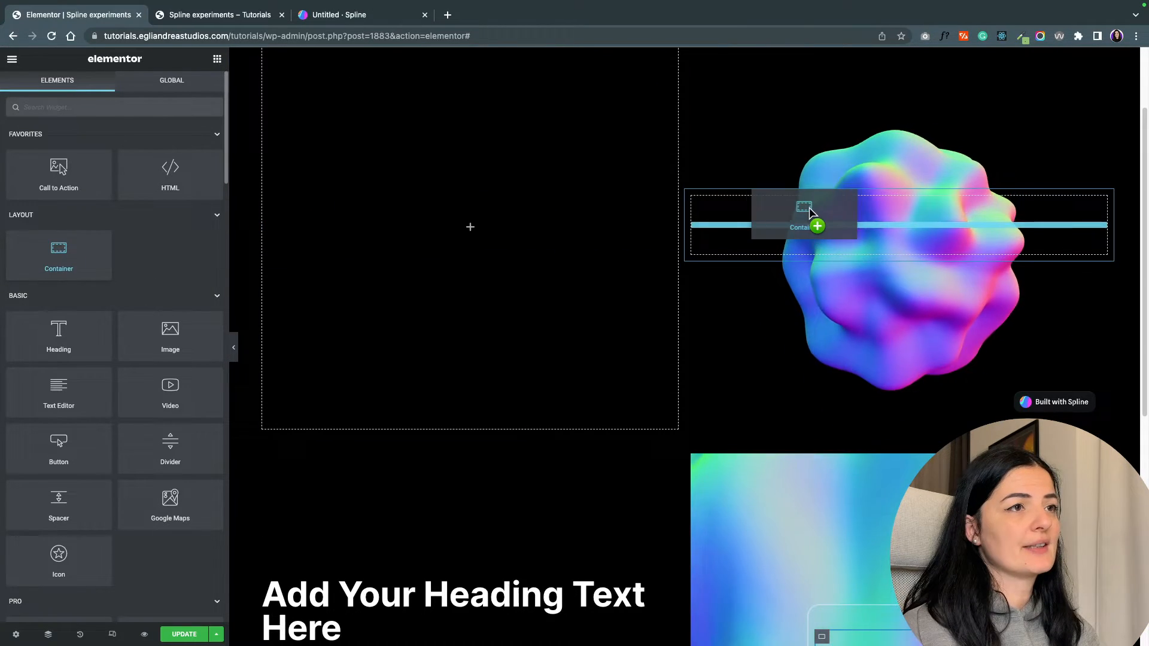
Add an inner container holding the Greenbank logo and an icon, spaced to opposite ends
left_click(803, 226)
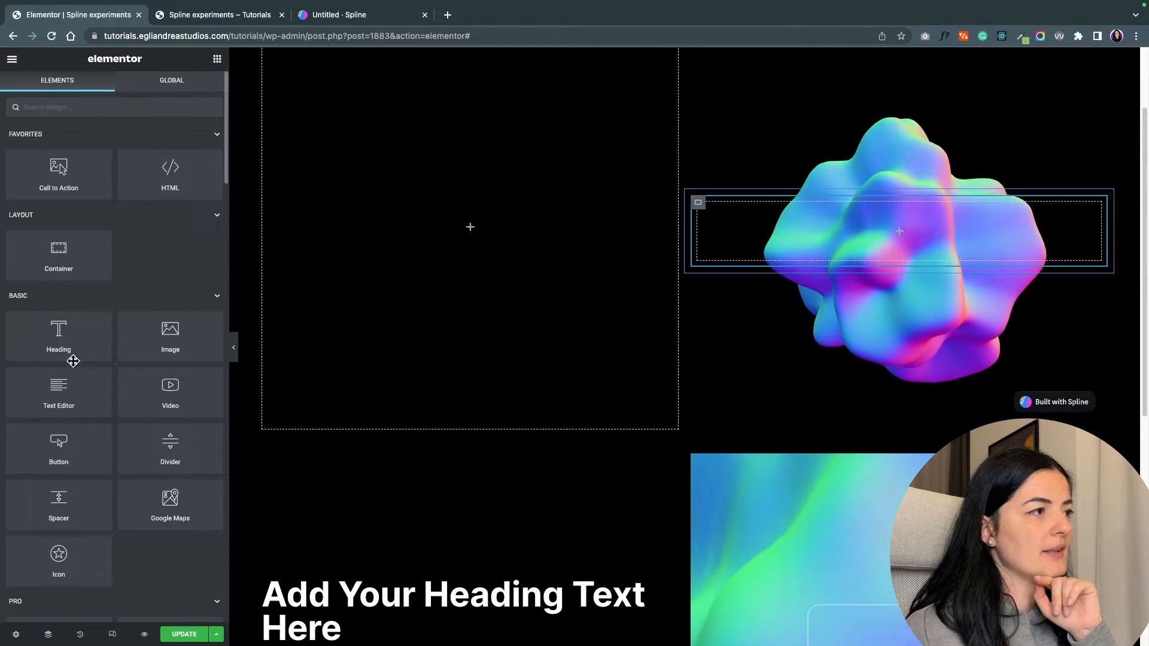
left_click_drag(170, 335, 599, 288)
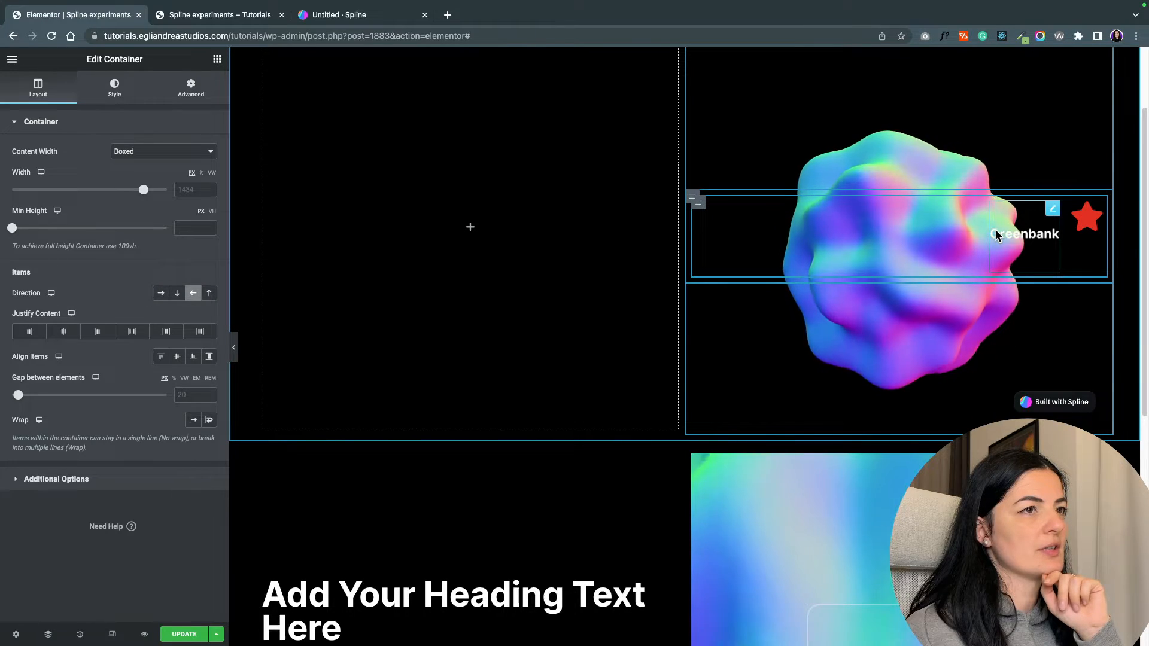
left_click(166, 330)
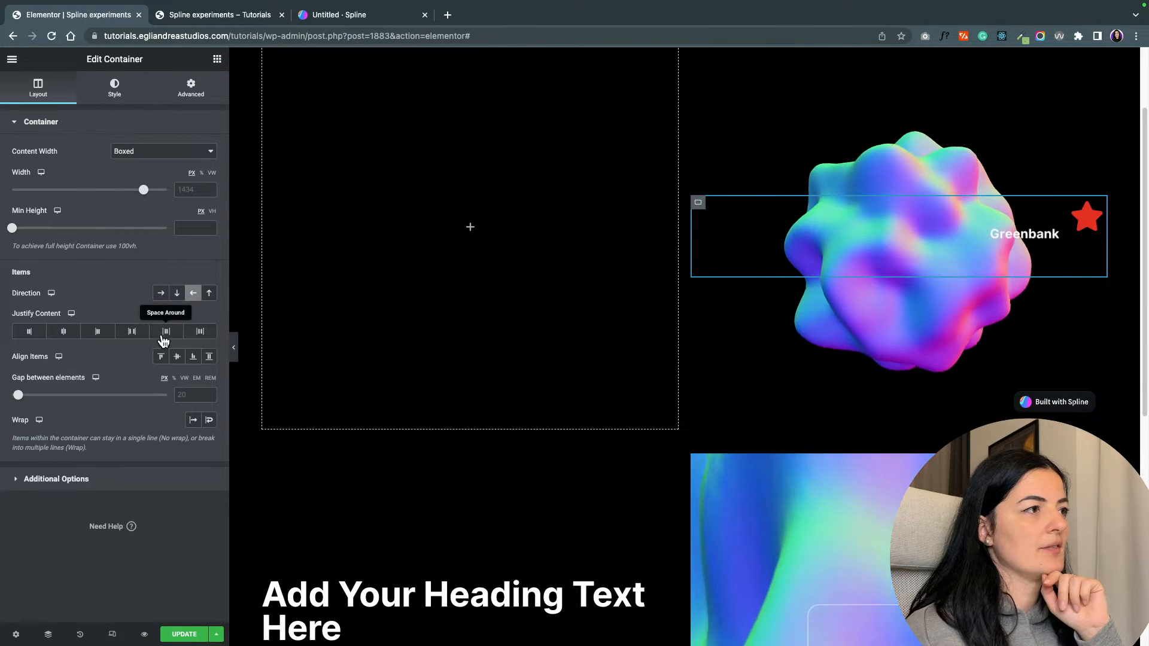
left_click(132, 330)
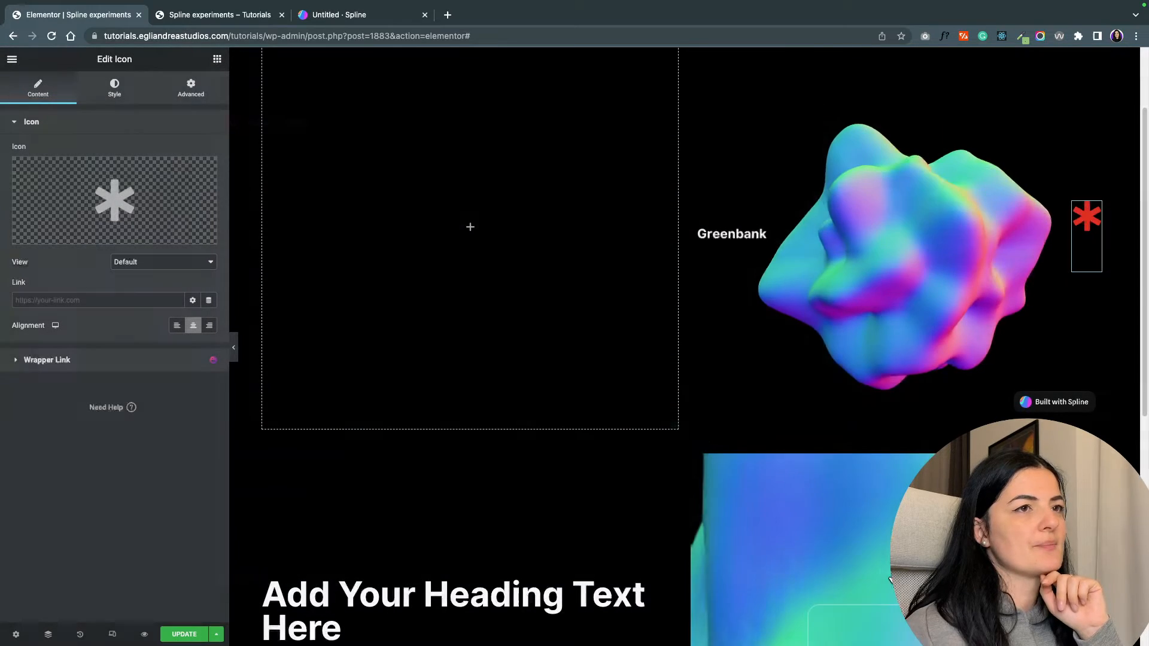
Colour the asterisk icon light grey and enlarge it to size 37
left_click(114, 88)
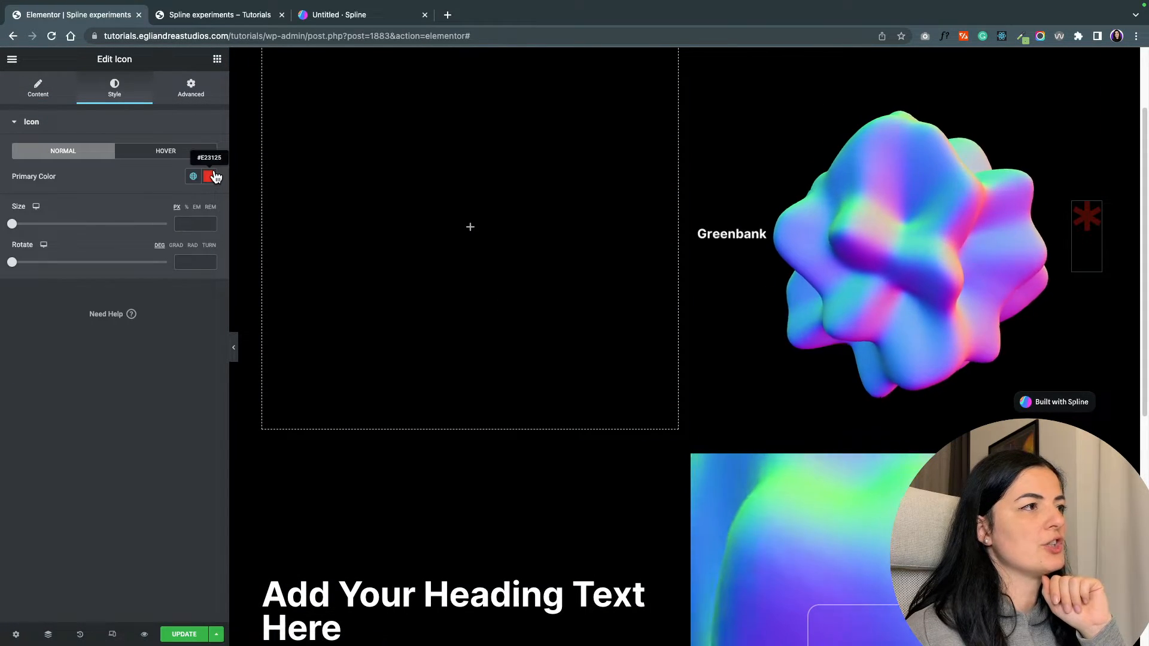
left_click(208, 176)
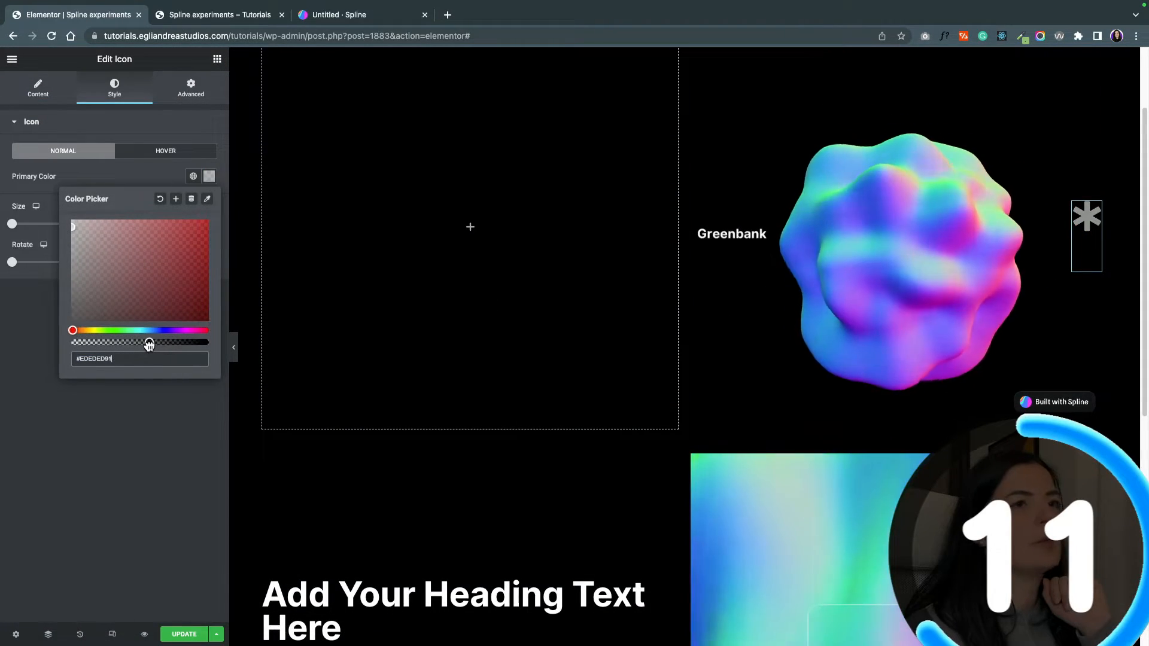
left_click(190, 86)
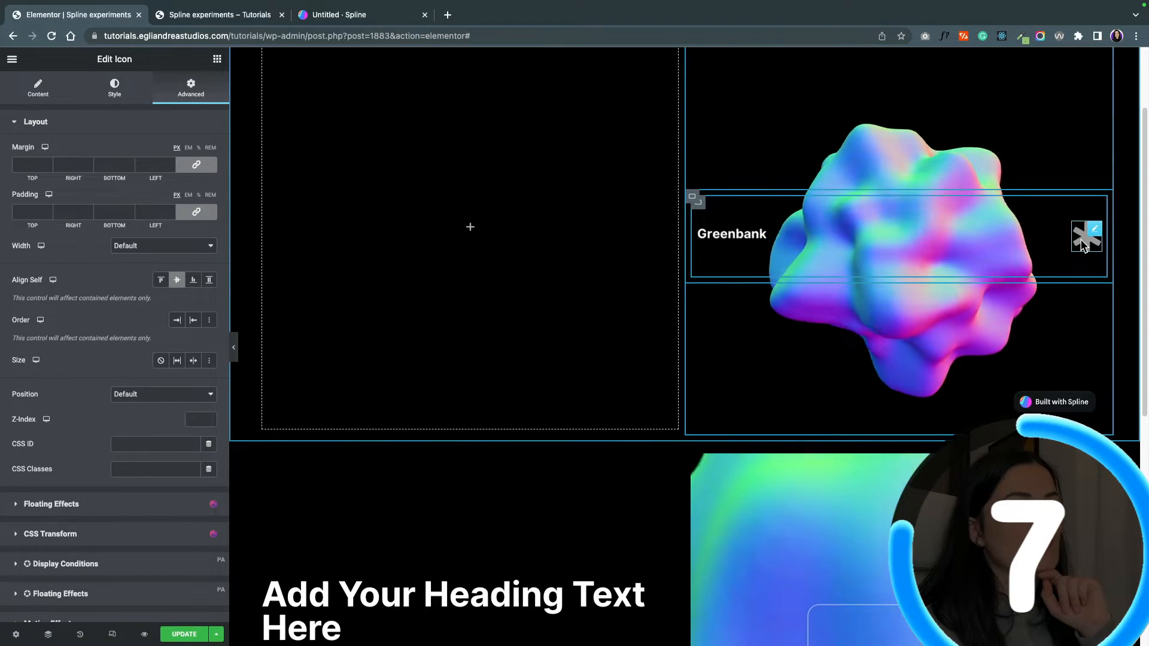
left_click(114, 88)
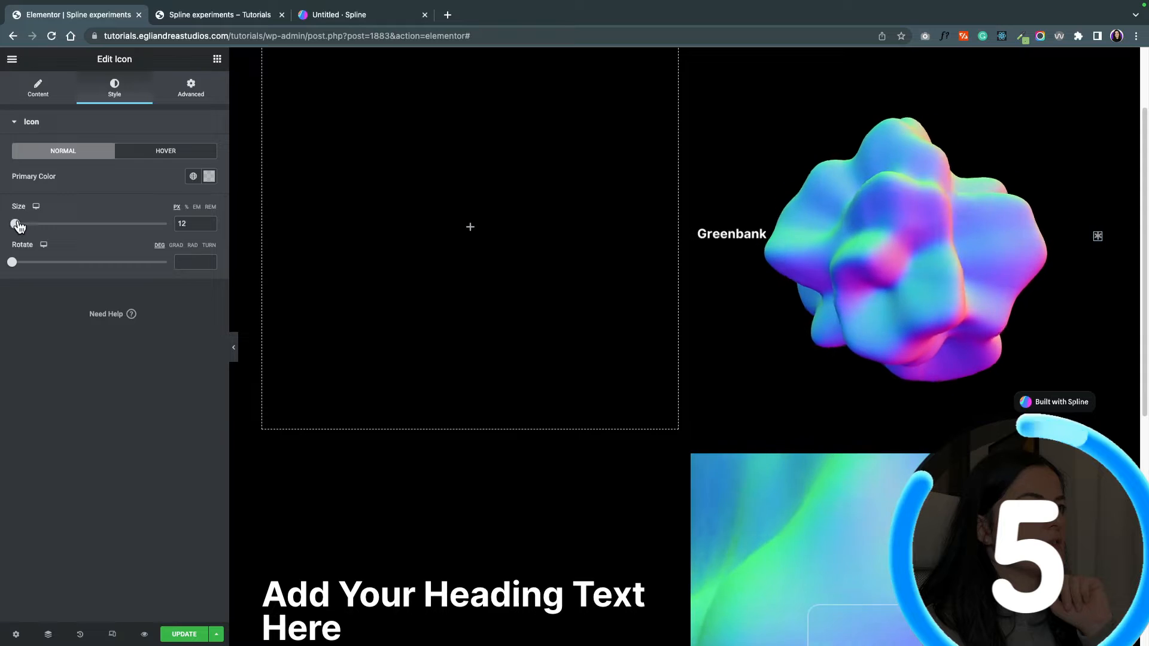
left_click_drag(14, 223, 28, 224)
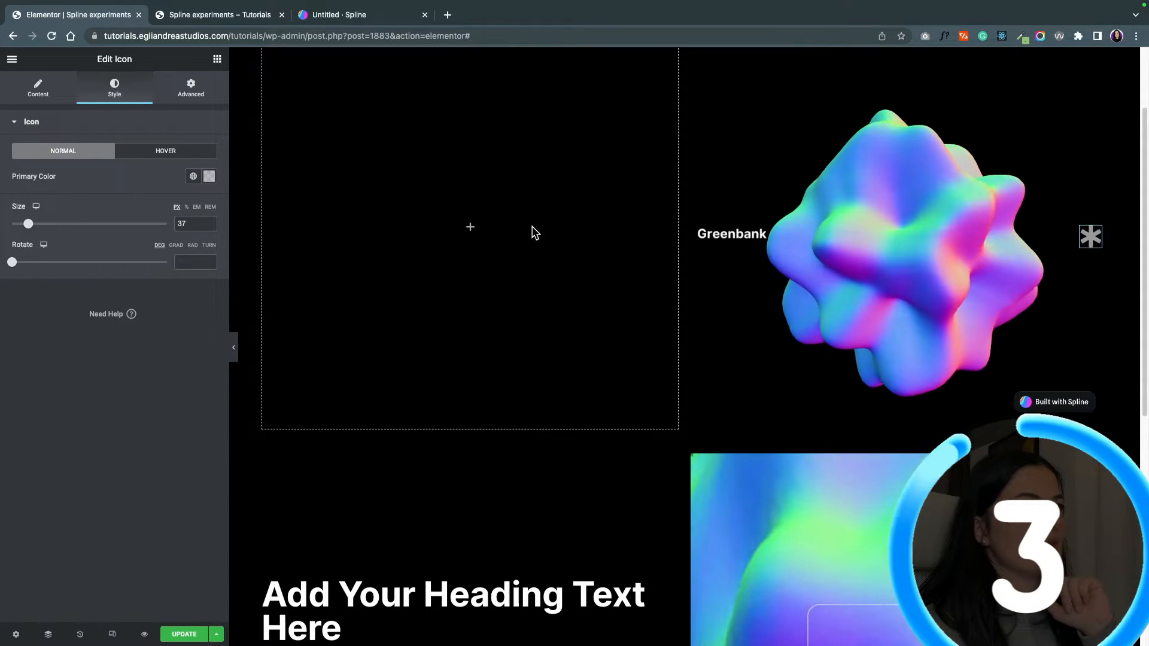
left_click(732, 236)
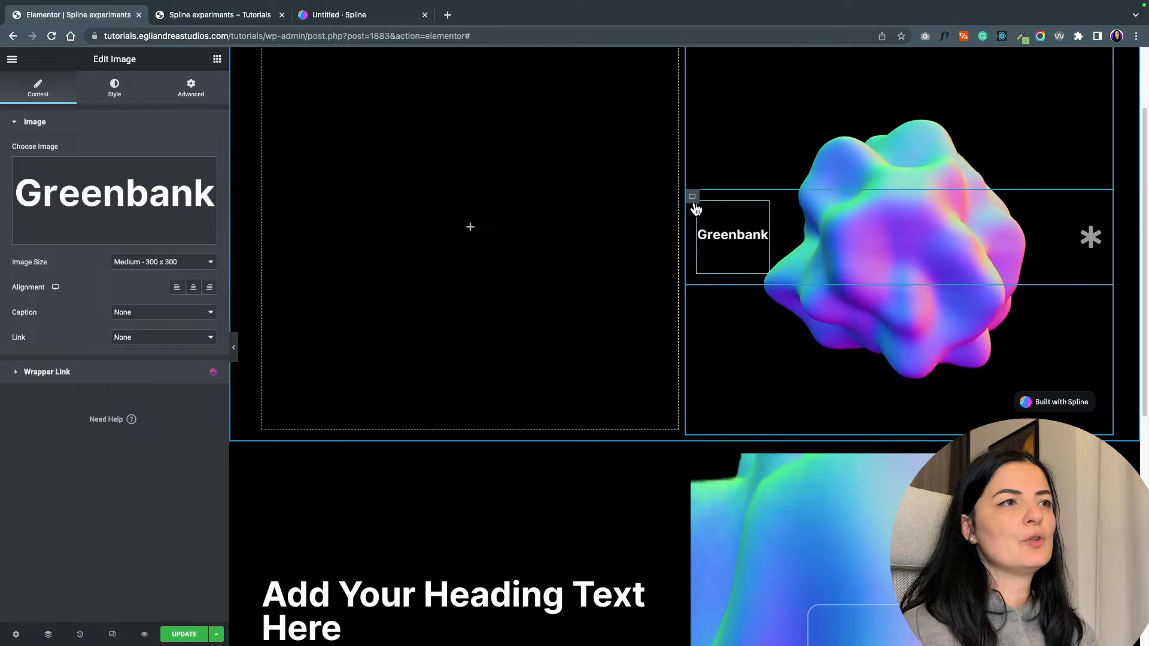
right_click(764, 306)
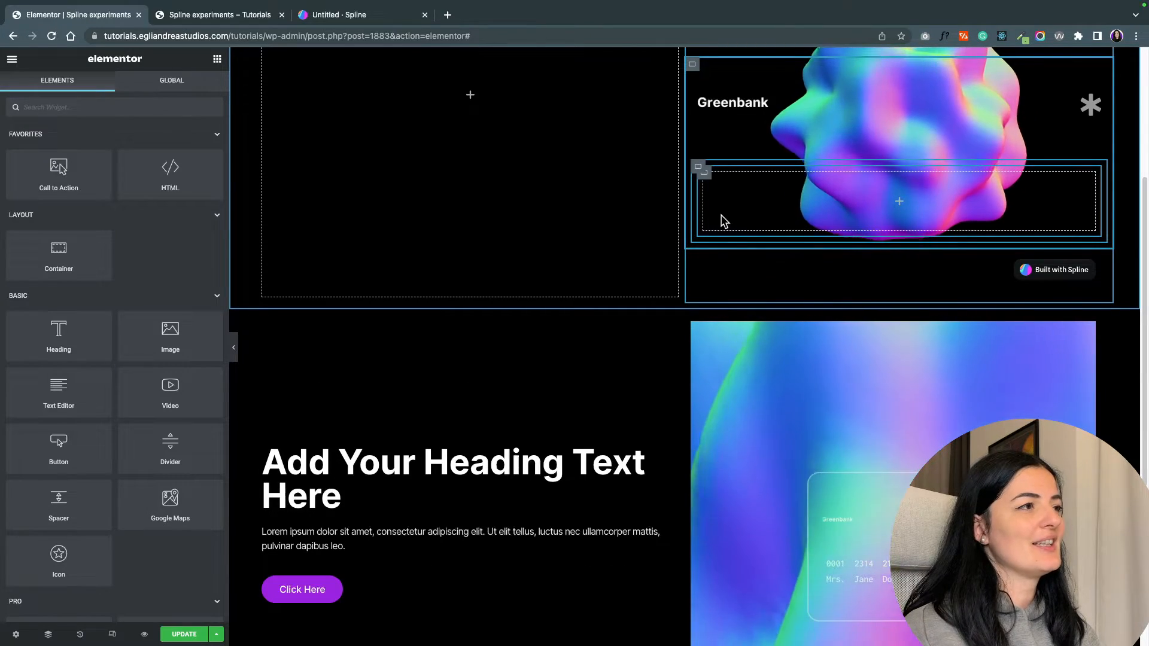
left_click_drag(59, 334, 722, 201)
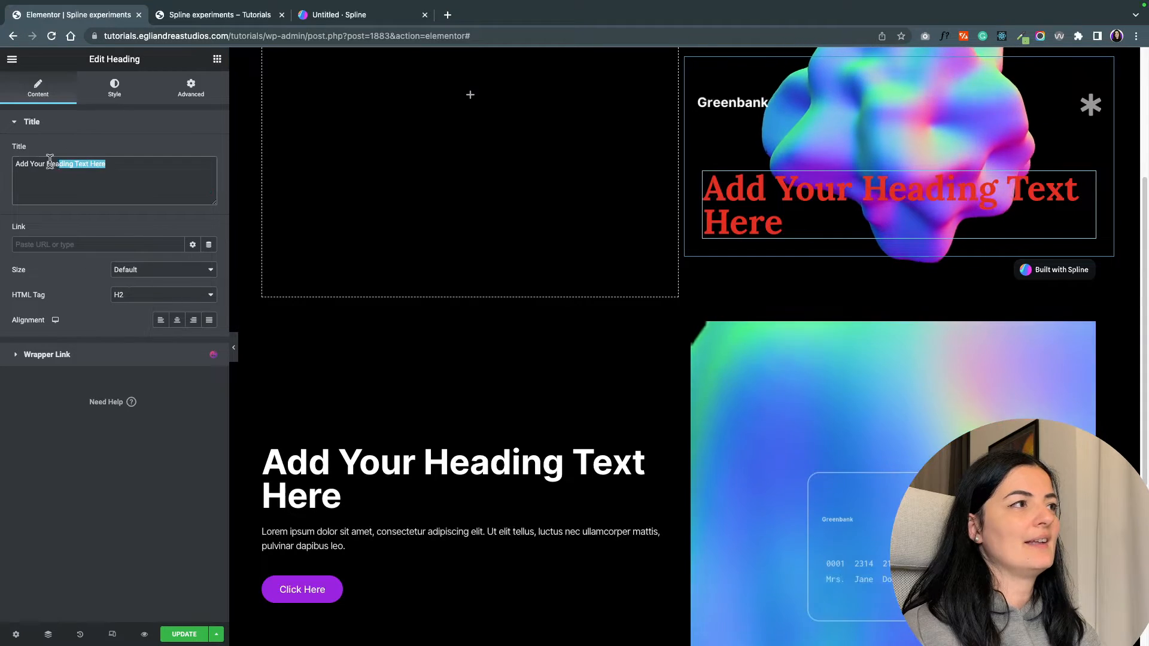
type("0")
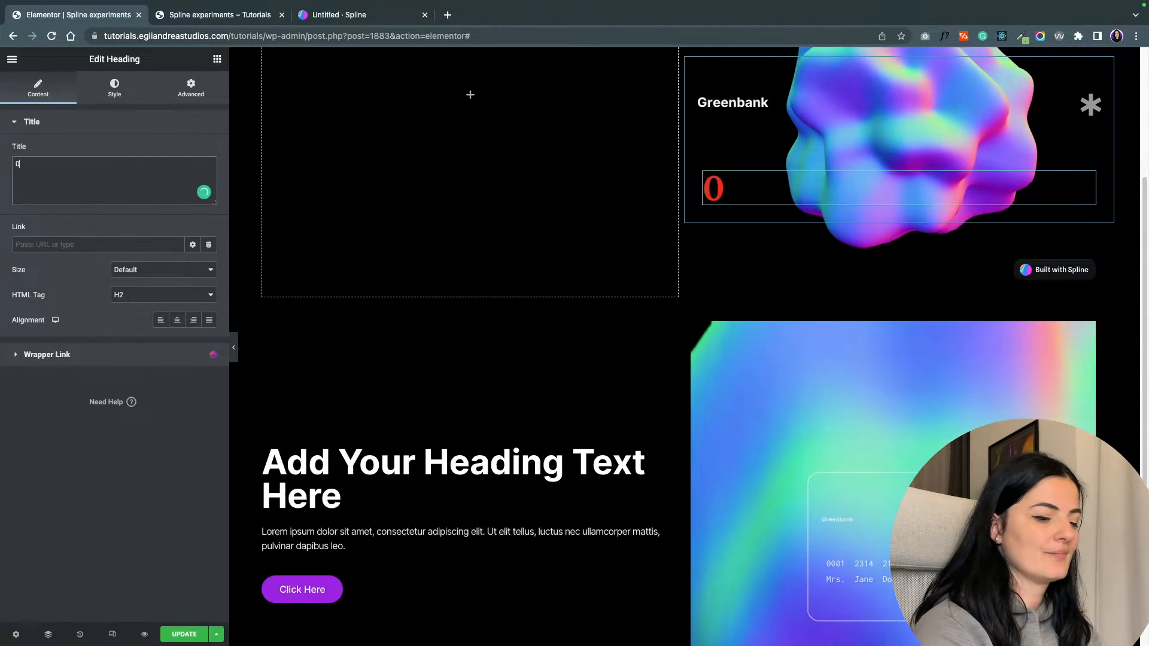
type("123 0147")
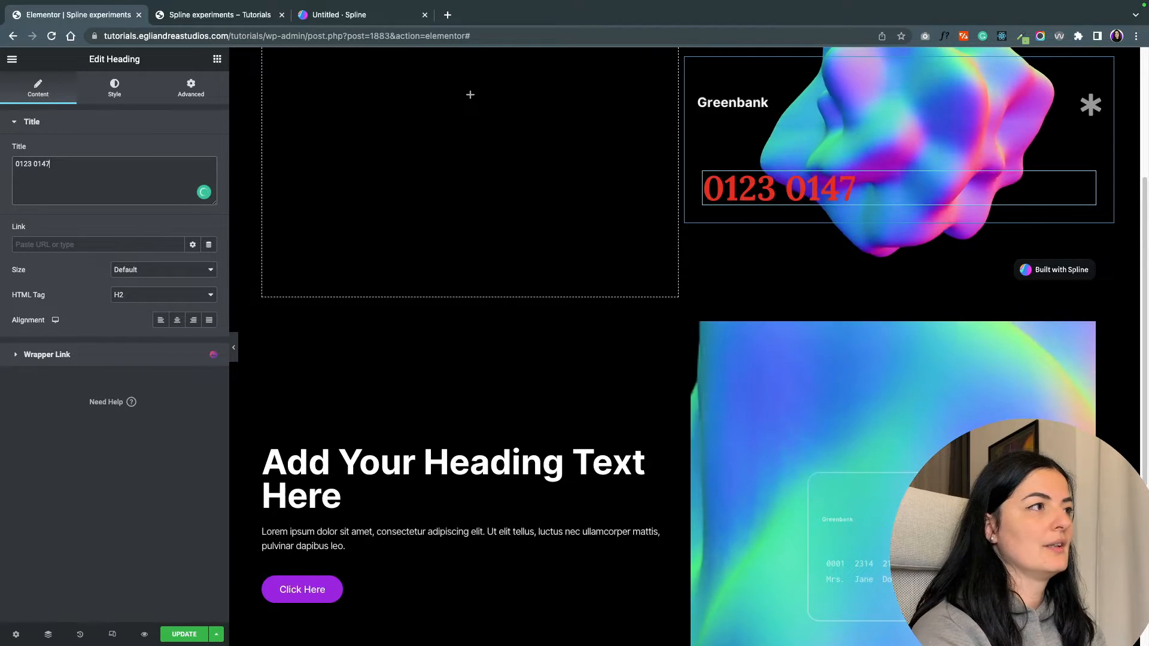
type("3698 569")
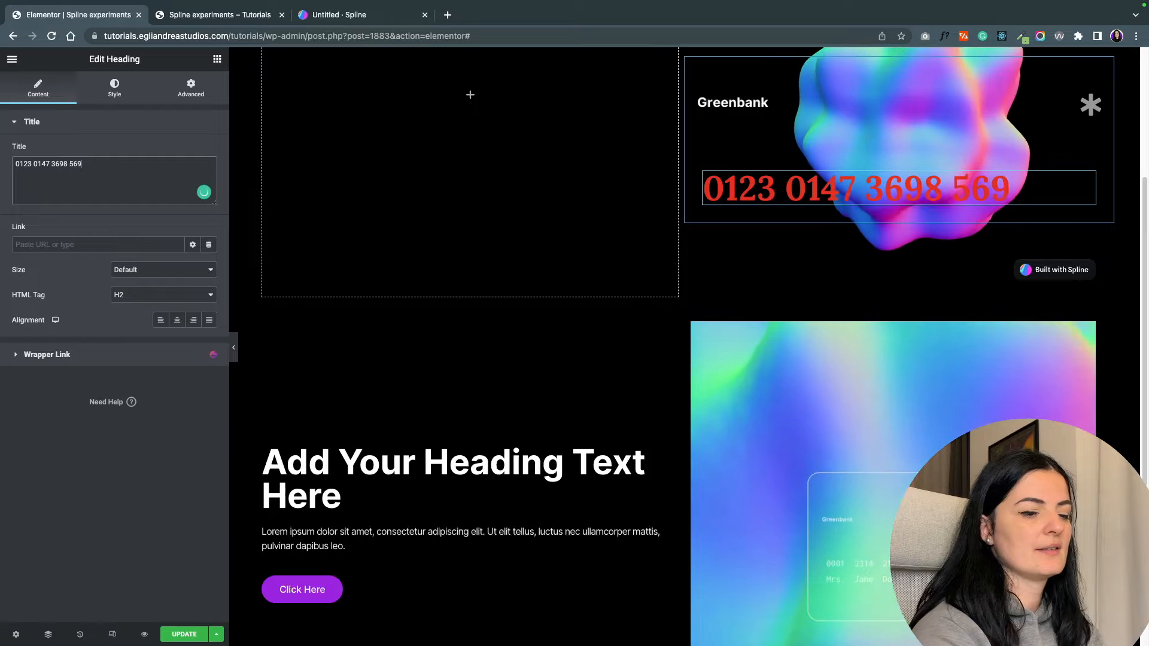
type("8")
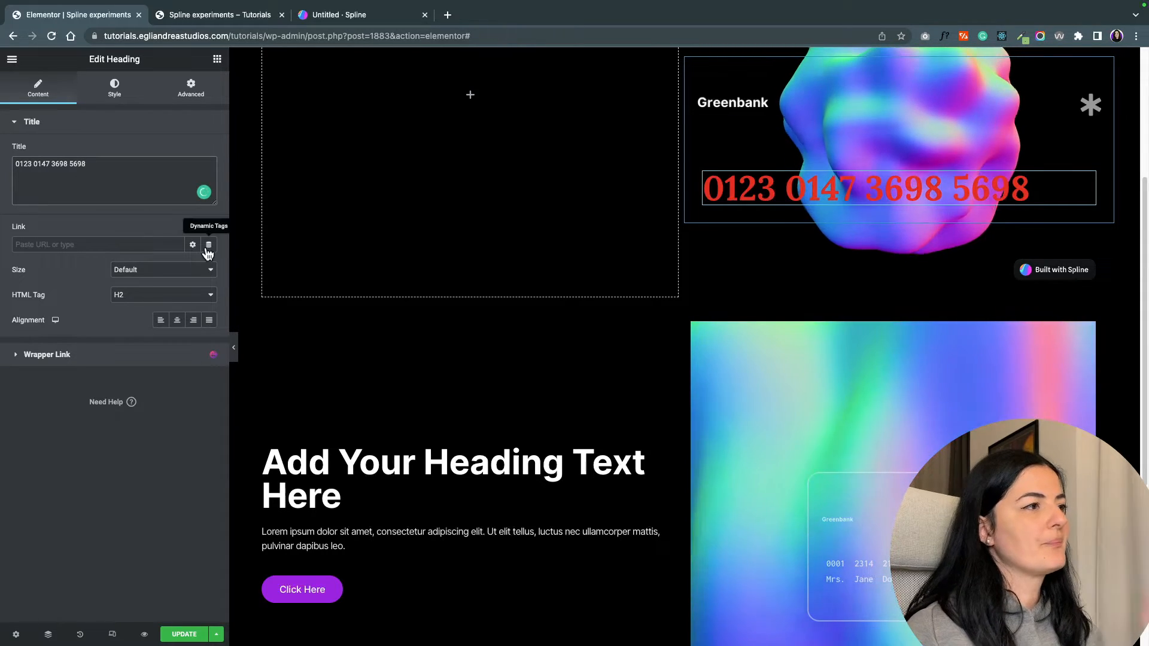
Style the number semi-transparent white in Inconsolata and add an image widget beside it
left_click(114, 87)
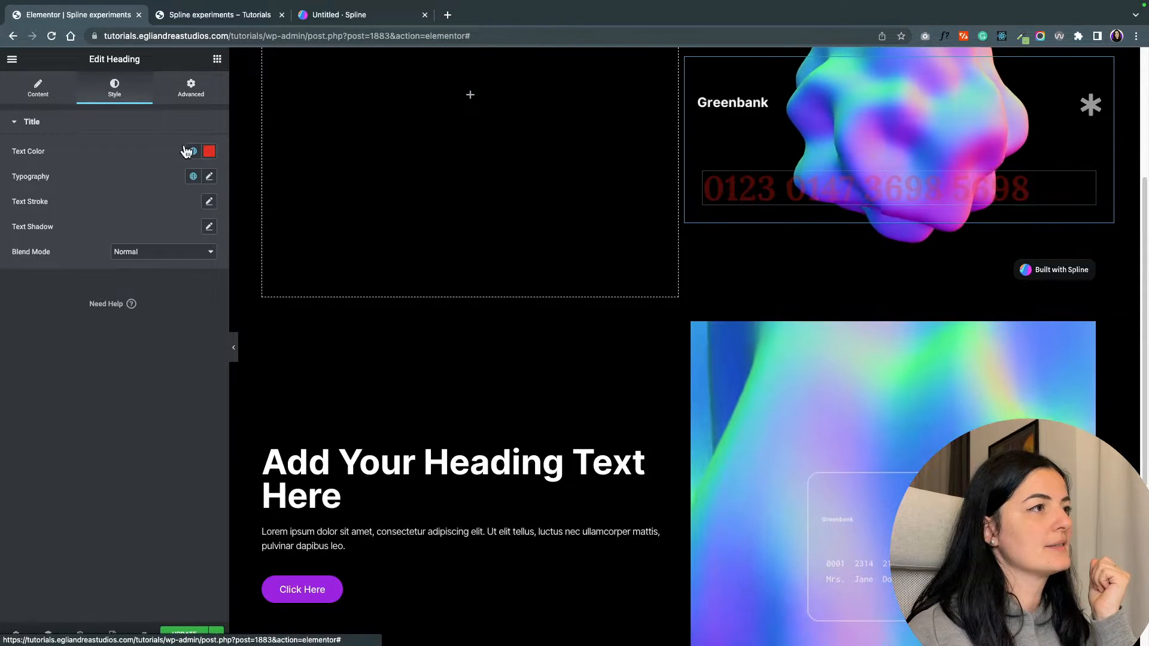
left_click(209, 152)
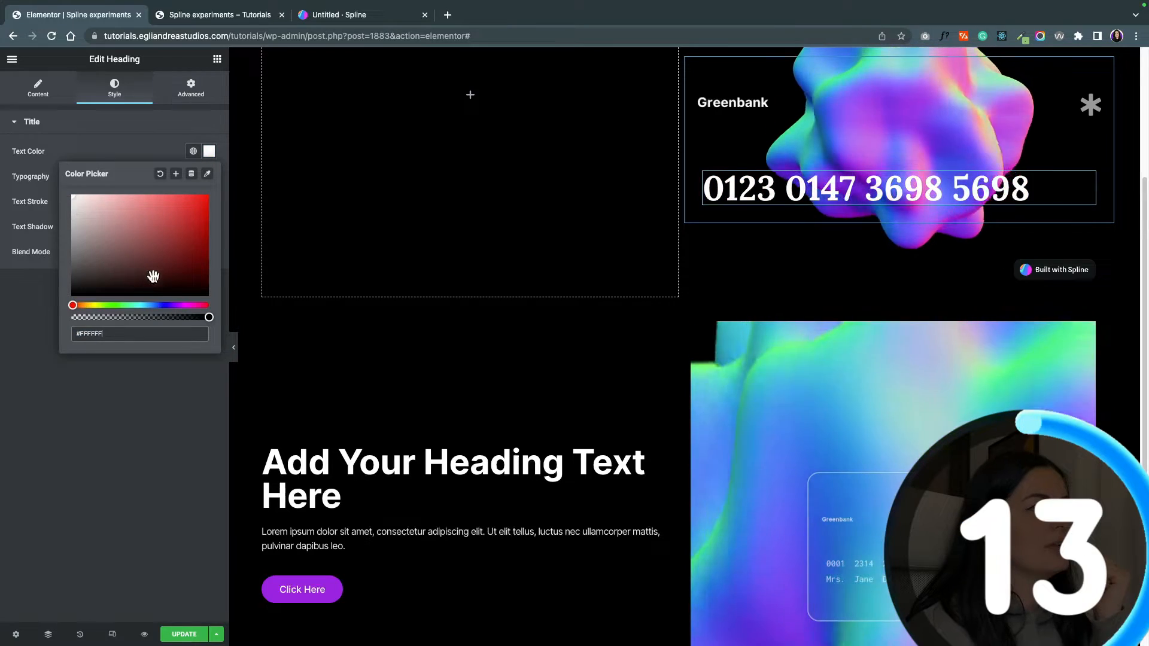
left_click_drag(209, 316, 155, 316)
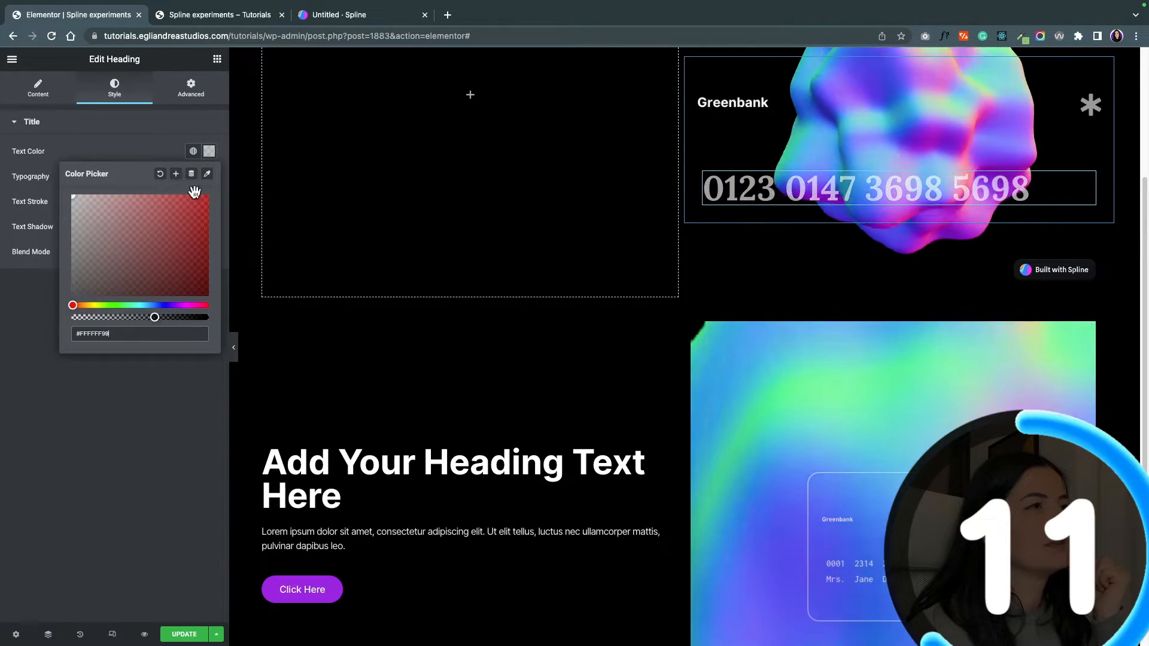
left_click(208, 176)
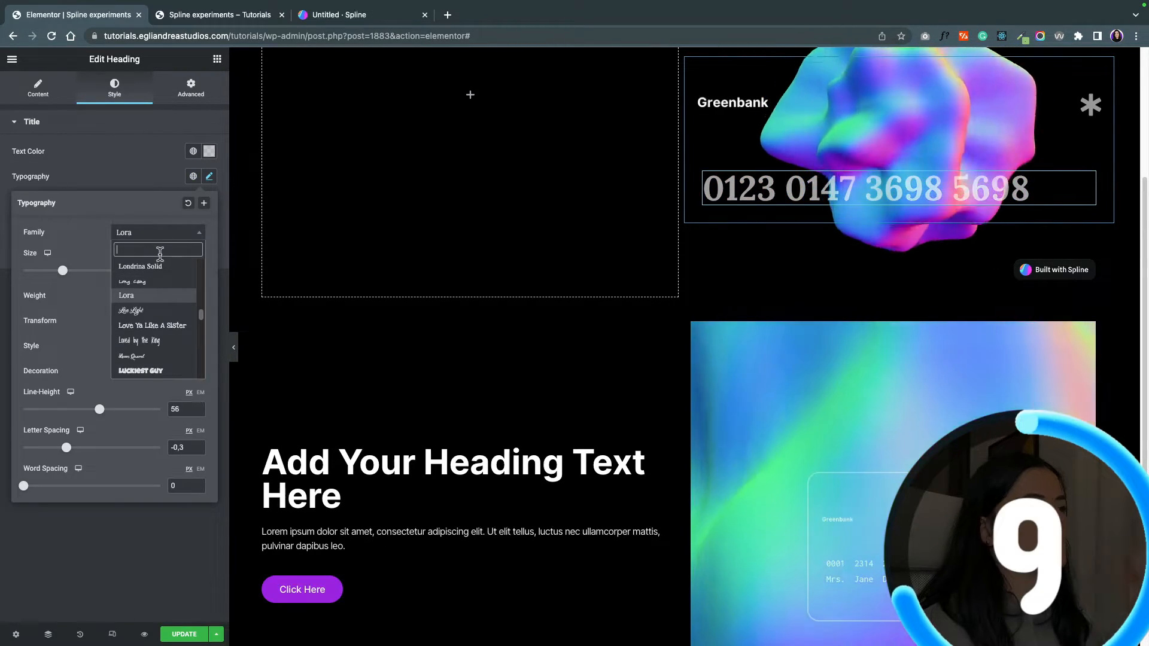
type("incon")
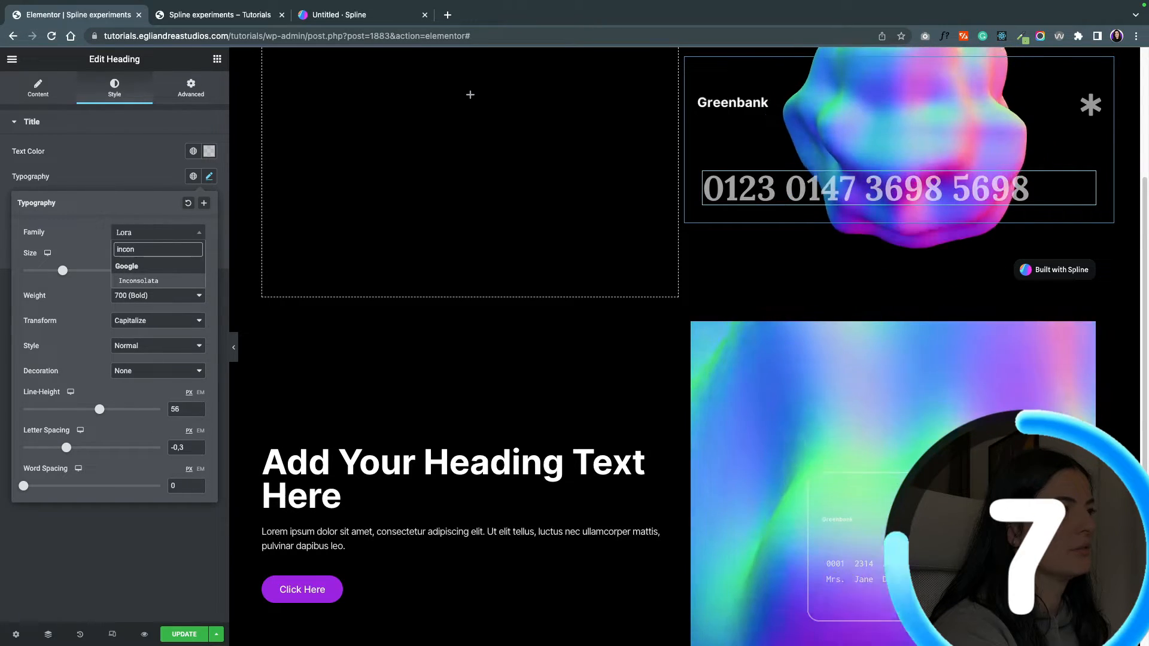
left_click(138, 281)
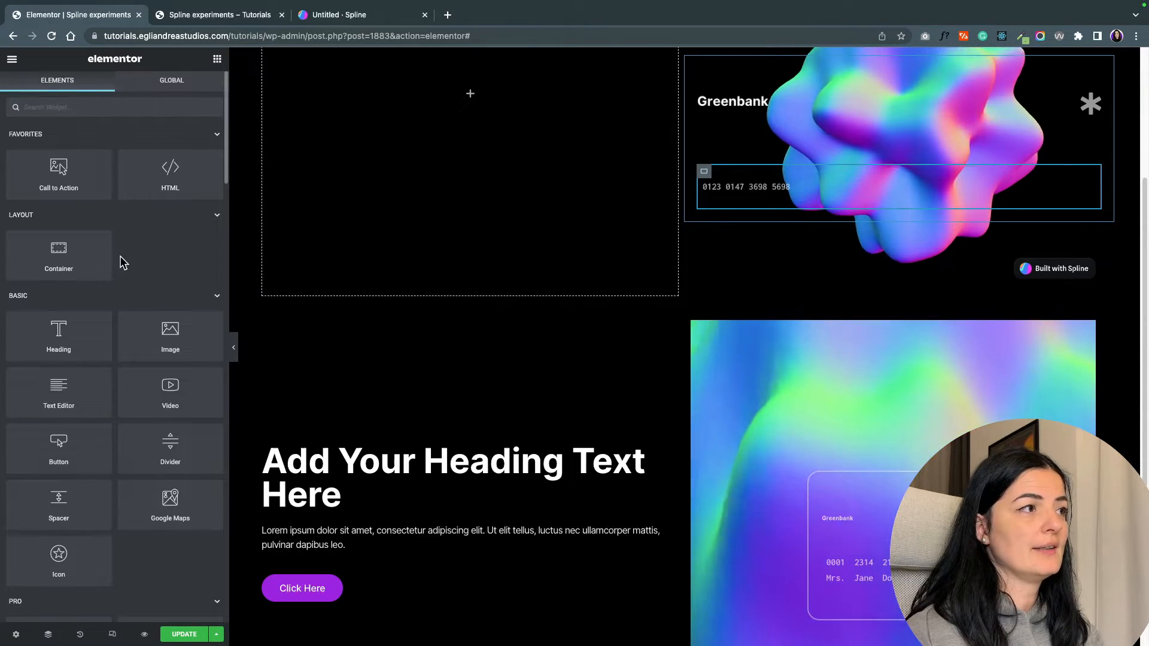
left_click_drag(170, 335, 728, 238)
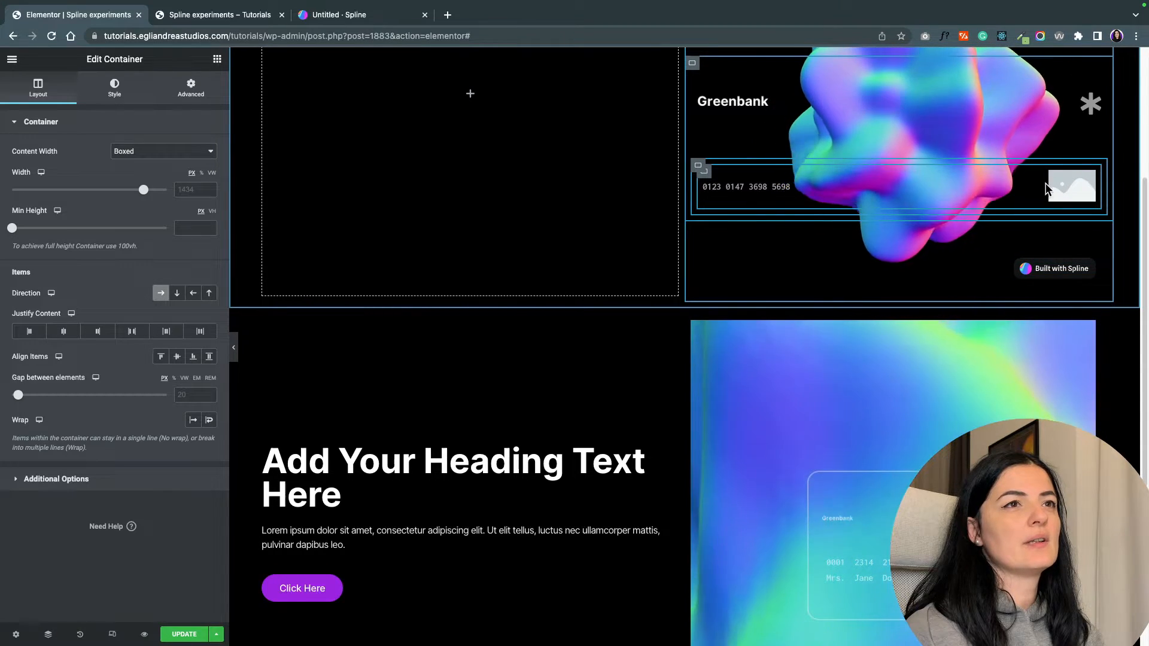
Fill the image placeholder with the credit-card-1.png chip and duplicate the number heading
left_click(1070, 185)
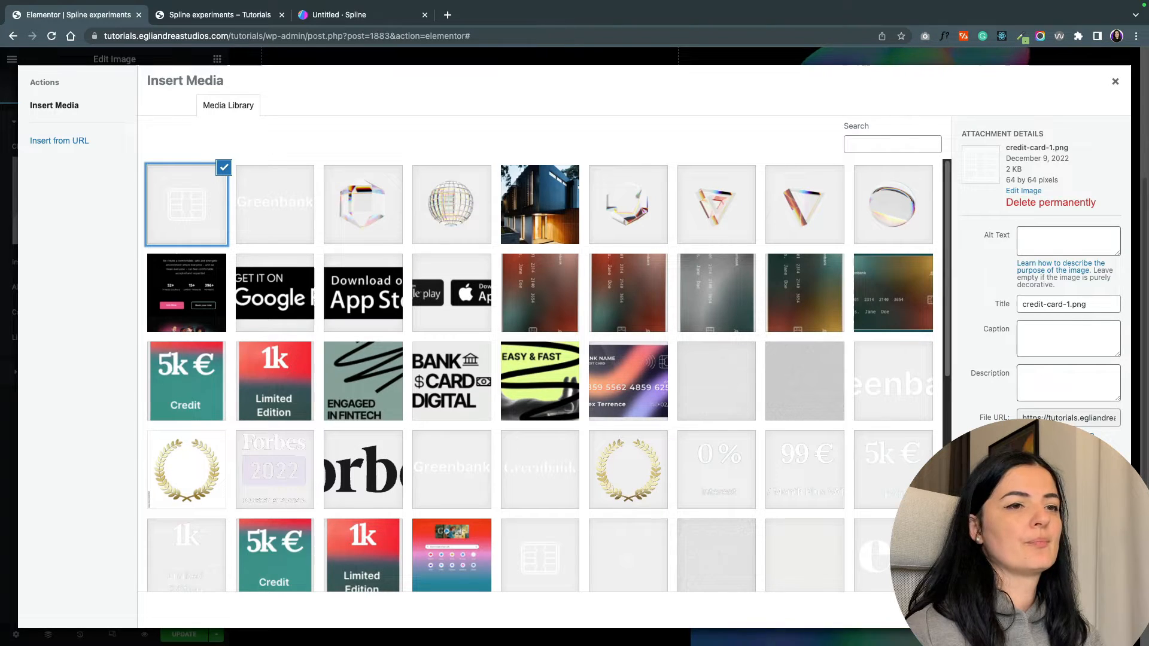
left_click(1114, 81)
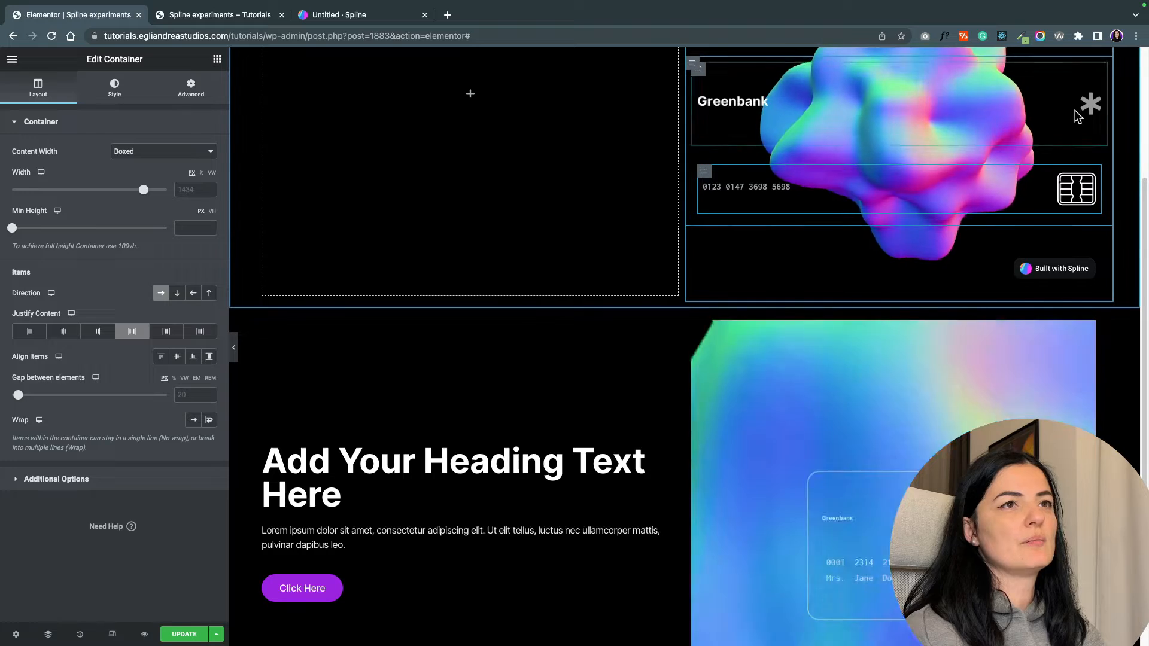
left_click(1077, 189)
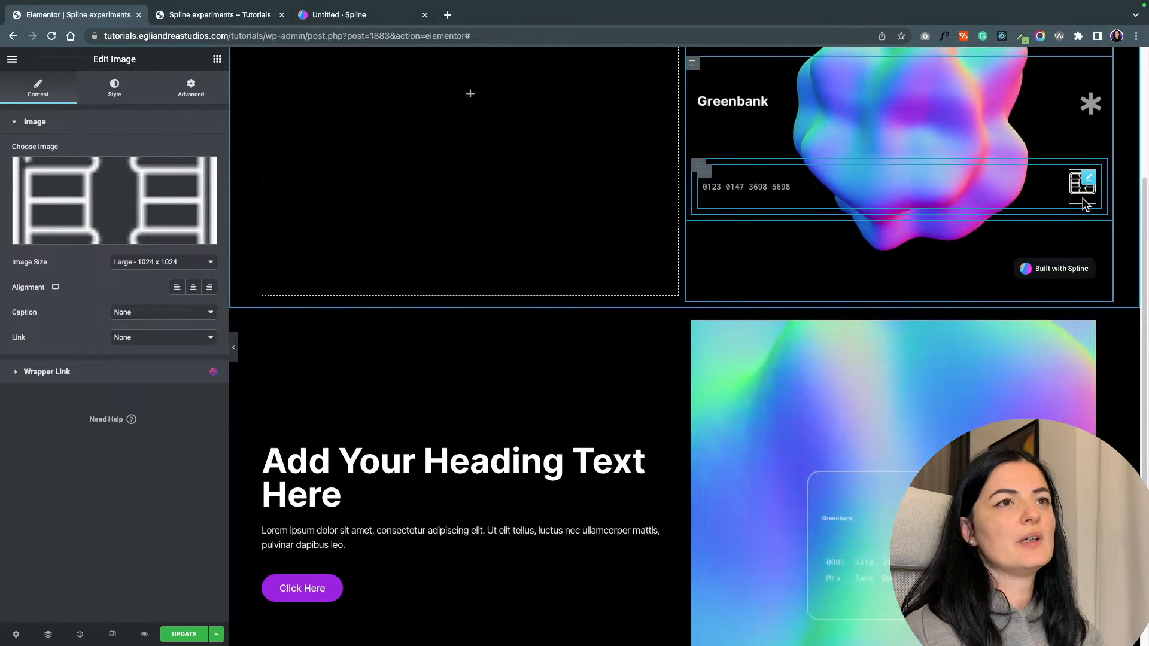
right_click(1083, 181)
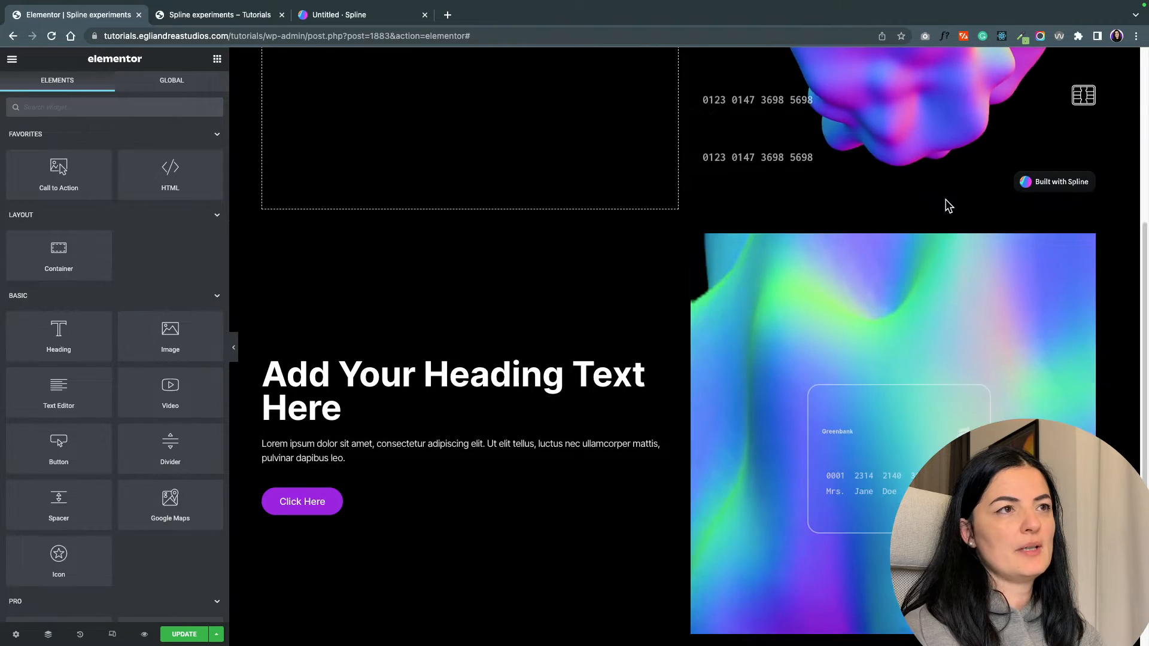
Retitle the duplicate heading 'Mr. John Doe' and pull it up with a negative top margin
right_click(757, 156)
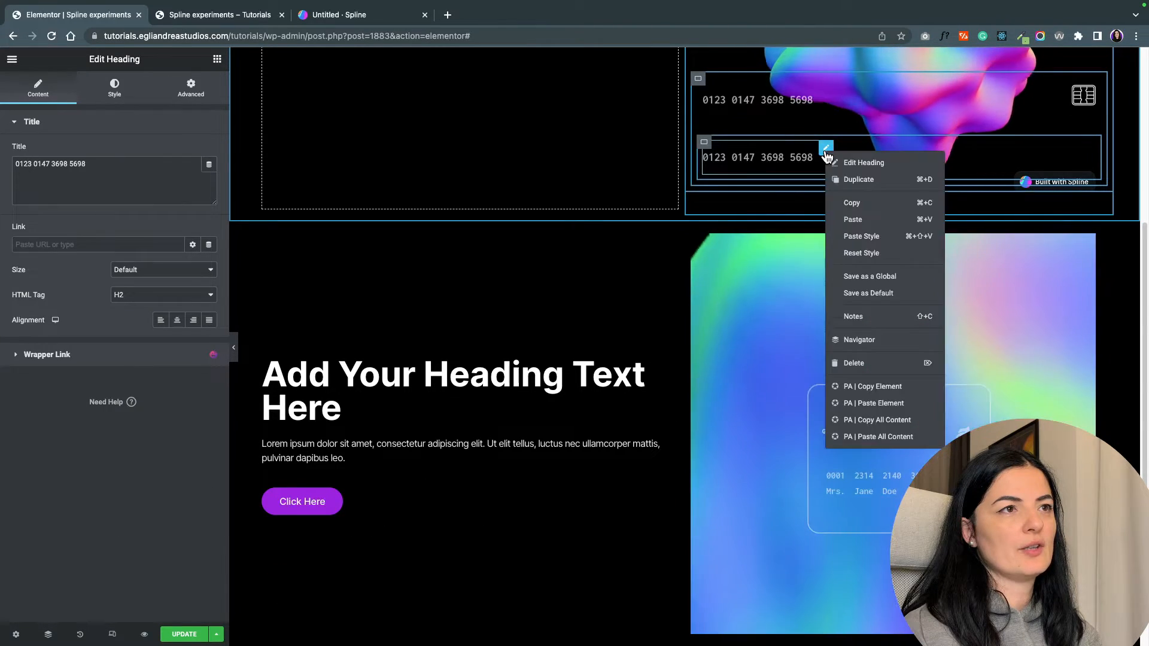
type("Mr.")
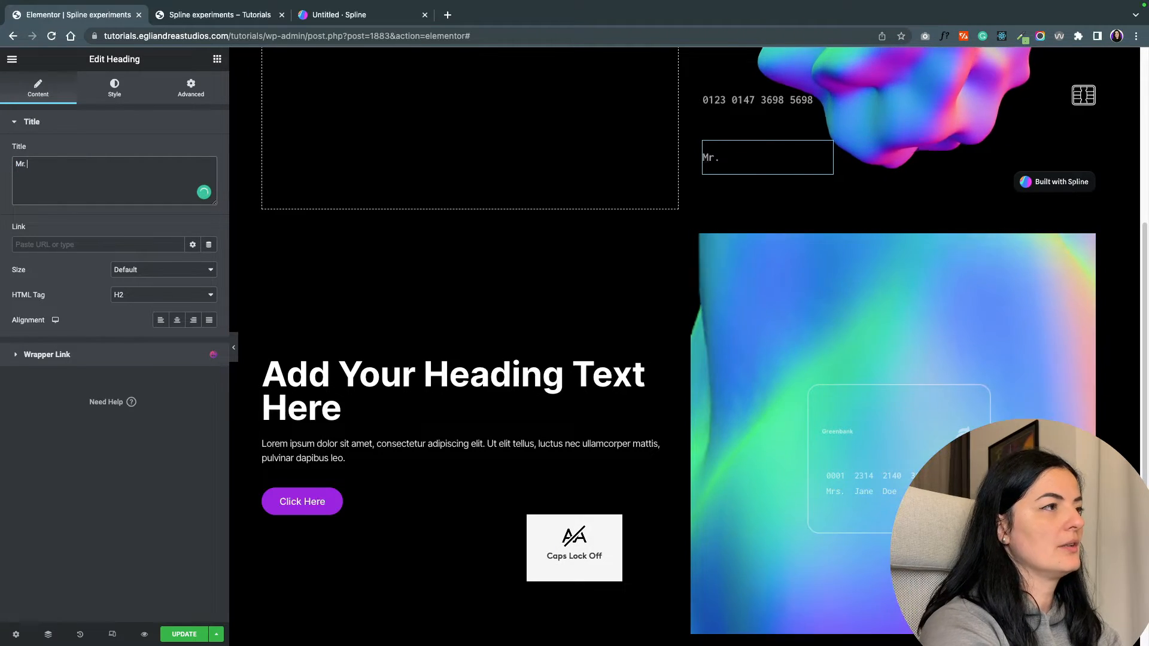
type("John")
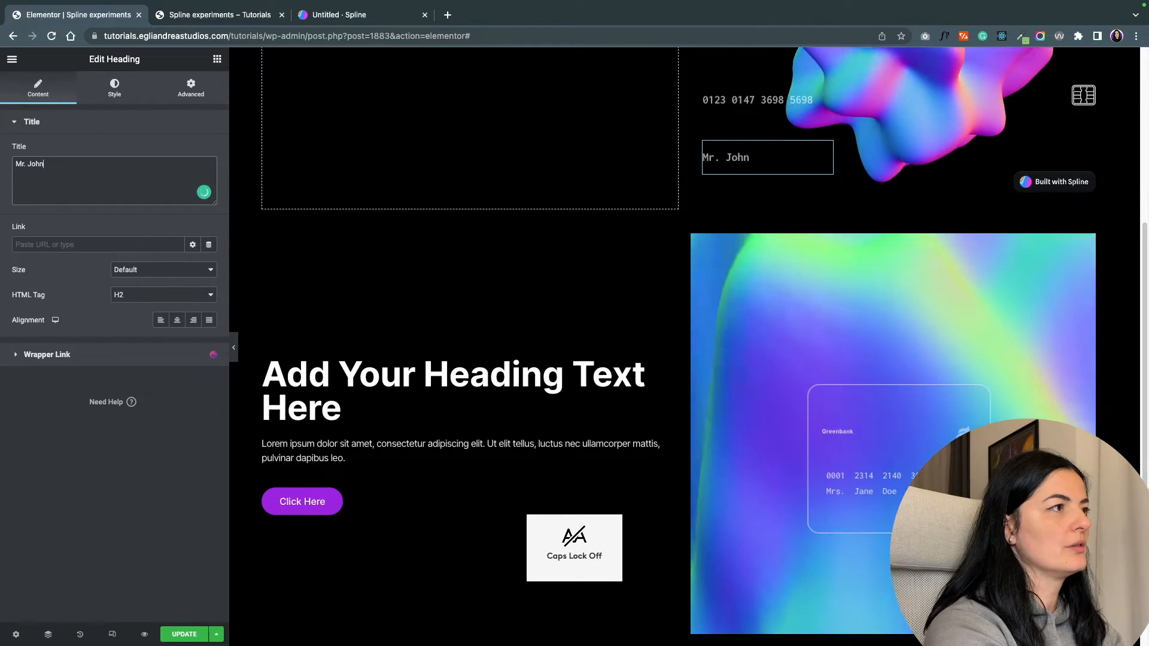
type("Doe")
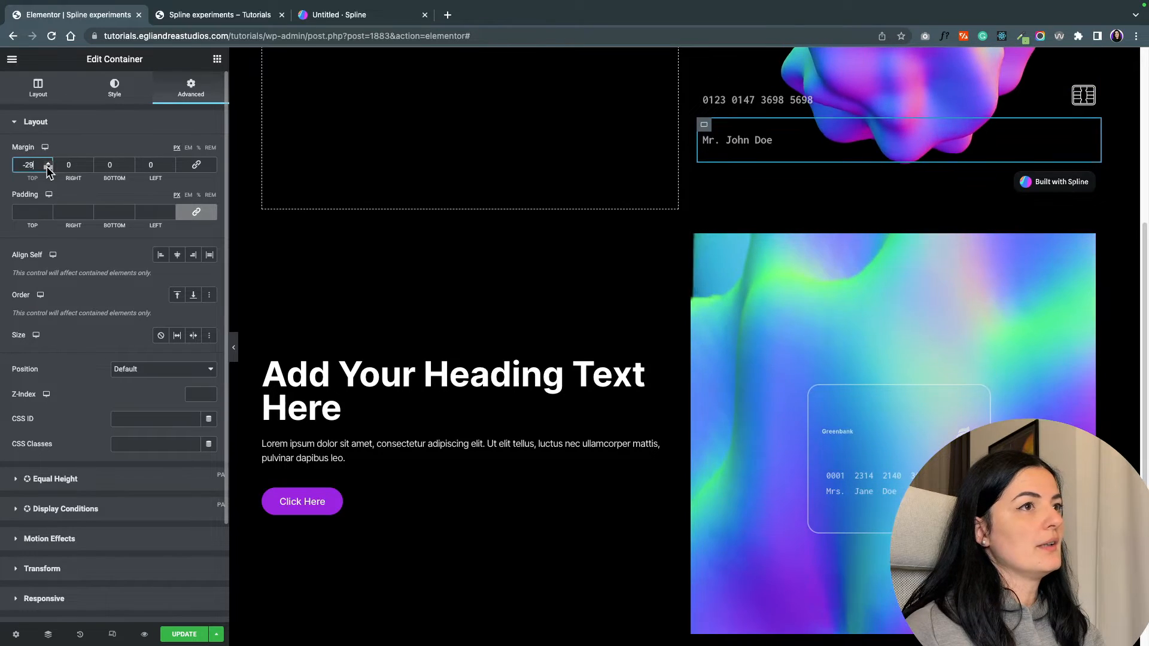
left_click(49, 167)
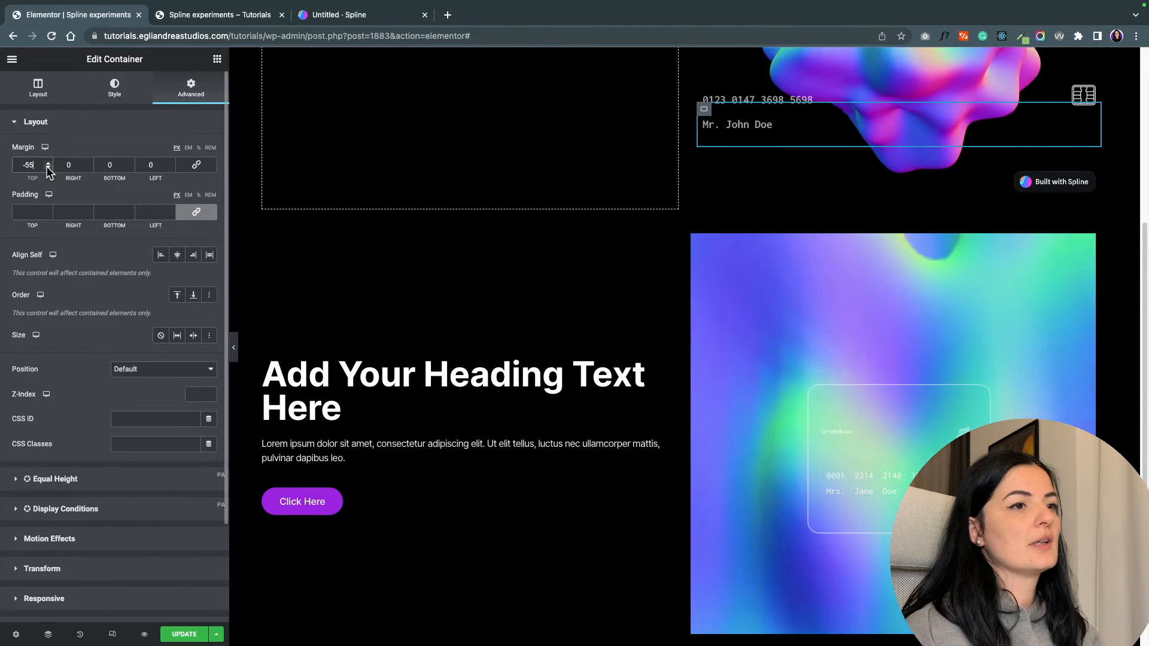
left_click(48, 167)
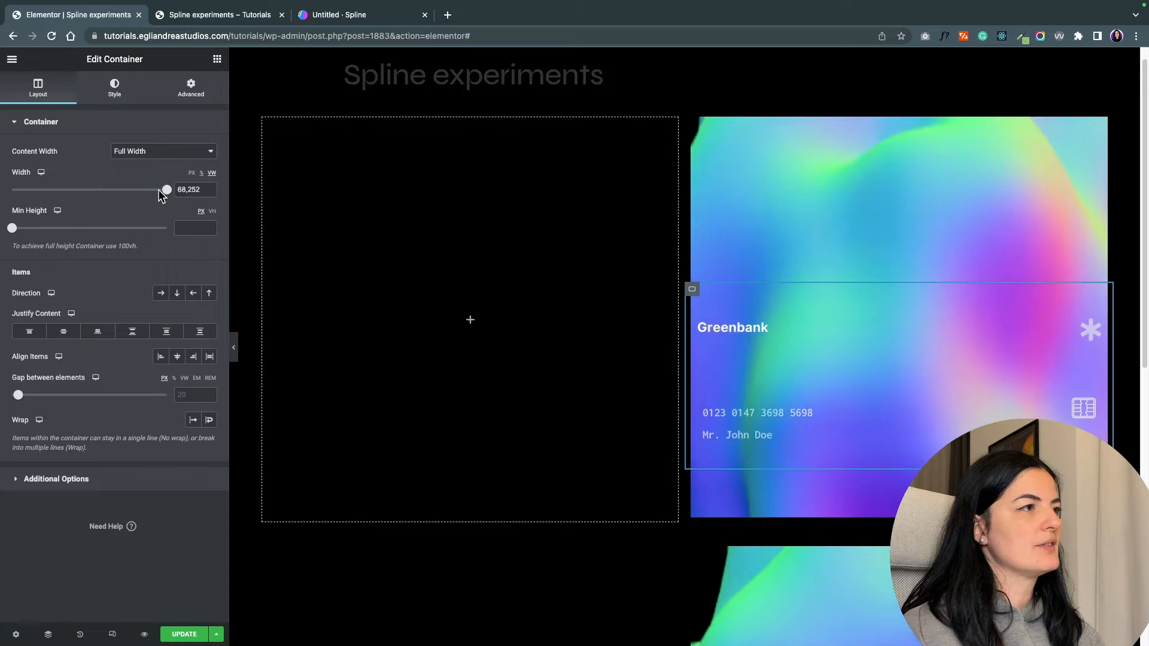
Narrow the card container, reduce the number text to 0.8 rem, and update the page
left_click_drag(166, 189, 107, 189)
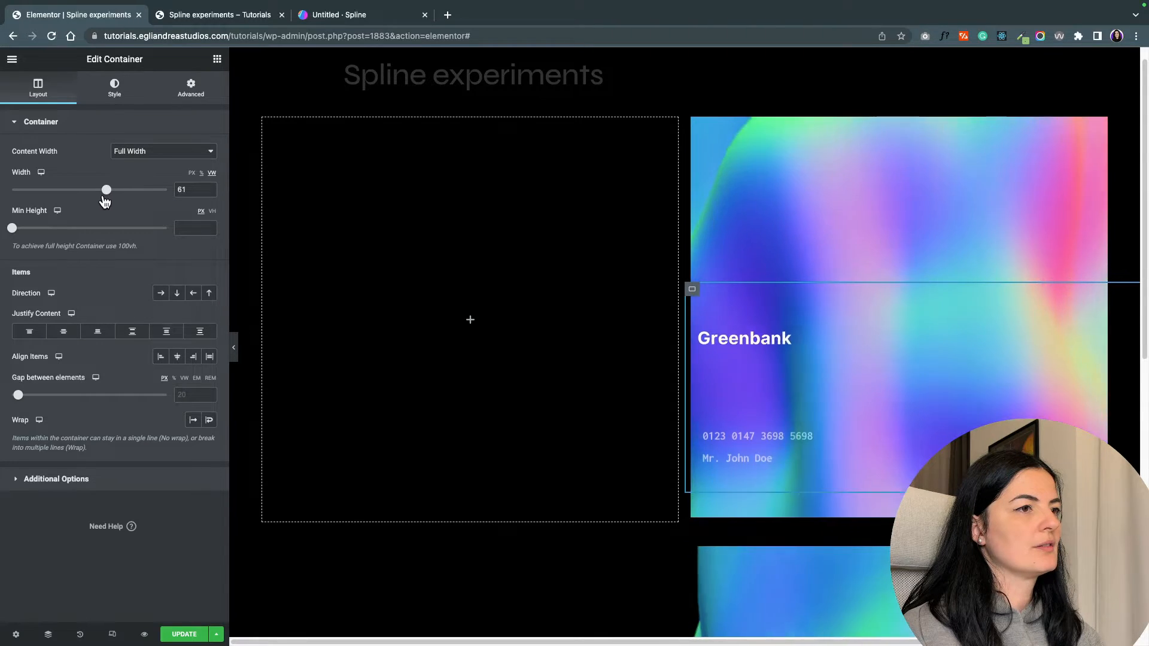
left_click_drag(107, 189, 82, 189)
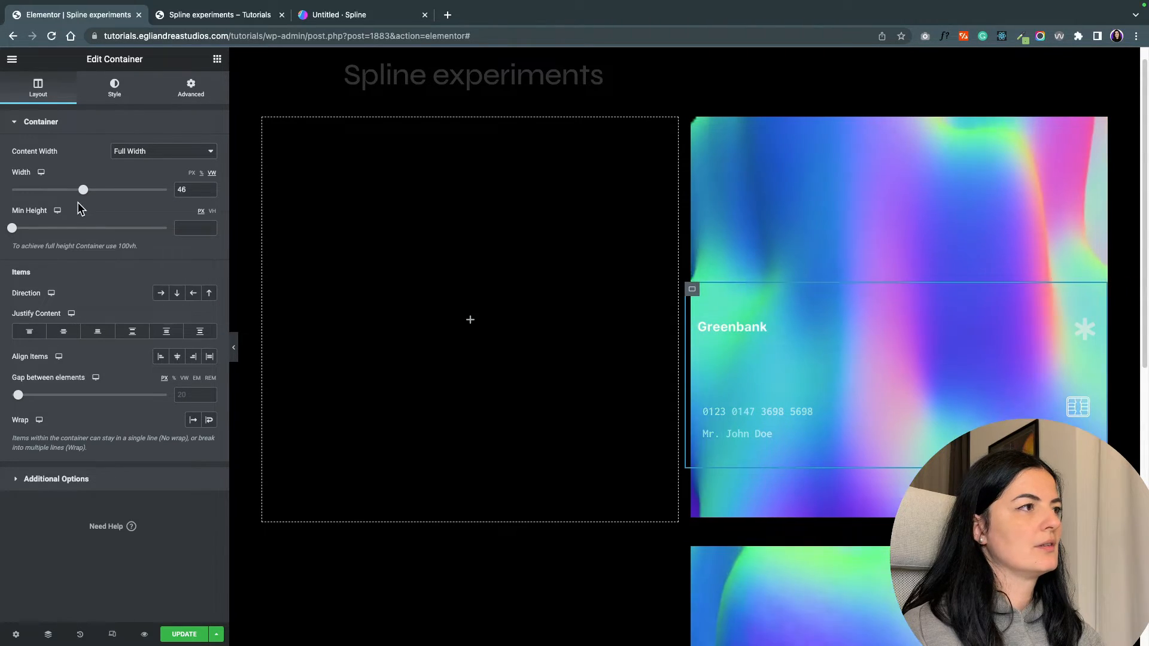
left_click_drag(83, 189, 60, 189)
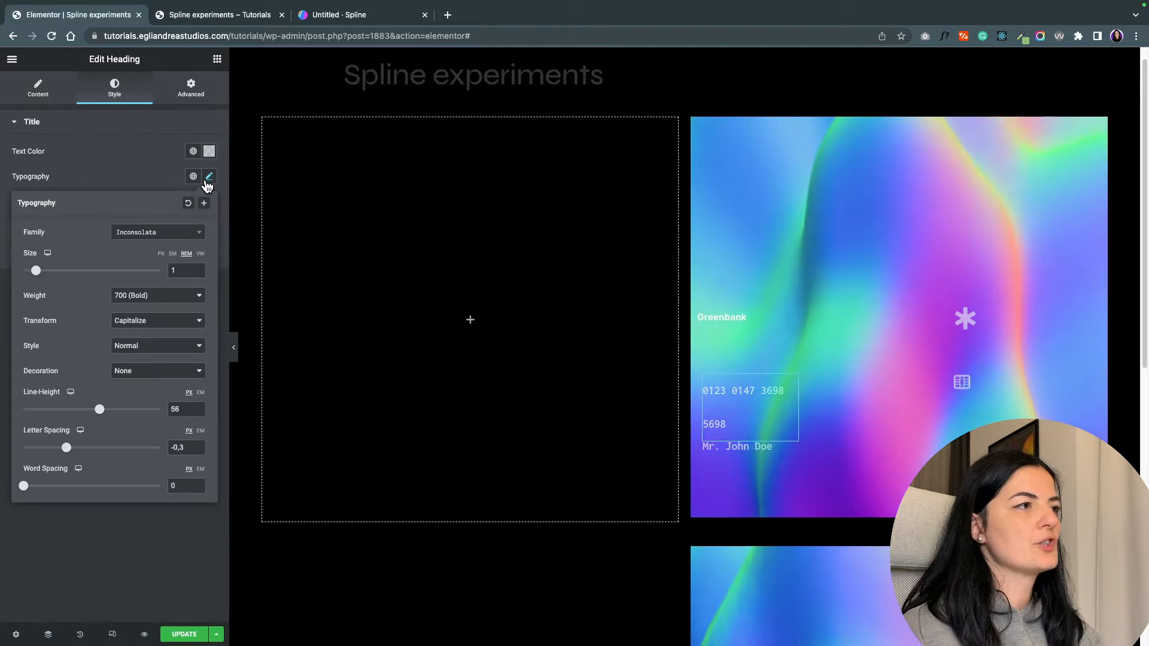
left_click(198, 274)
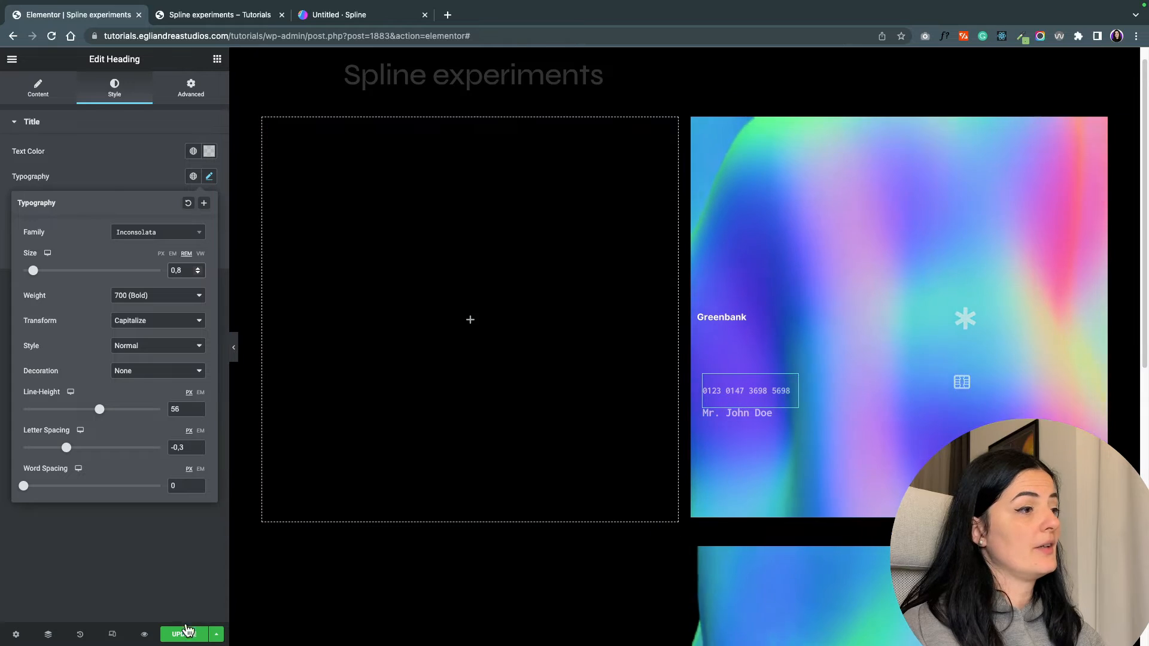
left_click(209, 176)
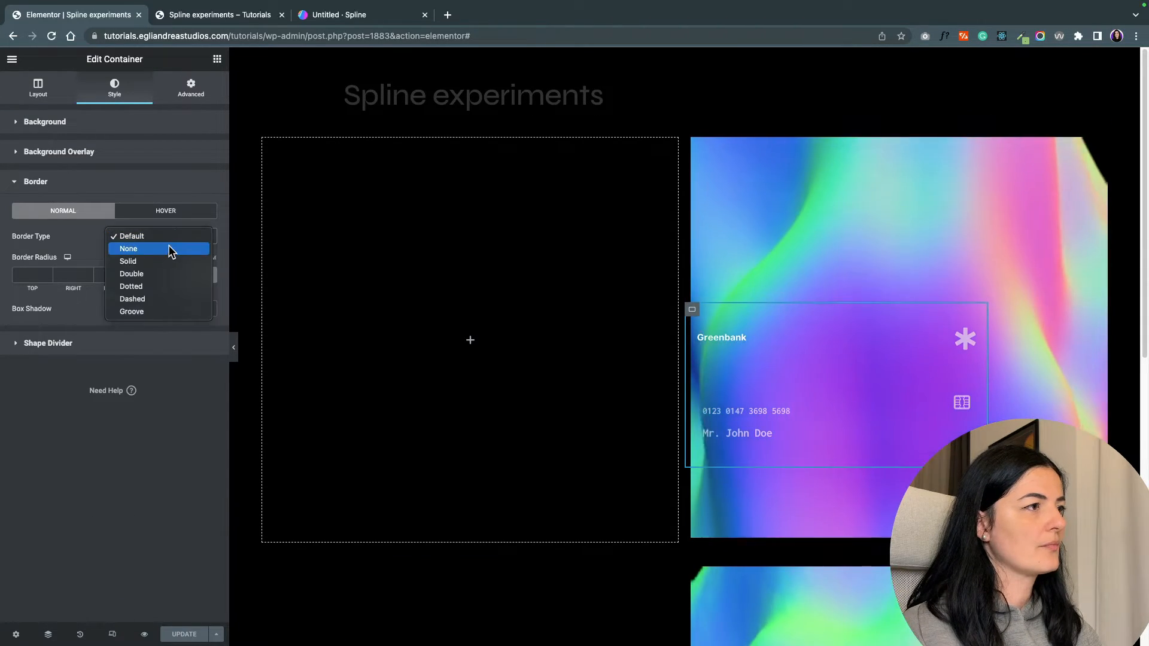
Give the card a solid 2px translucent light border with 15px rounded corners
left_click(128, 261)
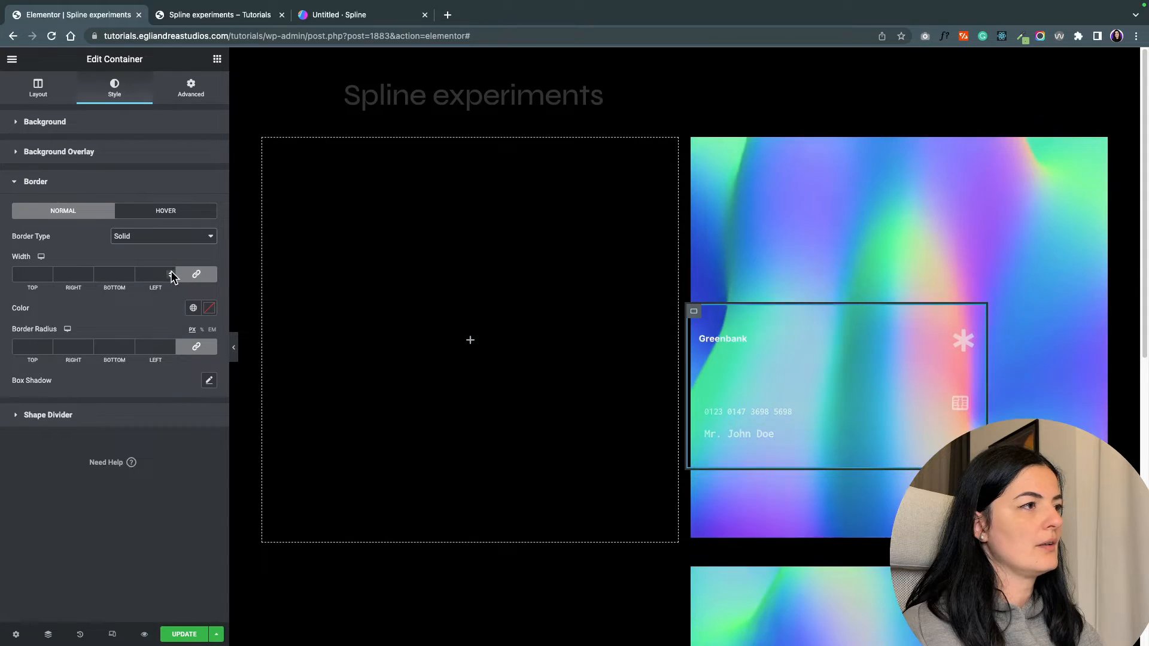
type("2")
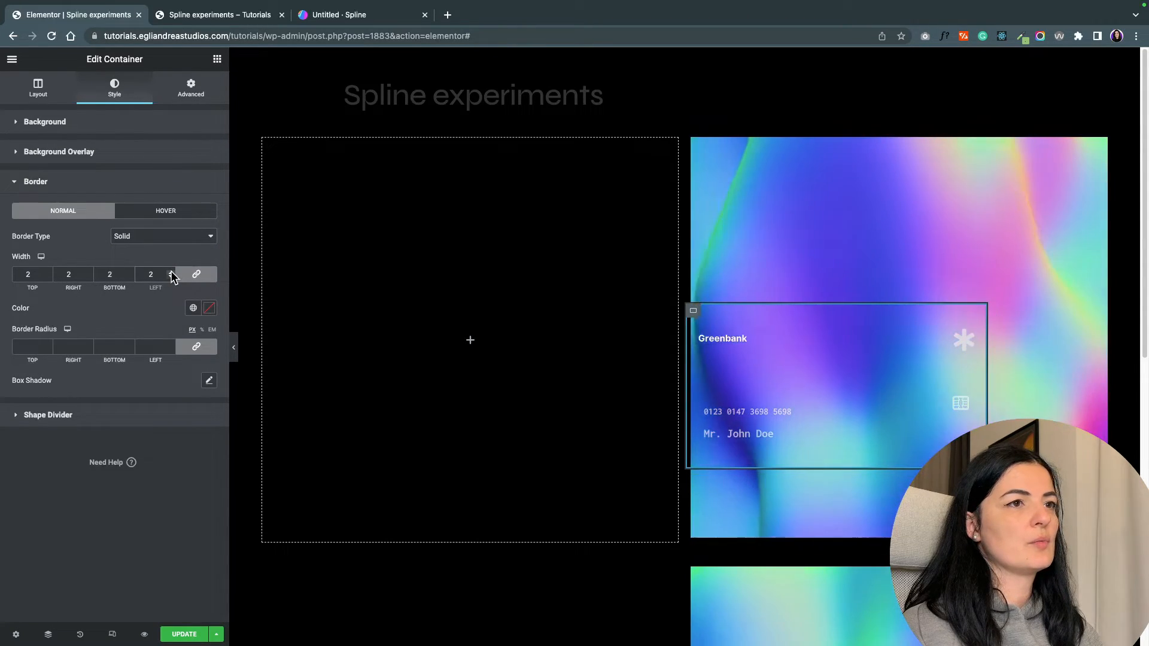
left_click(209, 307)
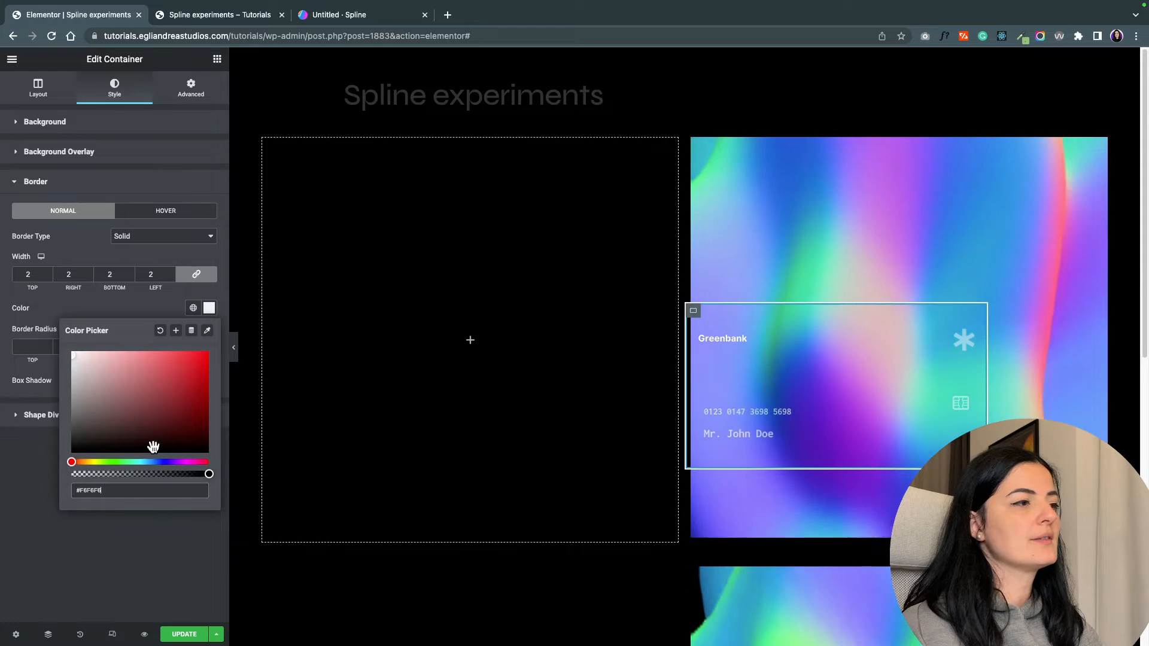
left_click_drag(209, 473, 176, 473)
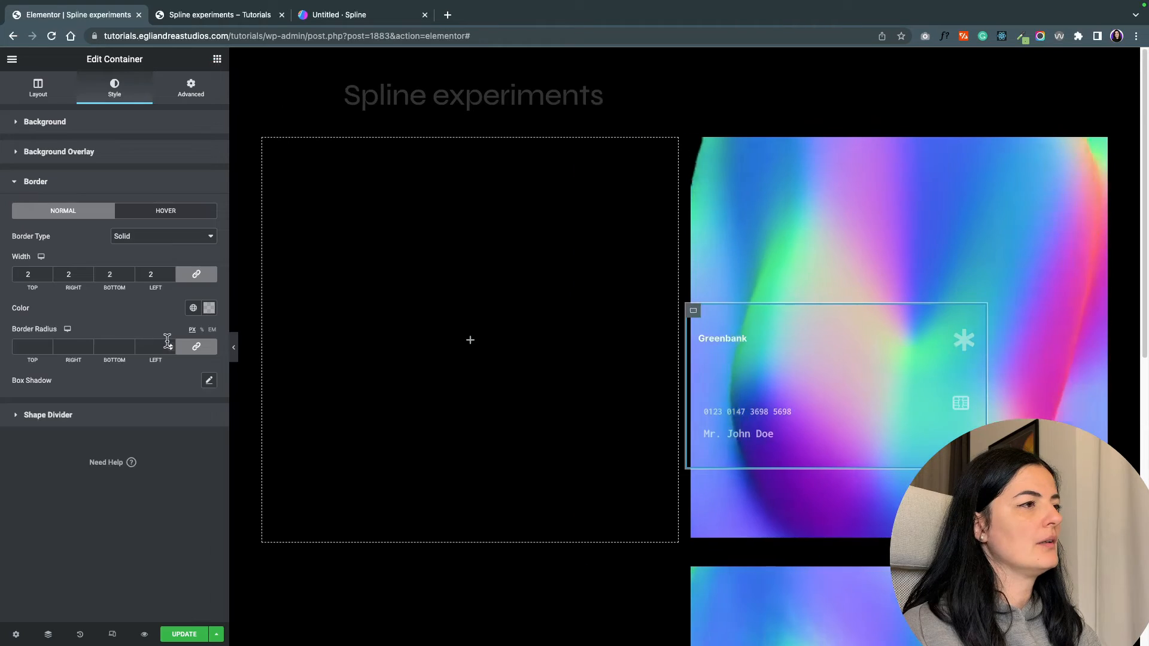
type("15")
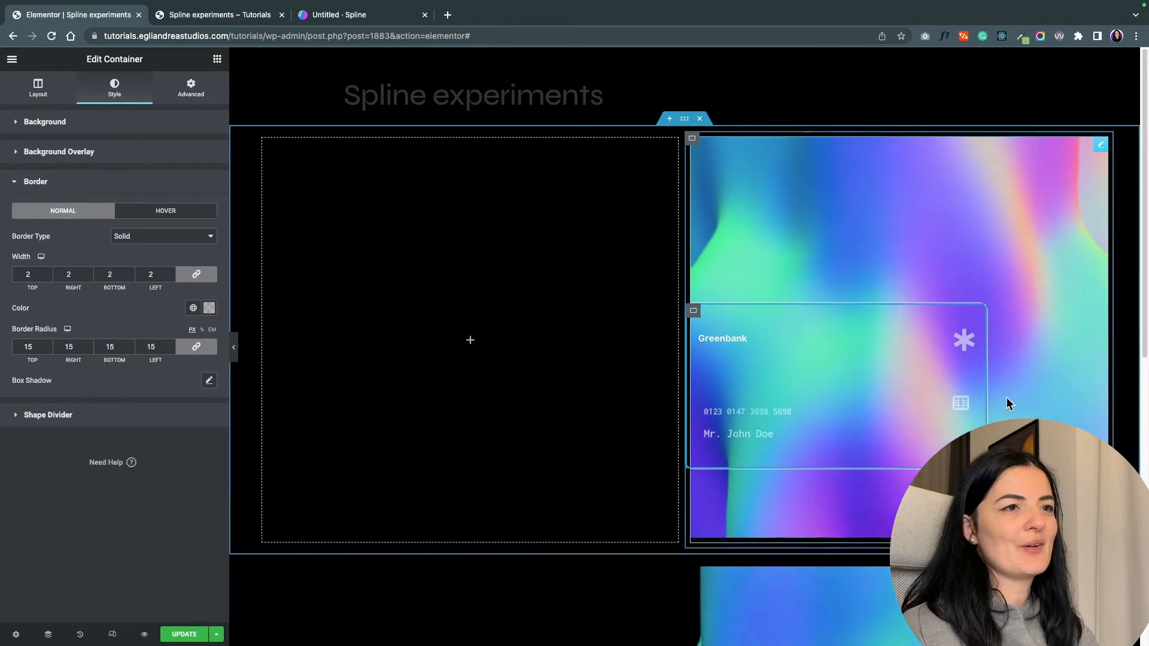
left_click(44, 121)
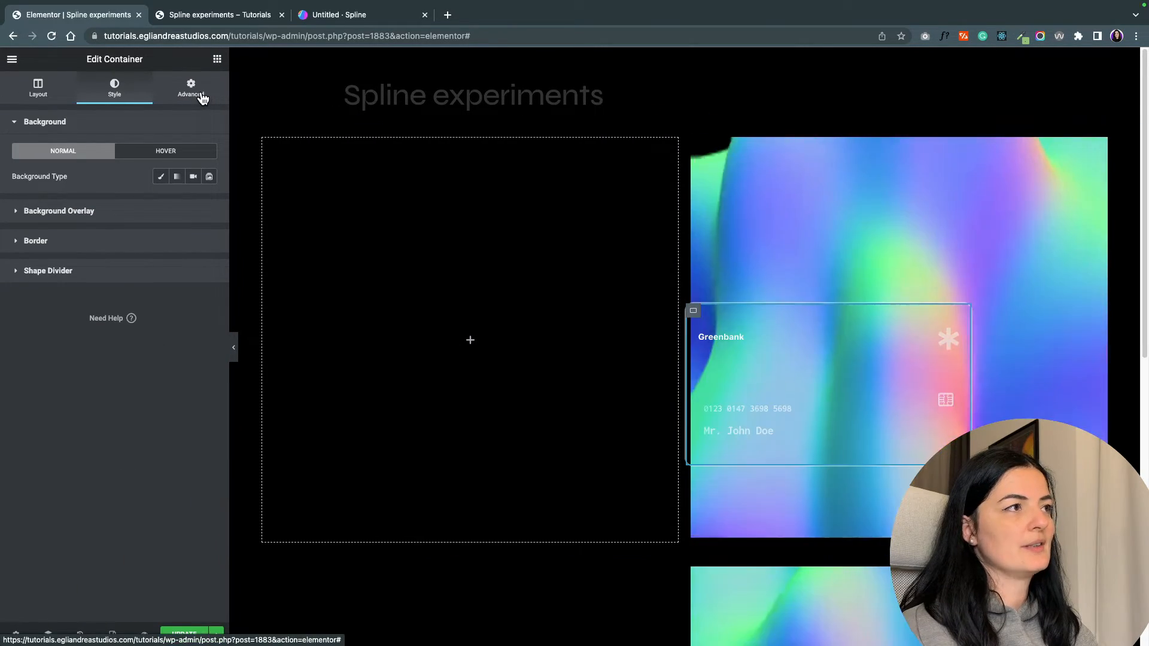
Wrap the backdrop-blur custom CSS in .card-new{ } and assign the card-new CSS class
left_click(189, 88)
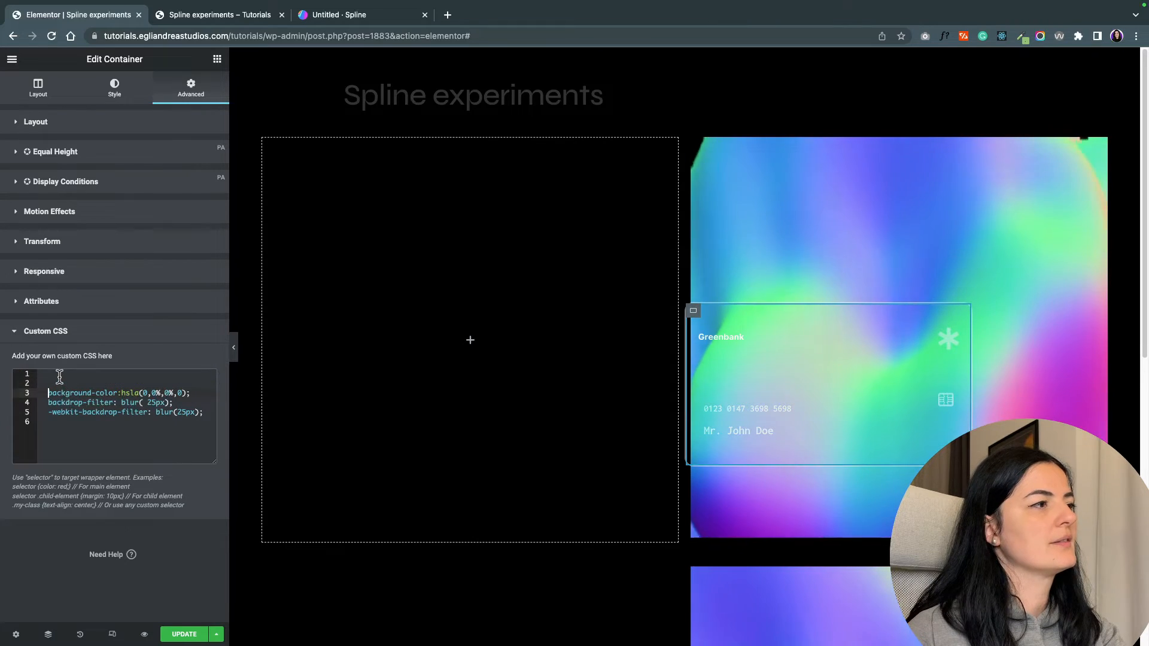
type(".card-new{")
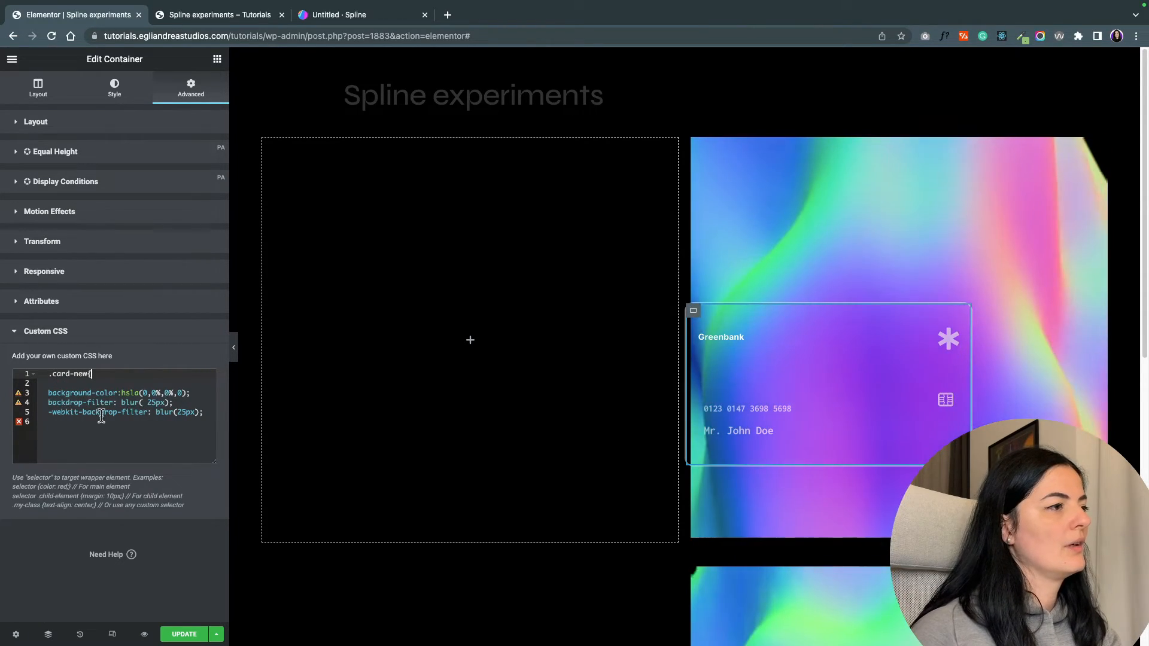
type("}")
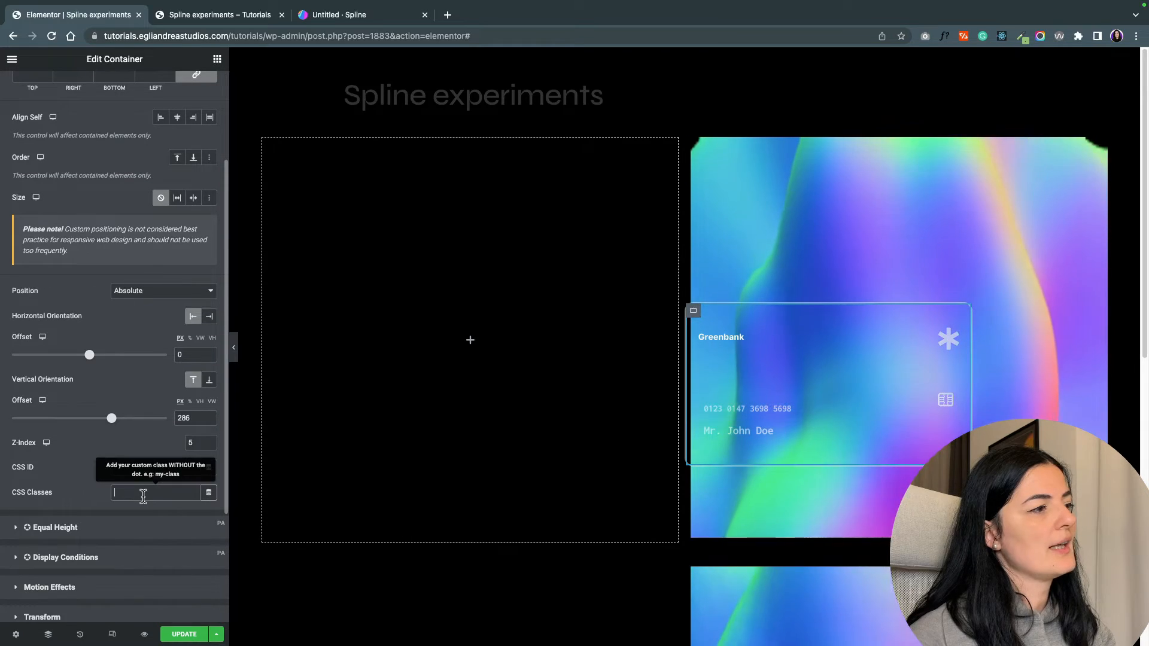
type("card-new")
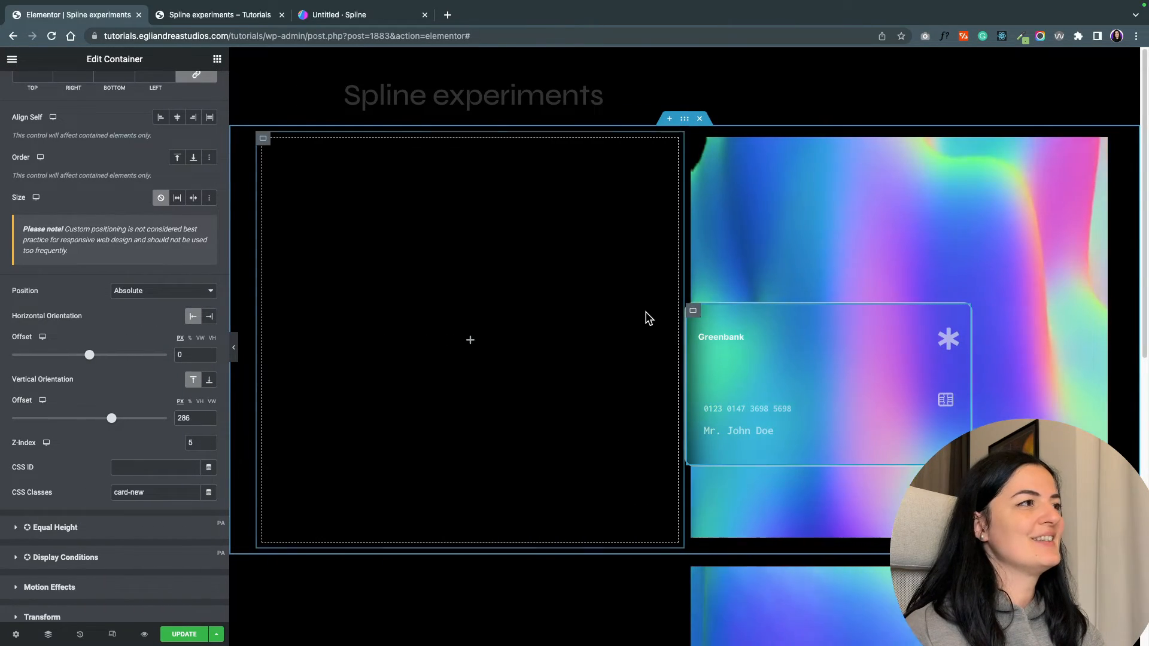
left_click(38, 86)
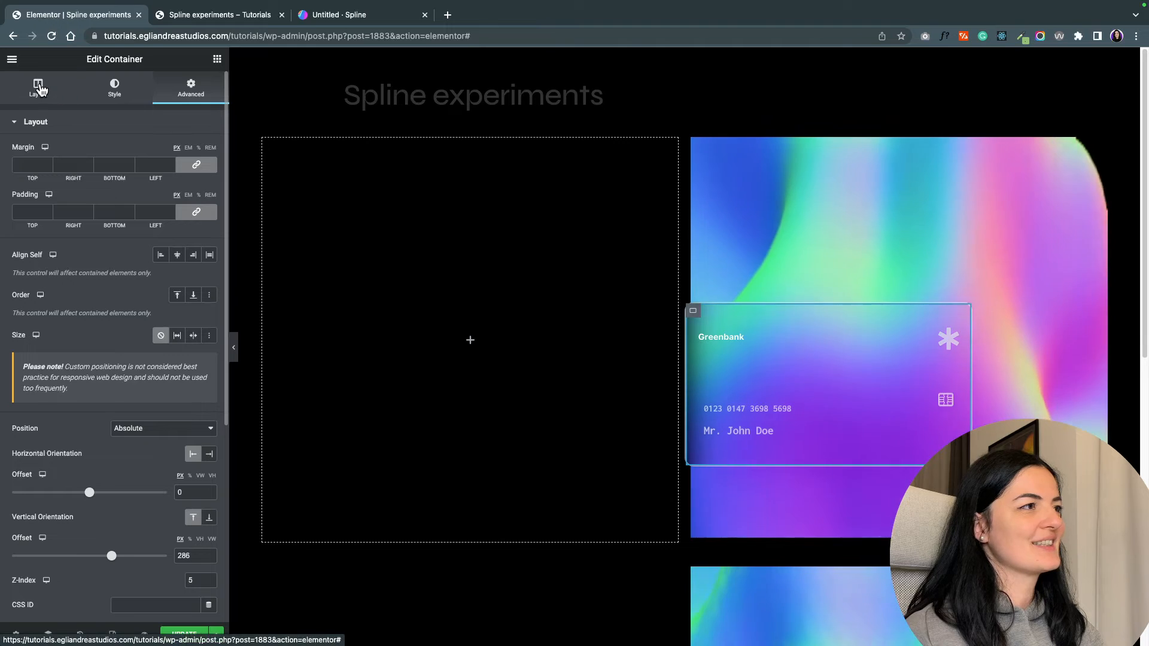
Narrow the card container and shift it right over the blob with a horizontal offset
left_click(38, 86)
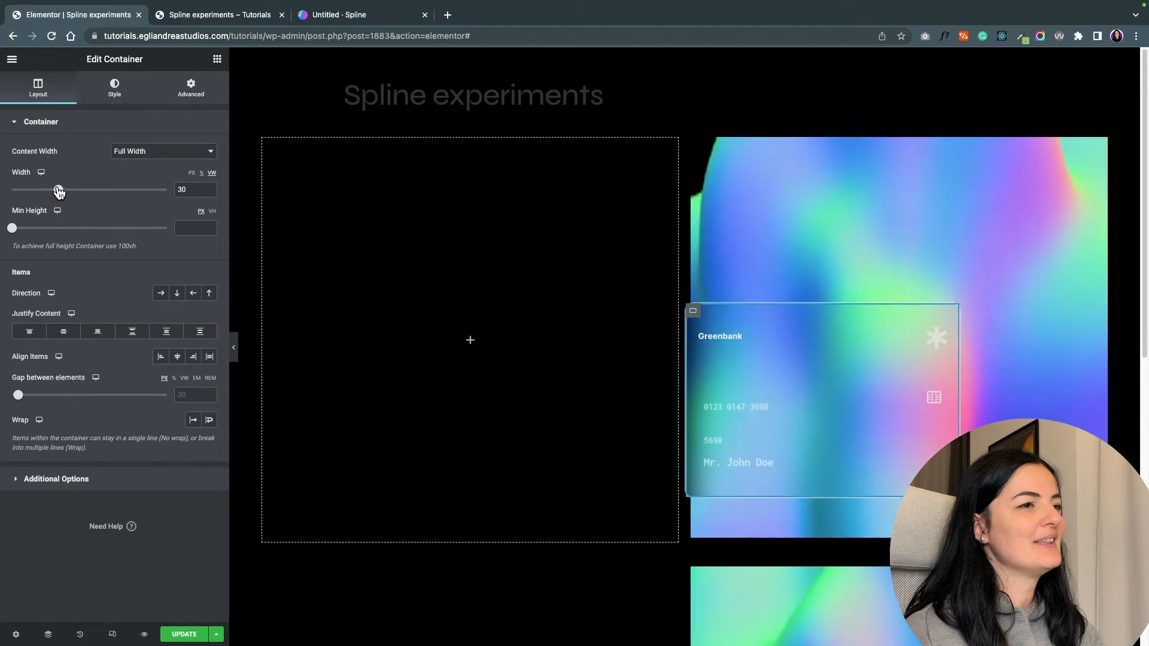
left_click_drag(58, 190, 55, 190)
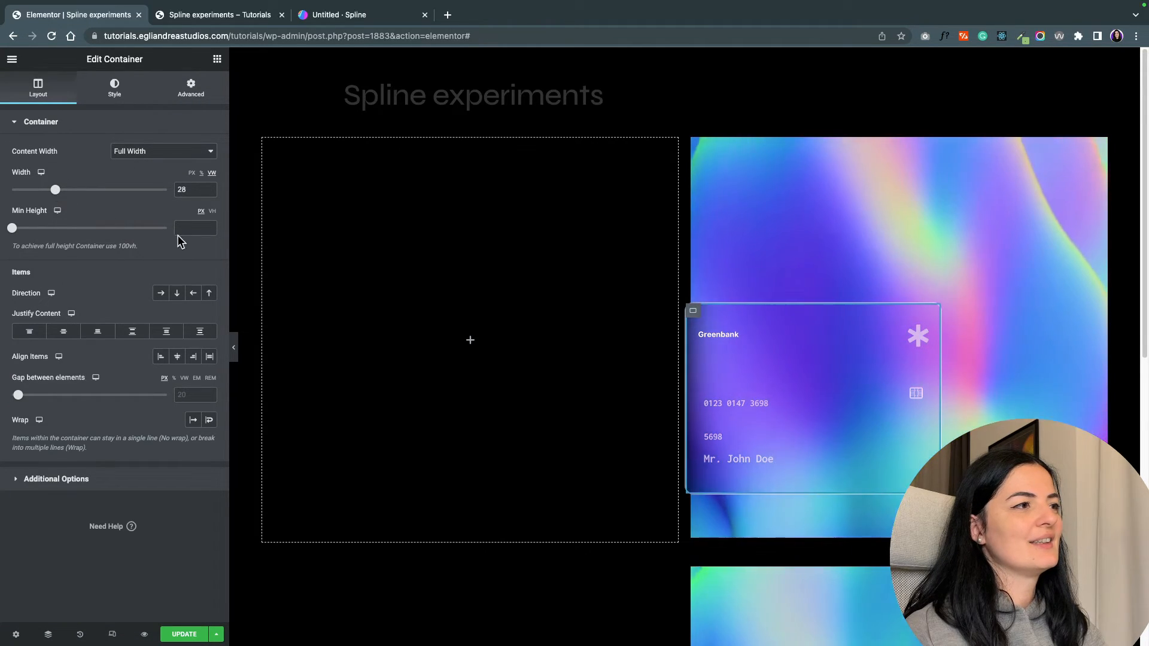
left_click(233, 347)
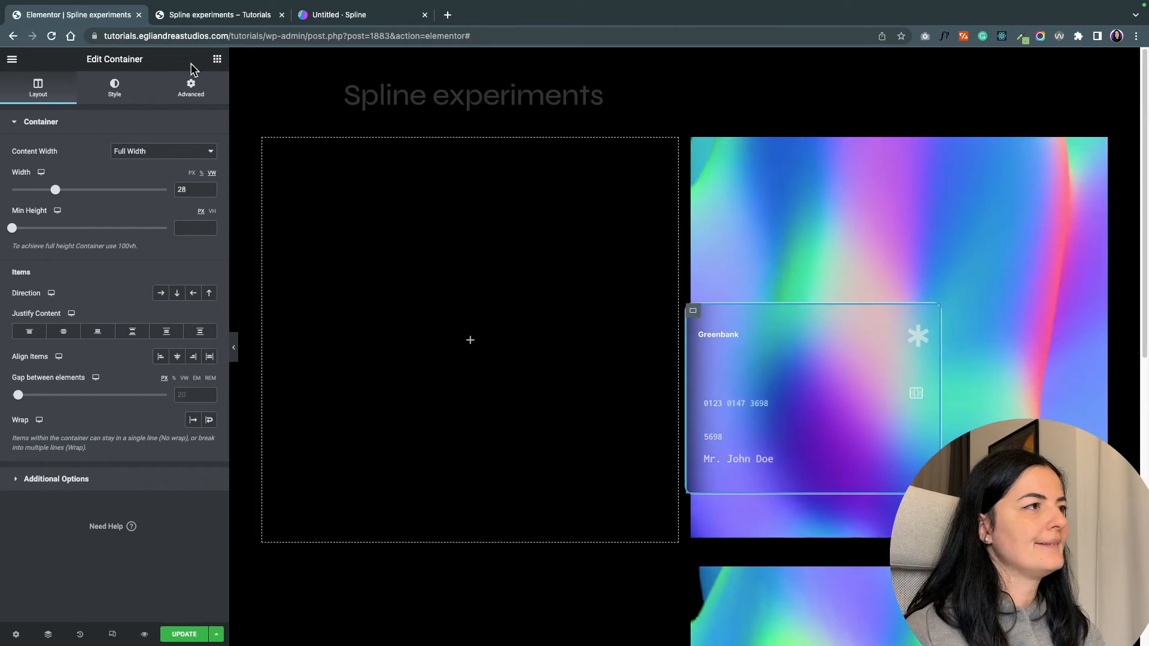
left_click(190, 87)
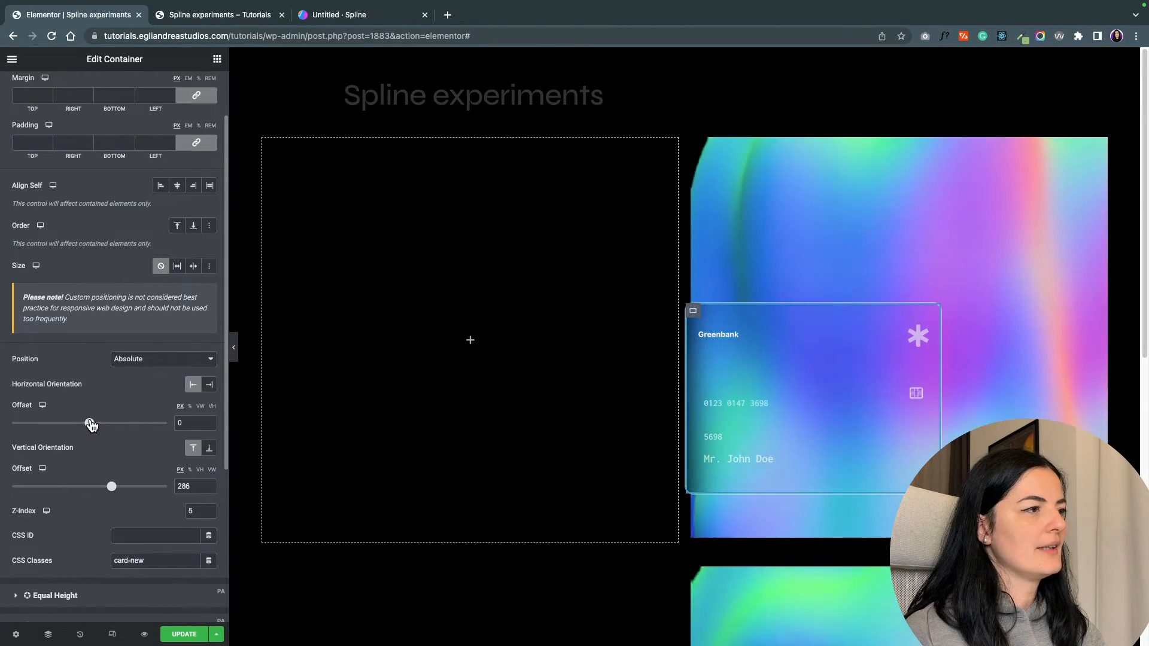
left_click_drag(91, 424, 101, 424)
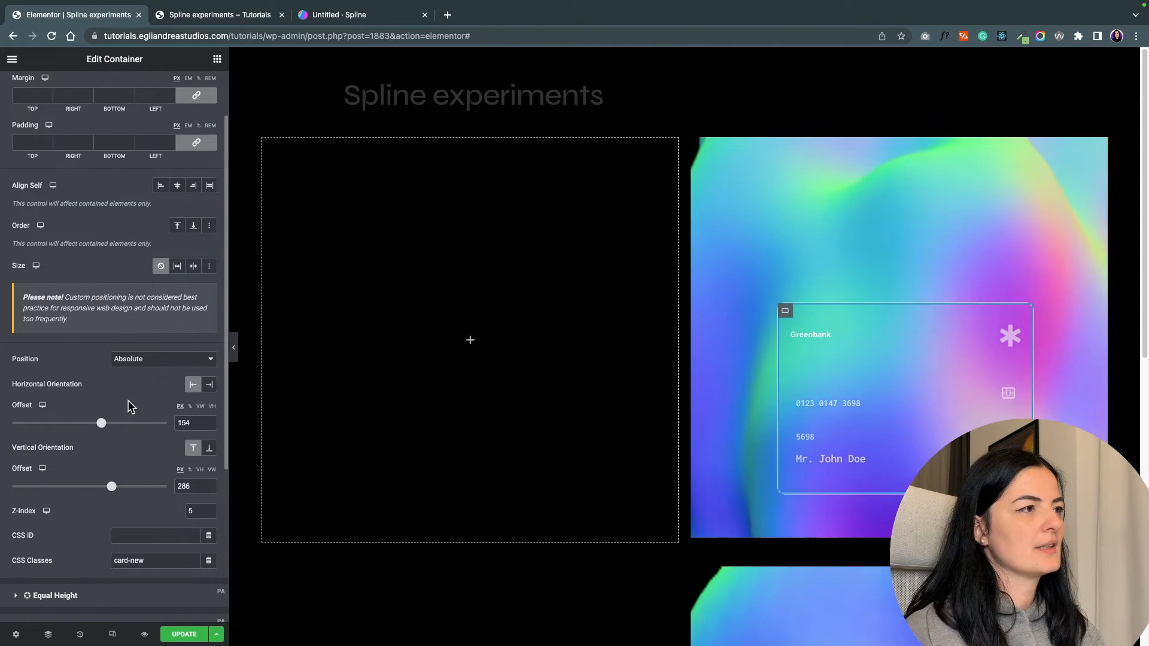
left_click(233, 346)
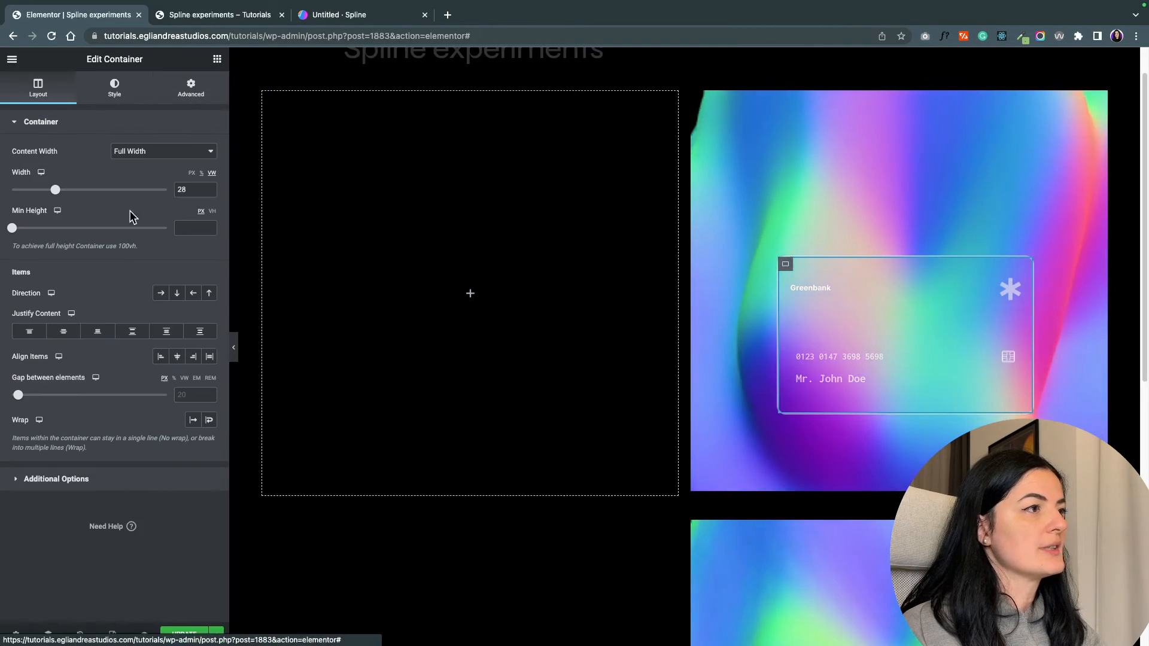
left_click_drag(55, 189, 52, 189)
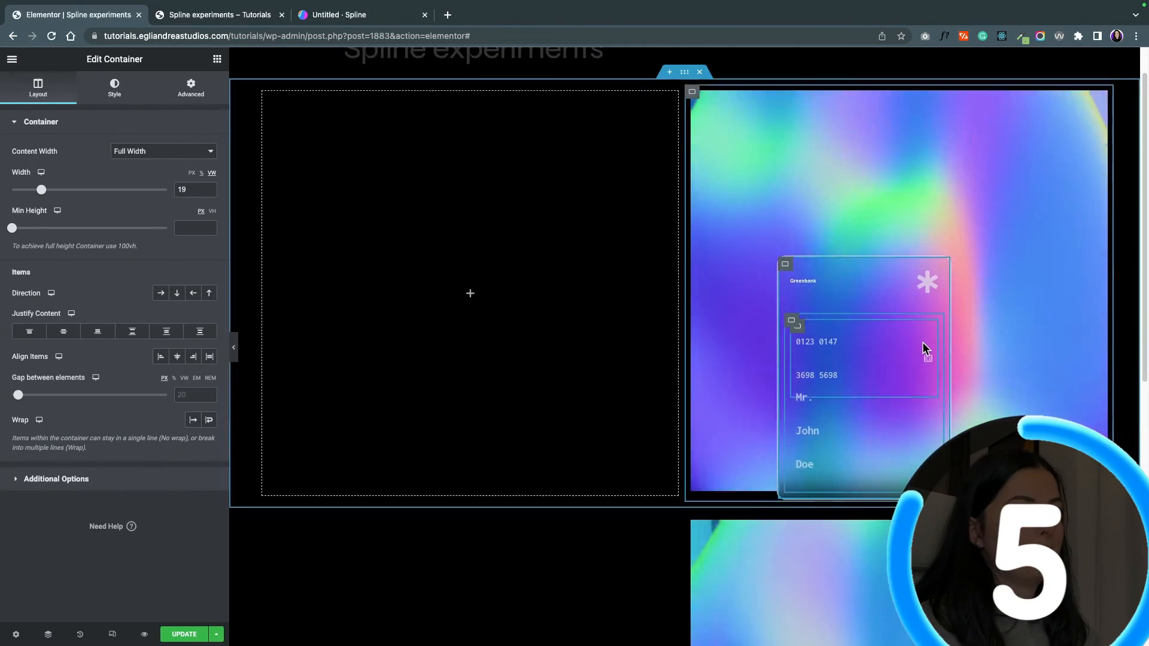
Reduce the chip image's width on the card
left_click(926, 281)
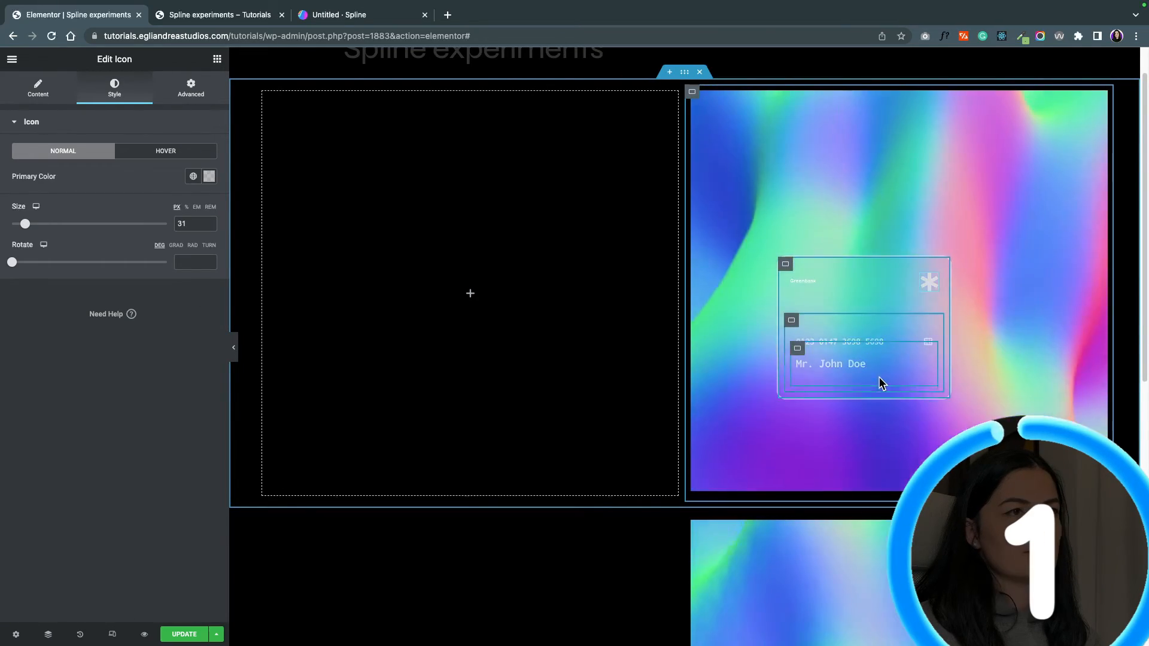
left_click(927, 345)
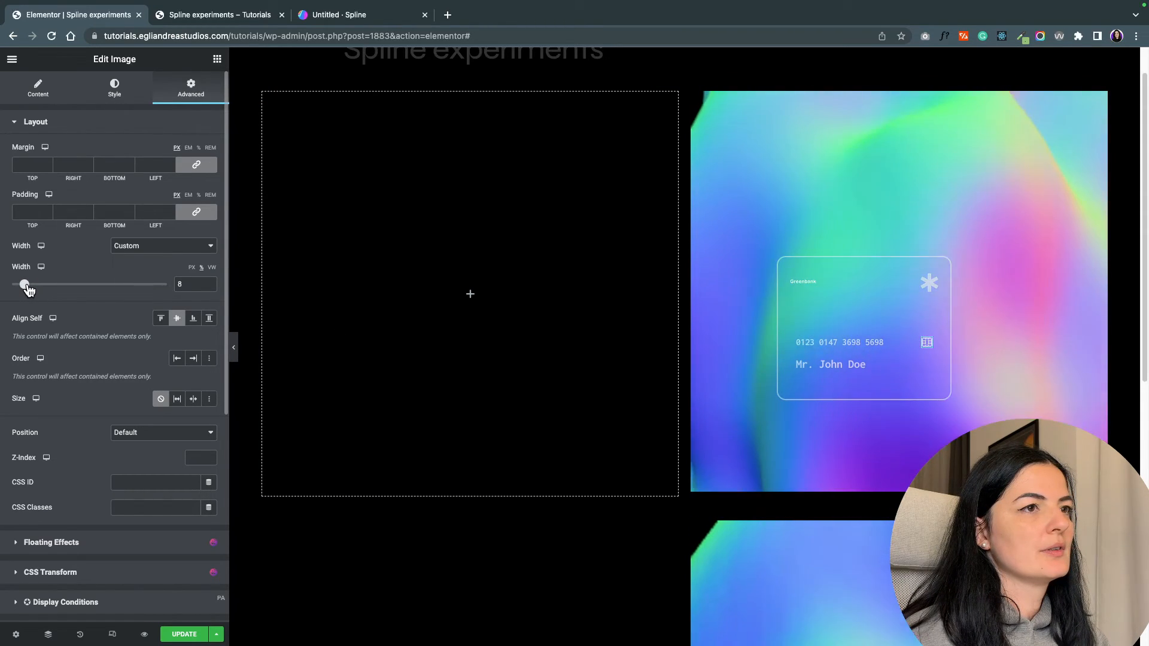
left_click_drag(24, 284, 31, 284)
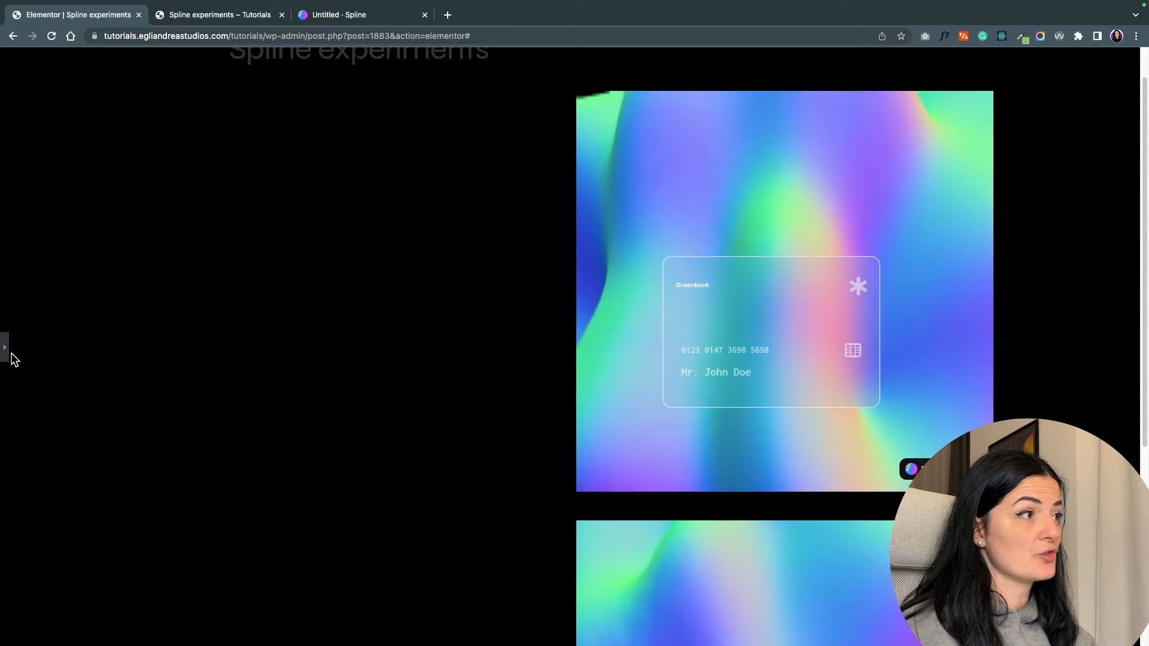
Check the live preview, tweak the icon in the editor, then view the refreshed preview
left_click(5, 347)
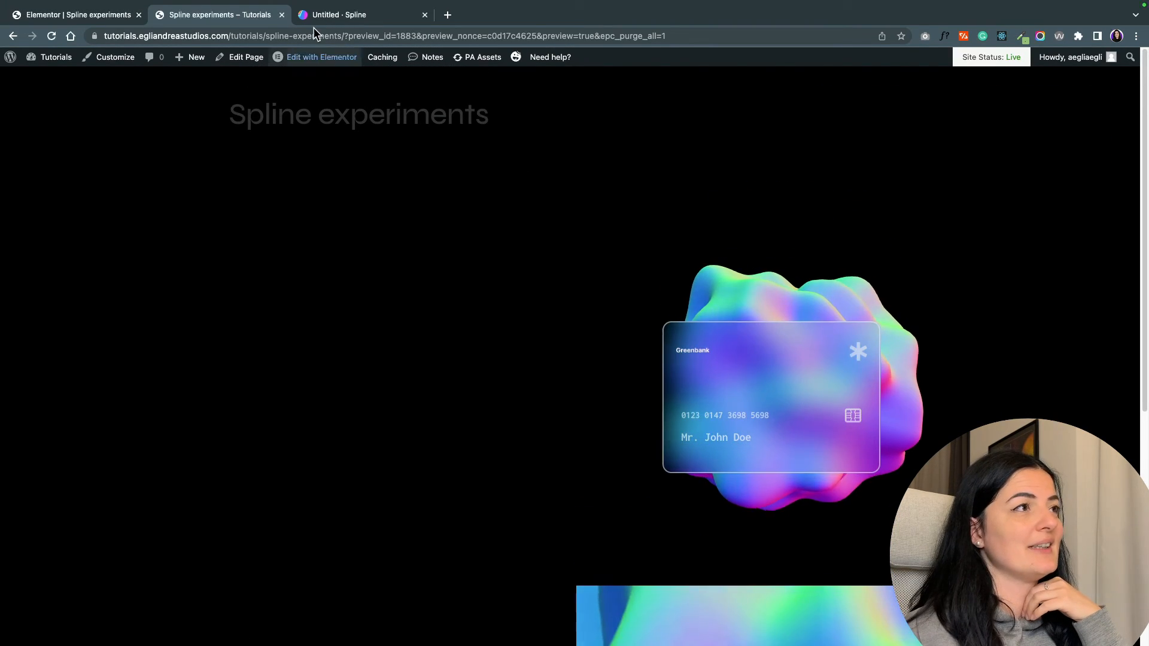
left_click(73, 14)
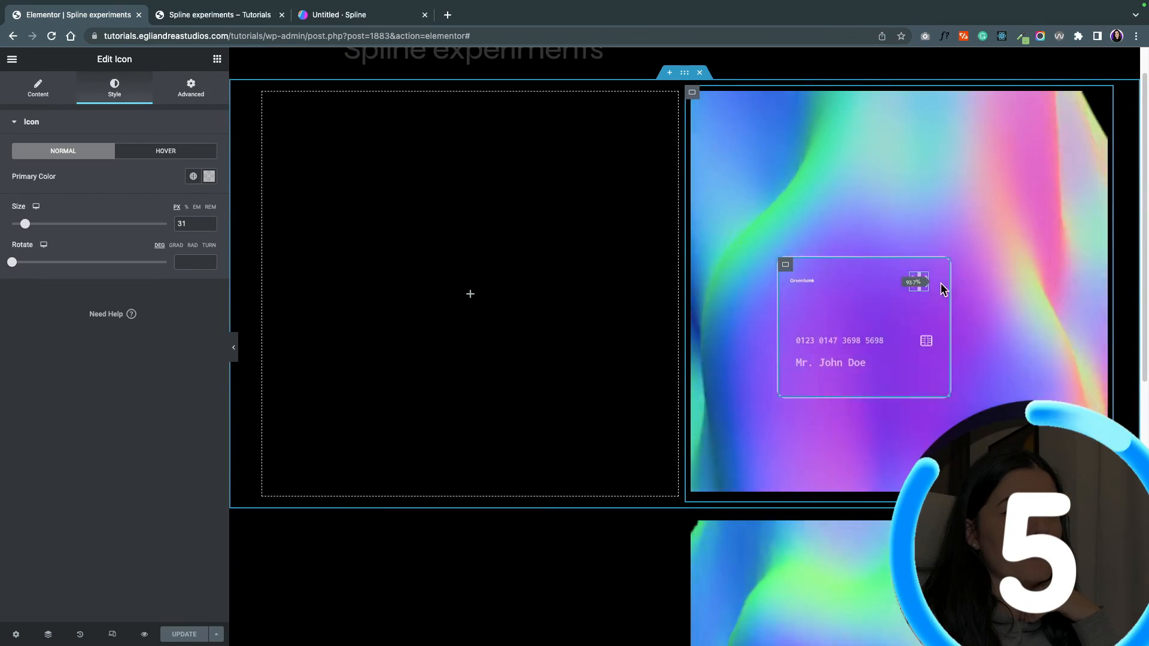
left_click(233, 347)
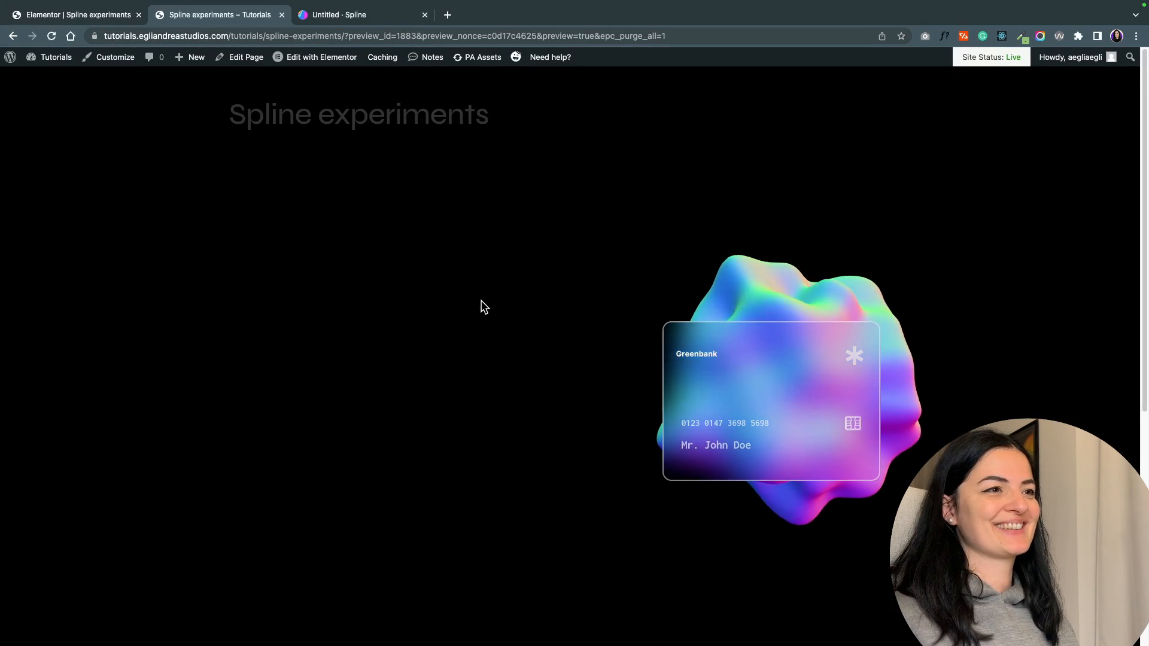
scroll("down", 3)
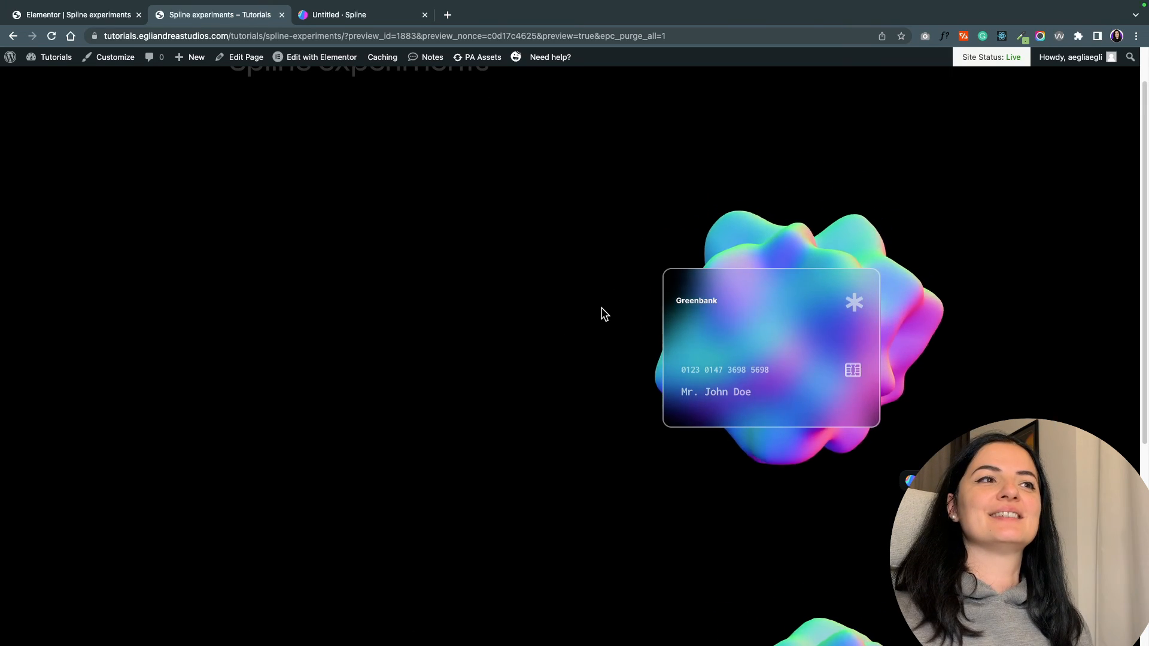
mouse_move(991, 330)
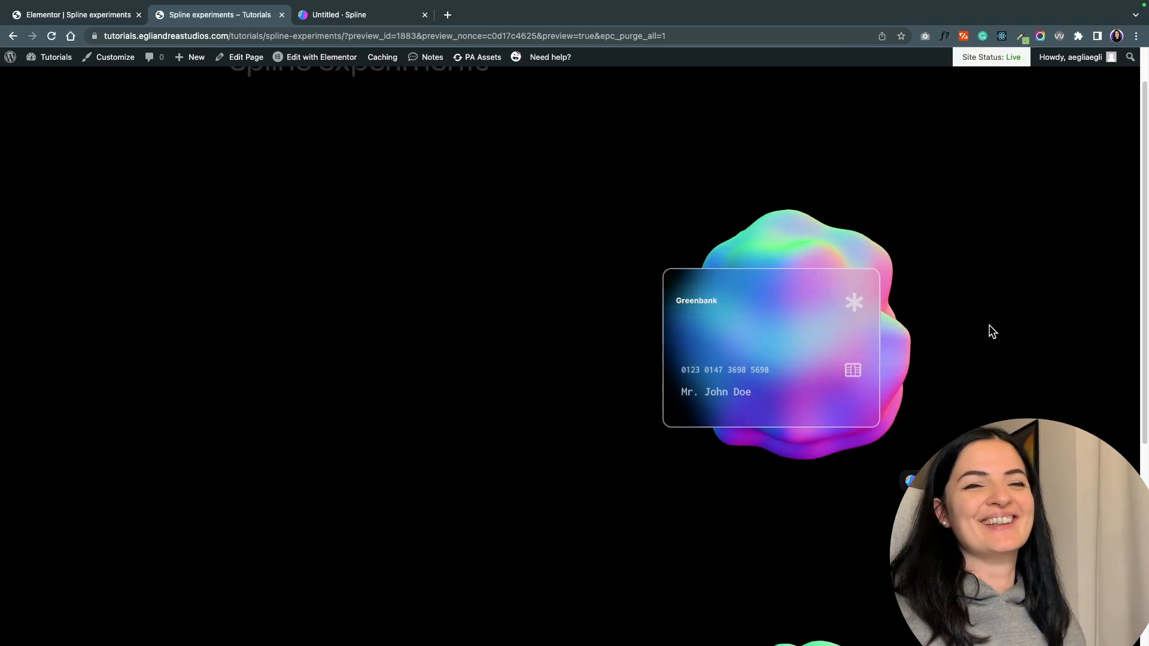